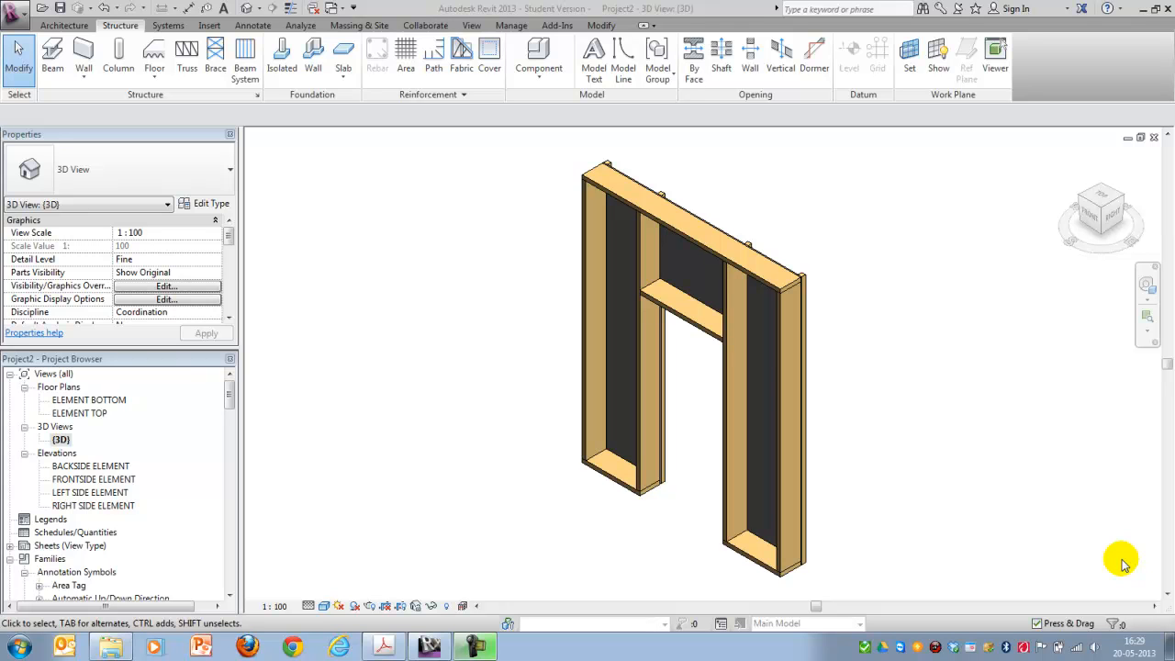
mouse_move(862, 547)
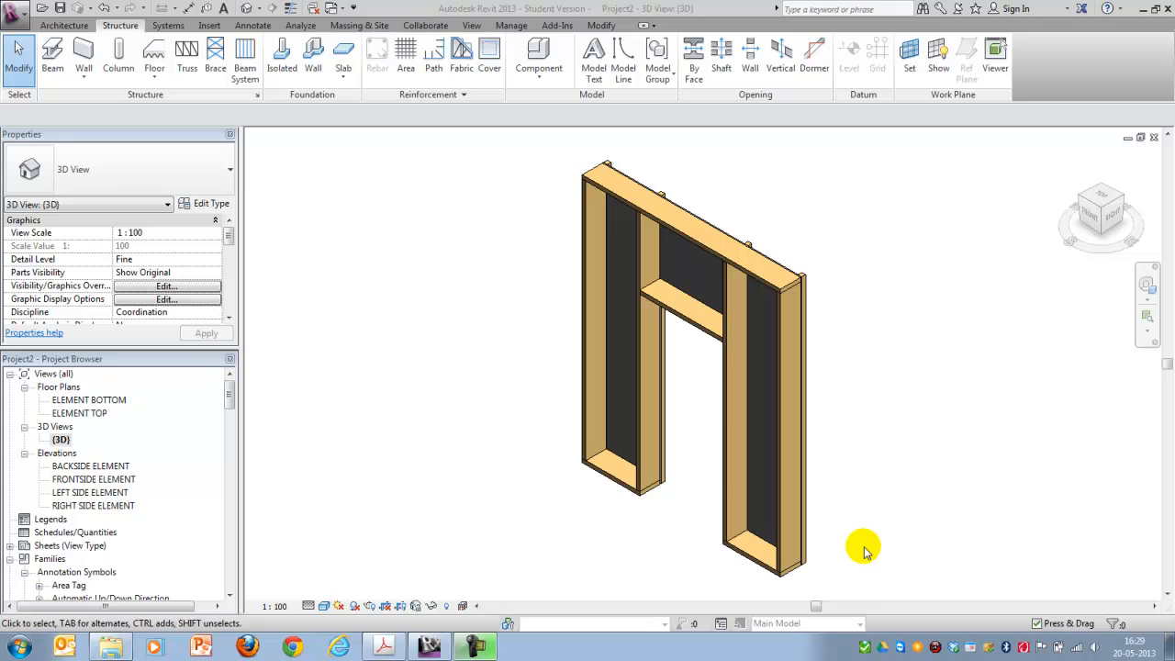
mouse_move(877, 541)
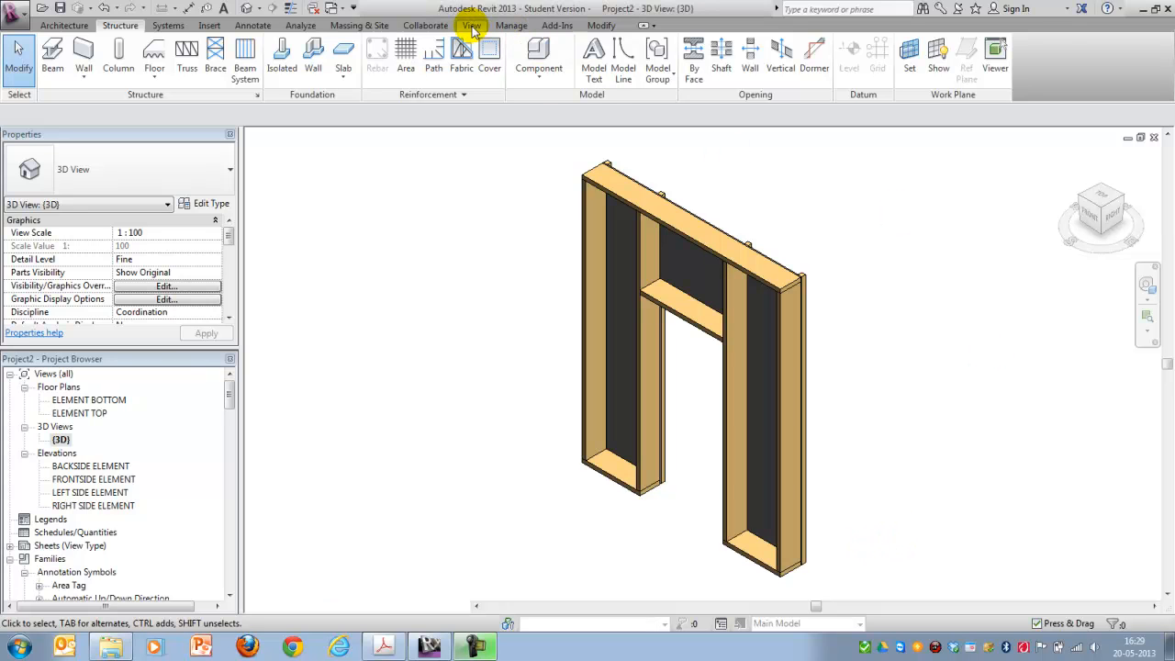
- Start a new Schedule/Quantities with Structural Framing as its category
left_click(470, 26)
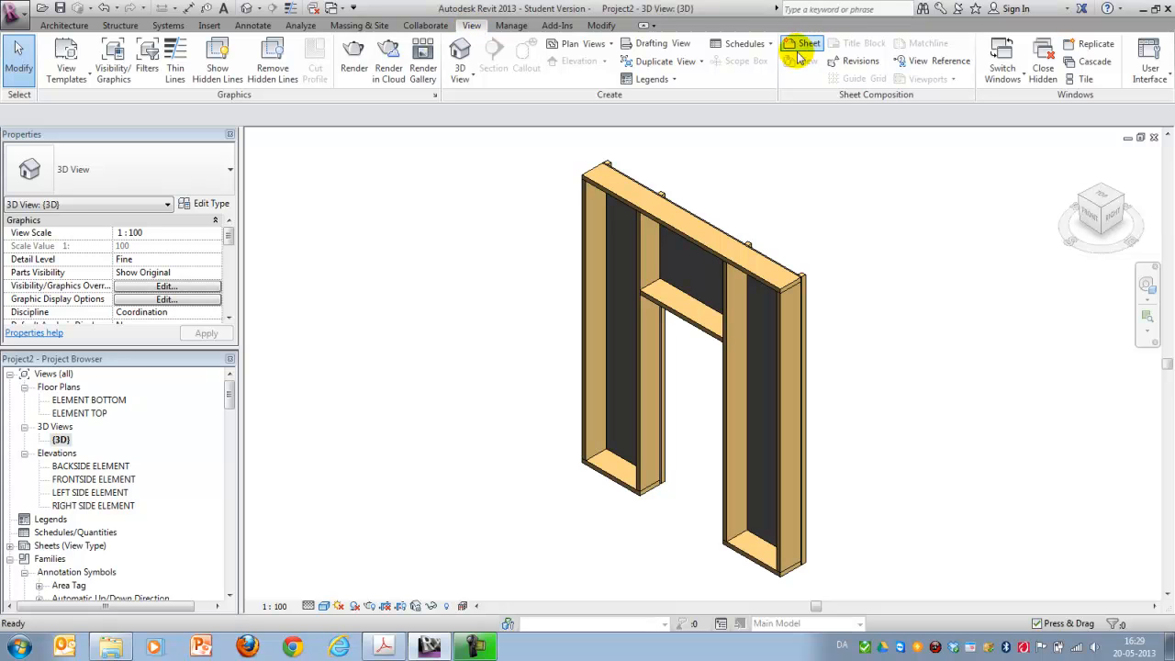
left_click(741, 44)
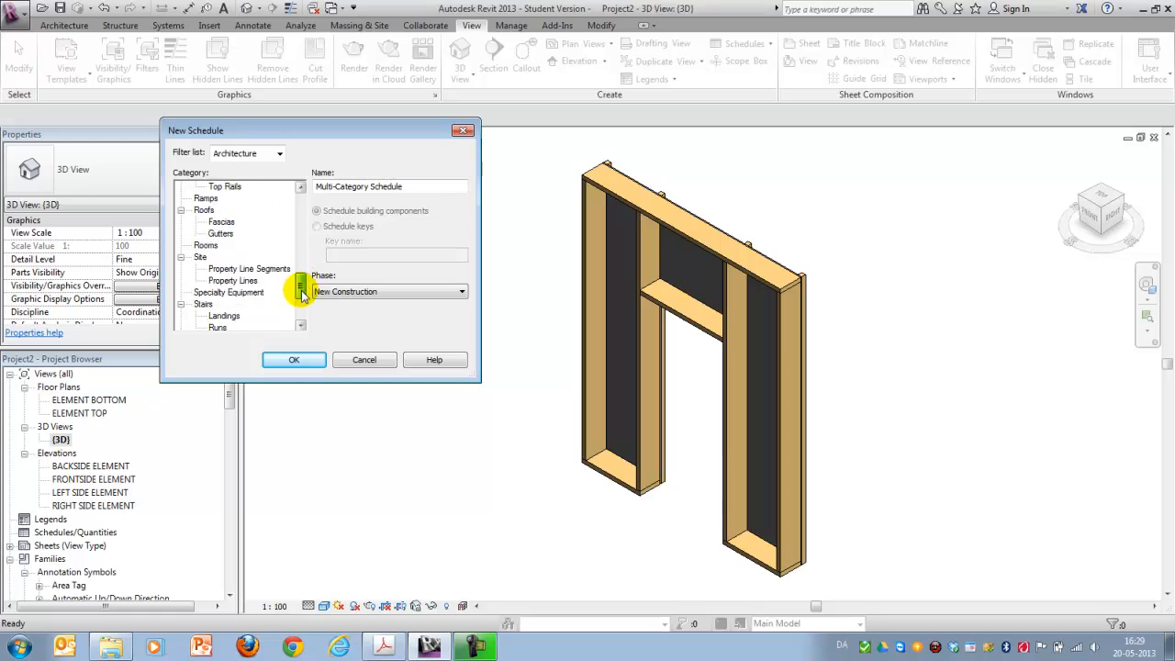
scroll("down", 3)
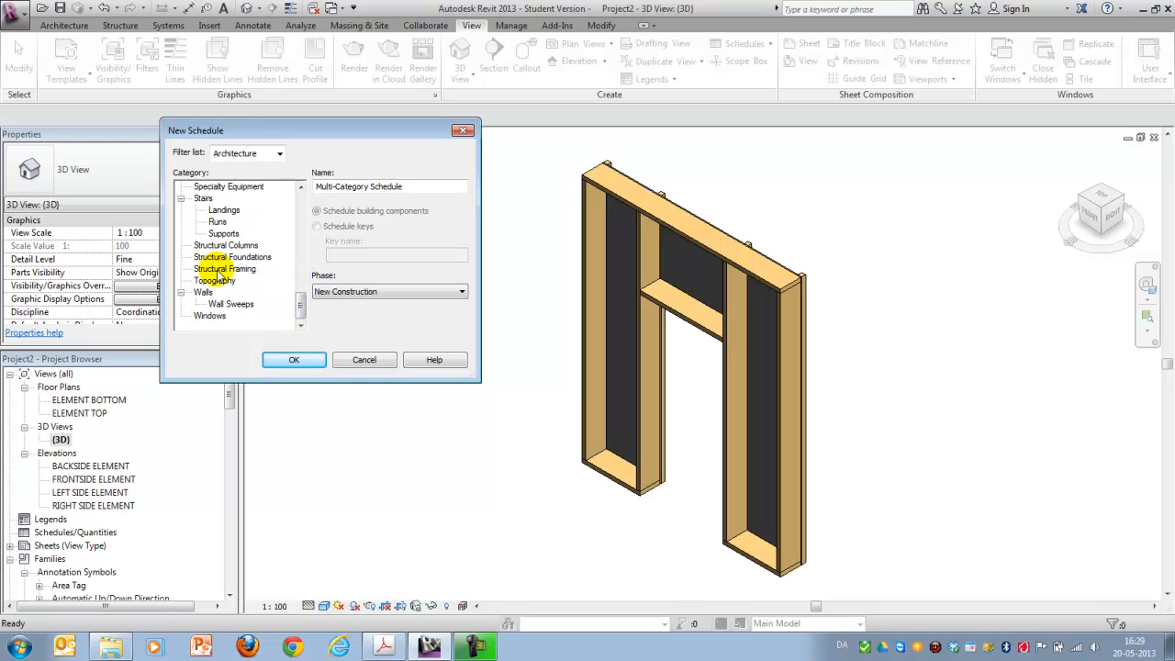
left_click(226, 268)
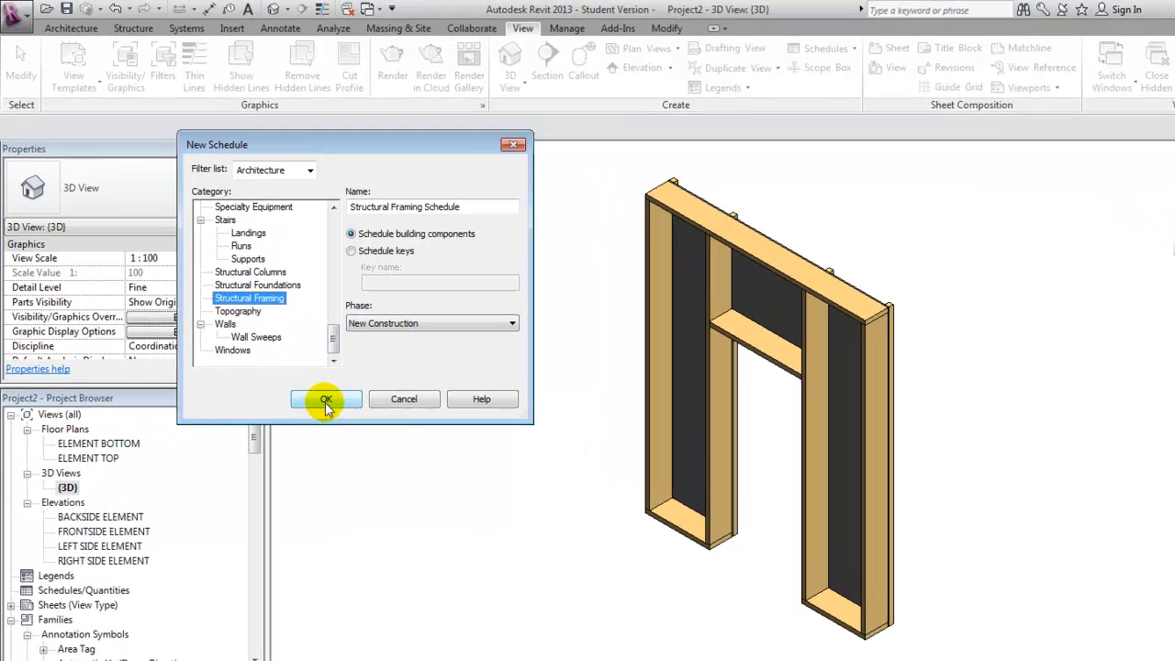
left_click(324, 400)
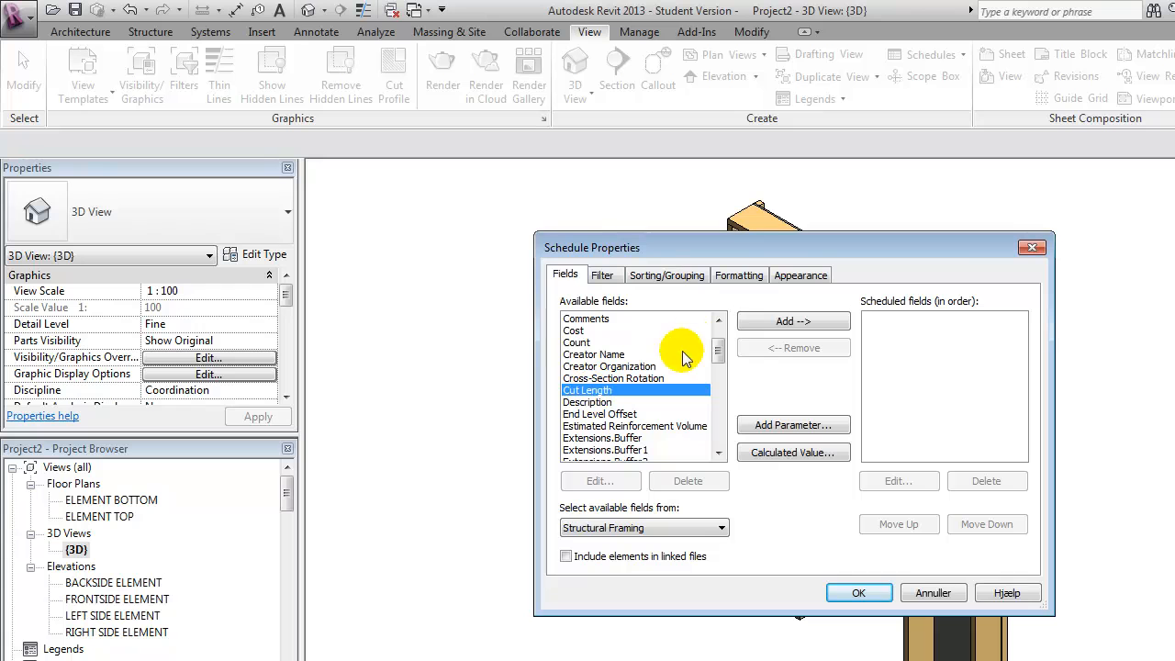
- Add Cut Length, Length, Mark and Type fields and move Type to first position
left_click(793, 319)
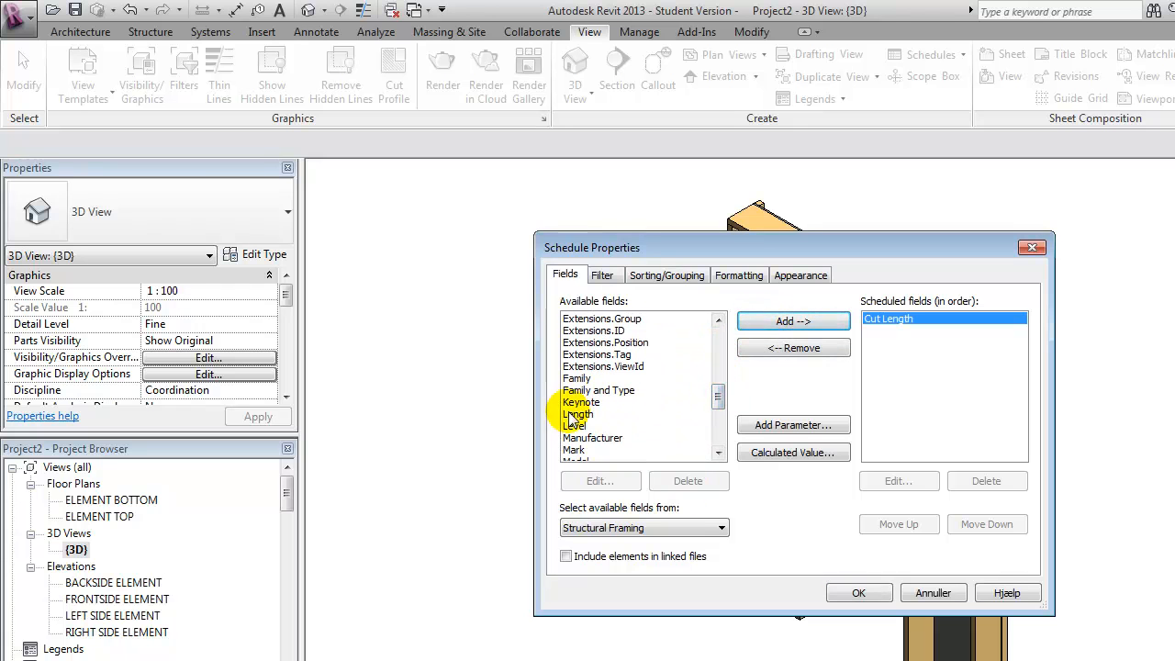
left_click(793, 319)
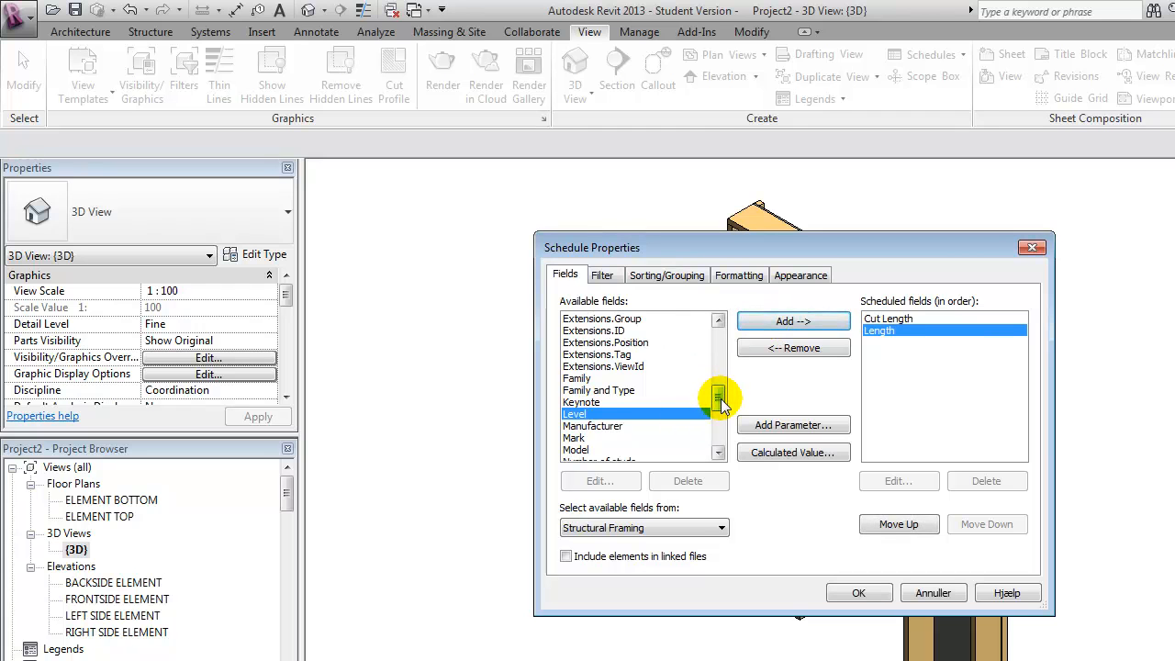
left_click(720, 415)
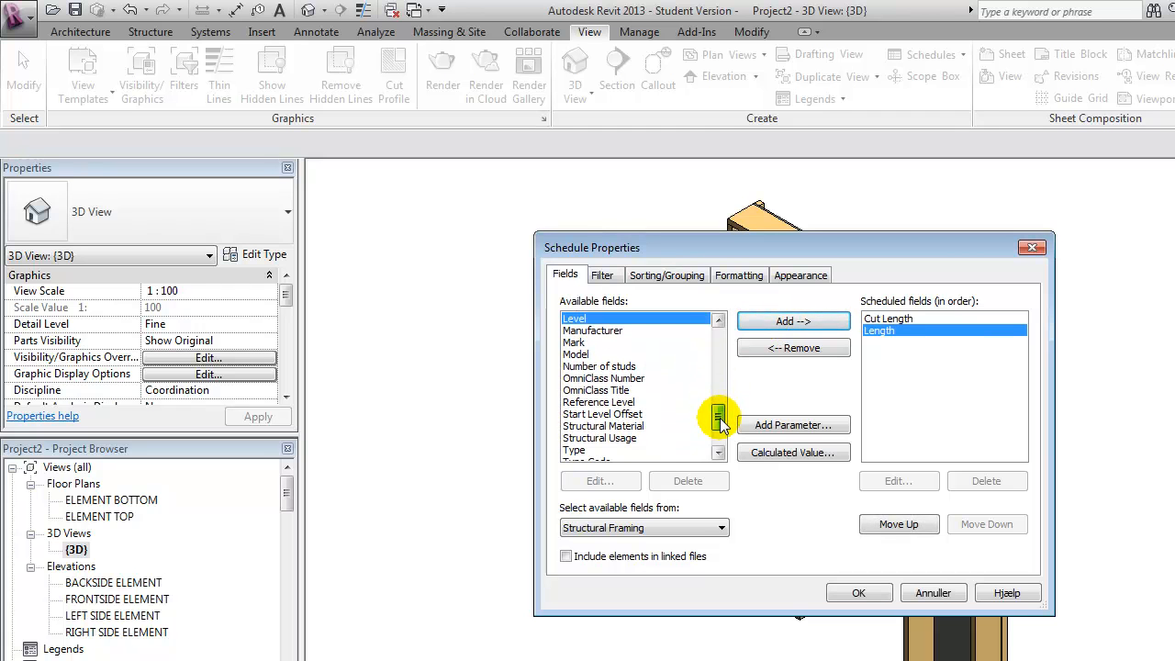
left_click(793, 319)
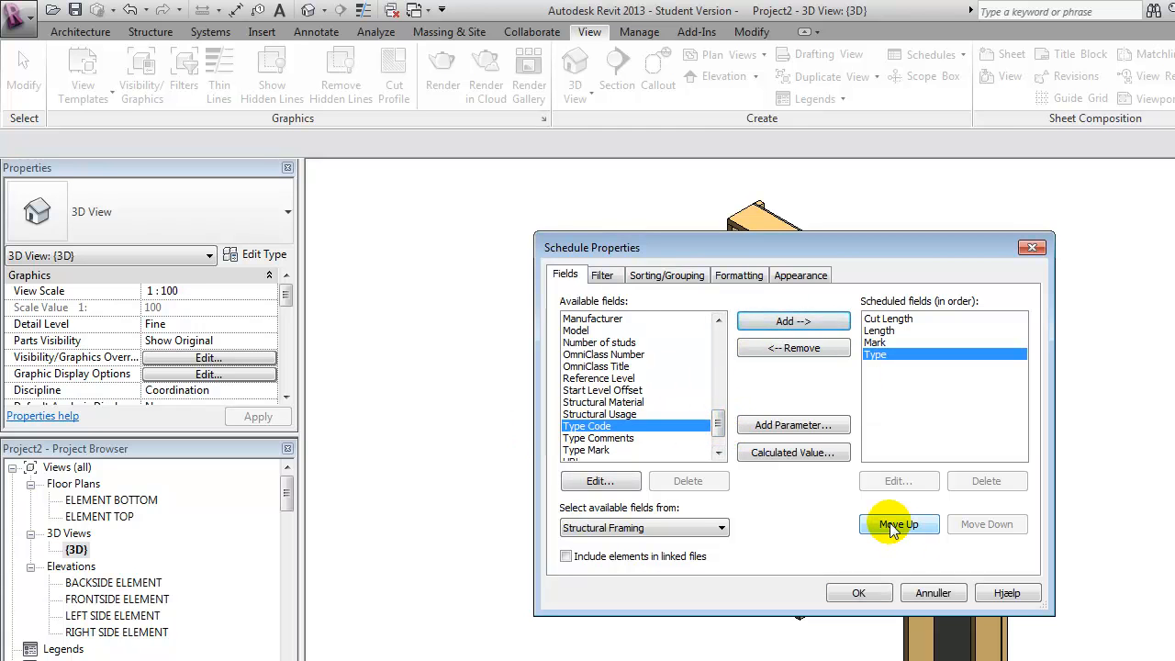
left_click(899, 525)
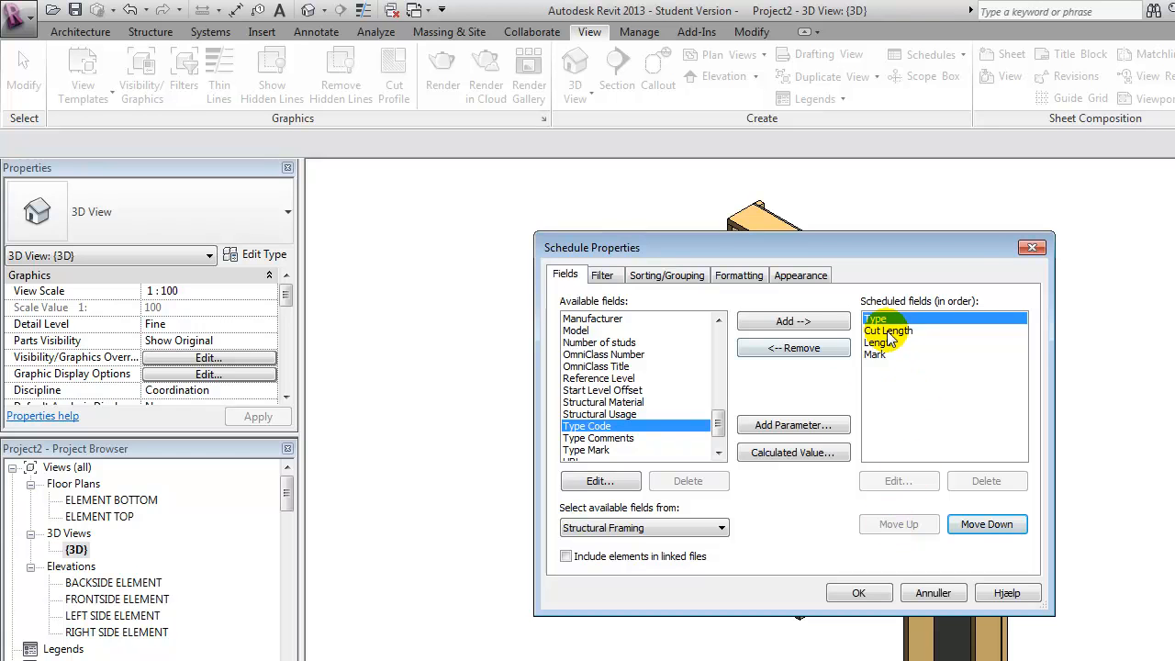
left_click(860, 591)
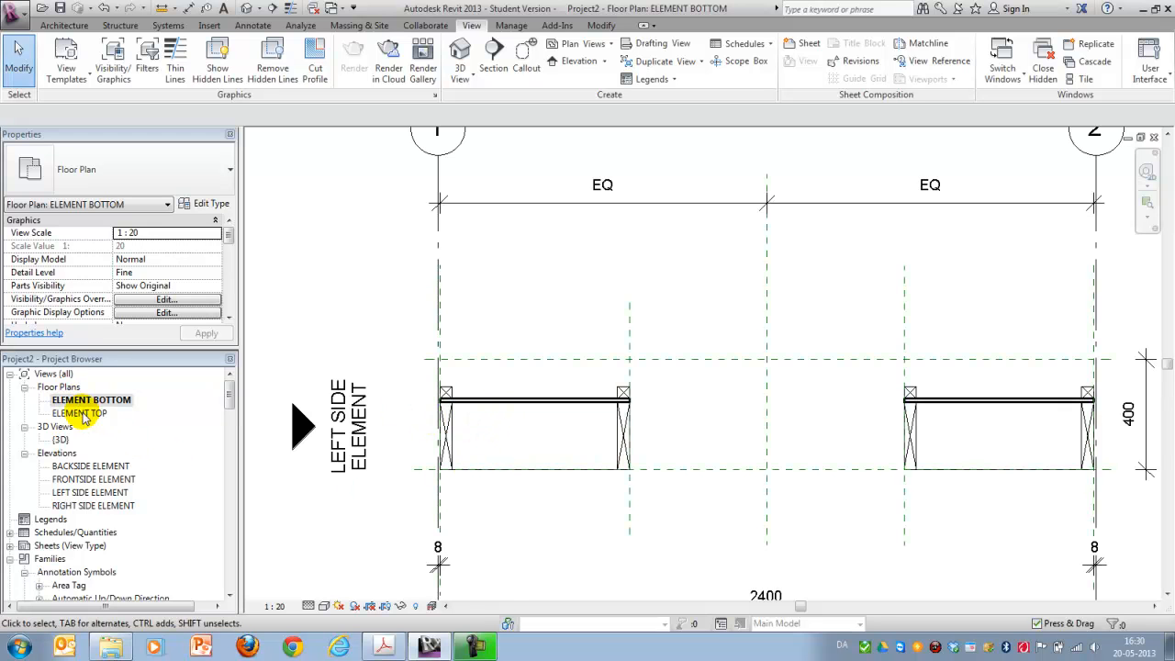
- Switch from the ELEMENT TOP plan to the FRONTSIDE ELEMENT elevation
double_click(81, 413)
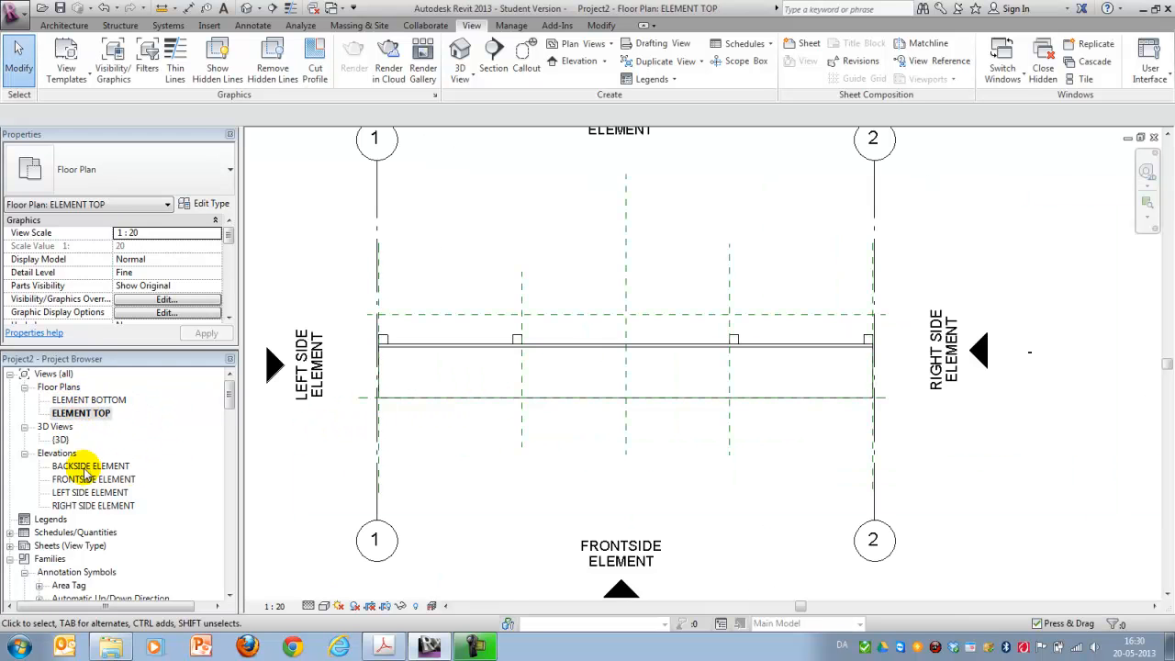
double_click(92, 466)
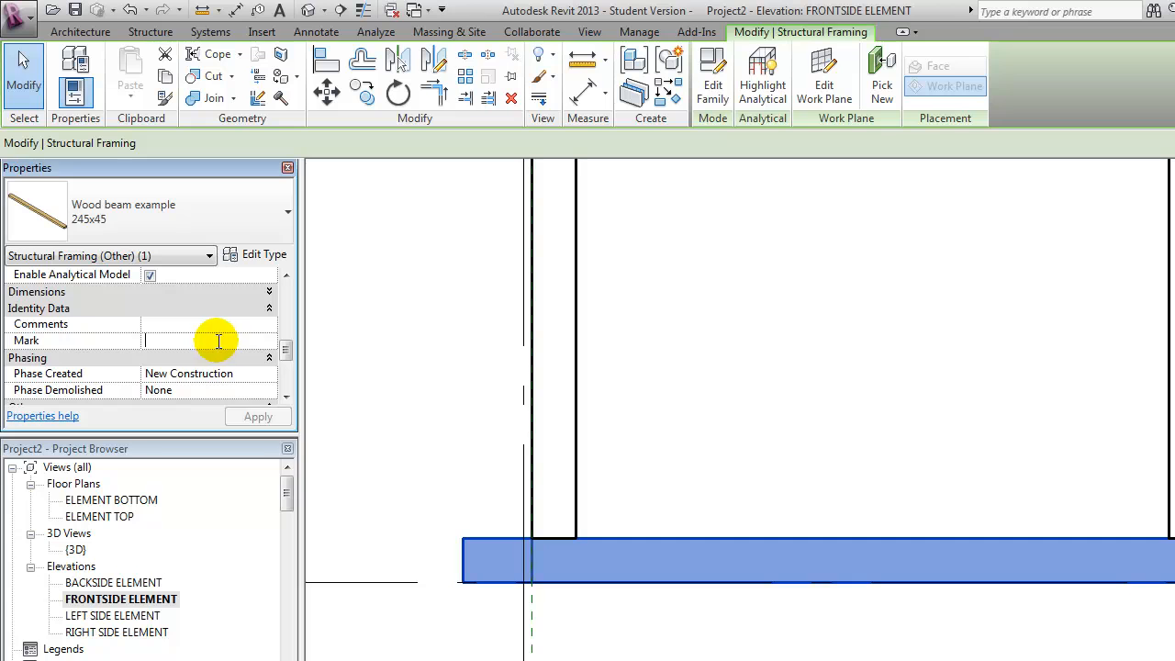
- Enter 1 as the Mark value of the selected framing member
type("1")
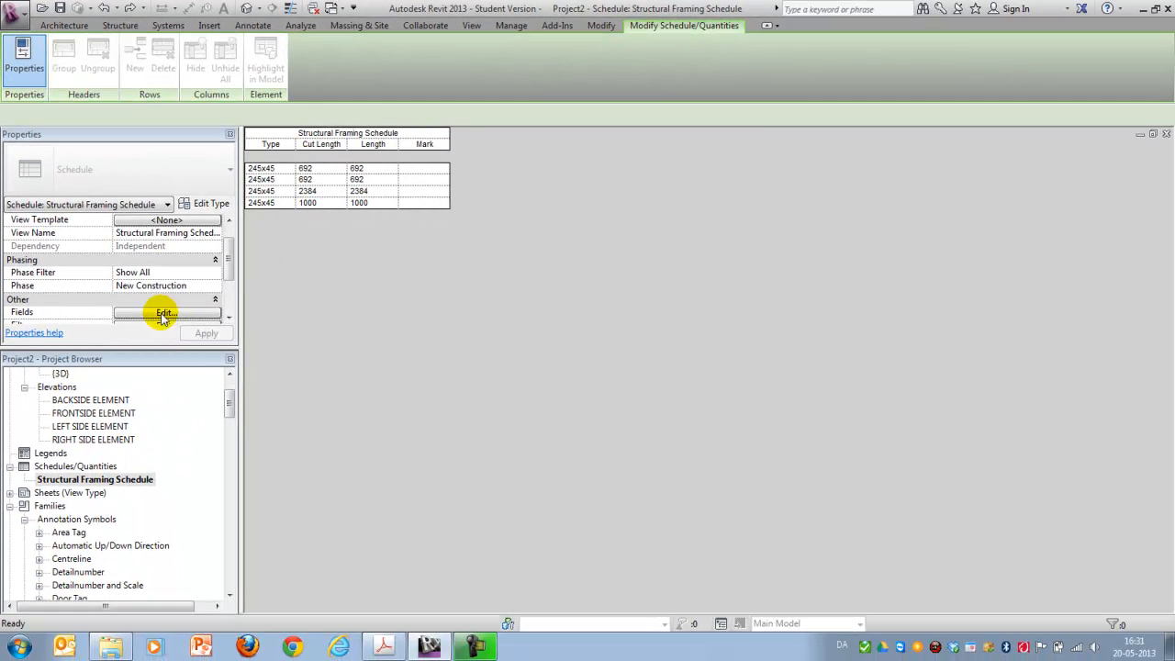
- Remove the Length field so the framing schedule shows Type, Cut Length and Mark
left_click(166, 312)
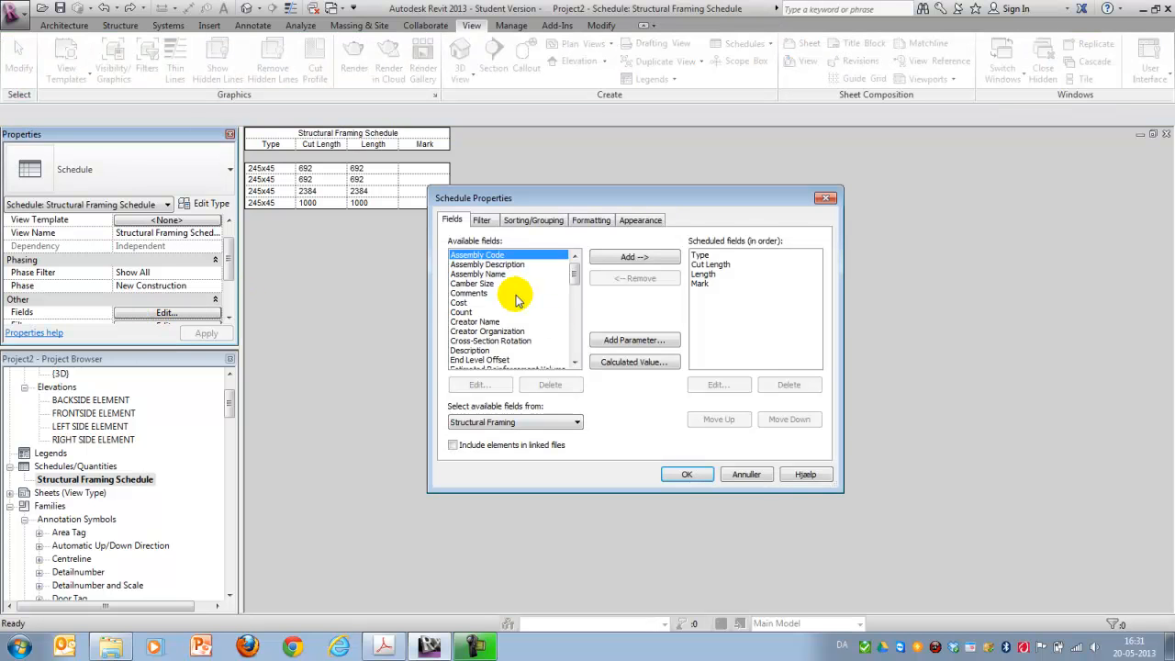
left_click(711, 264)
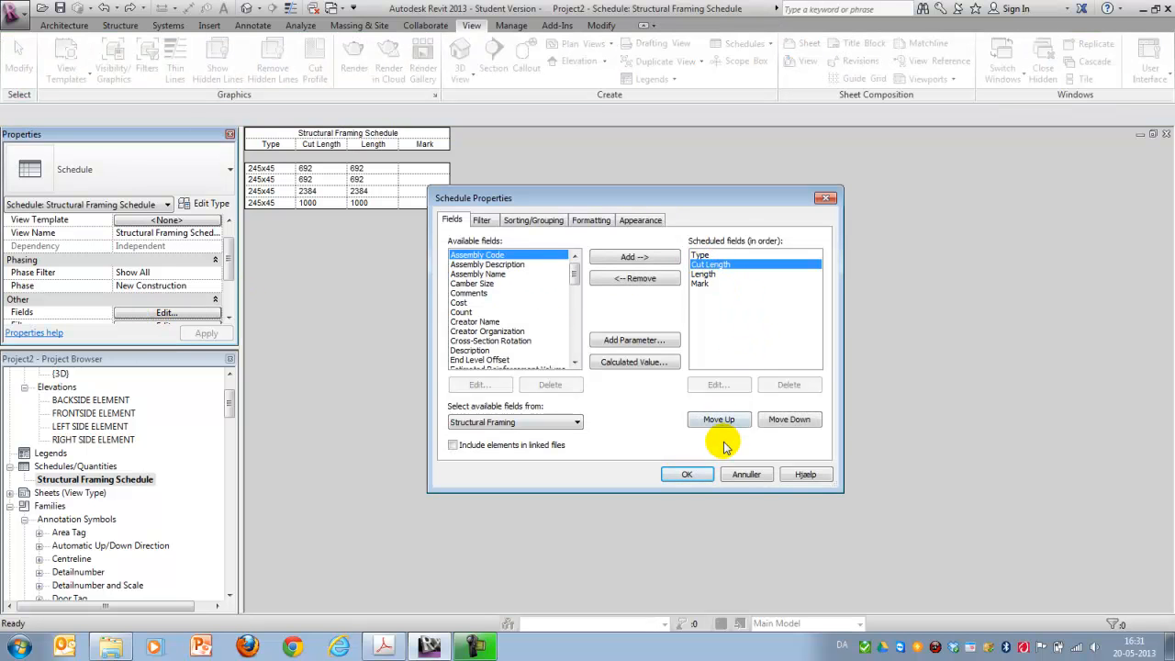
left_click(701, 276)
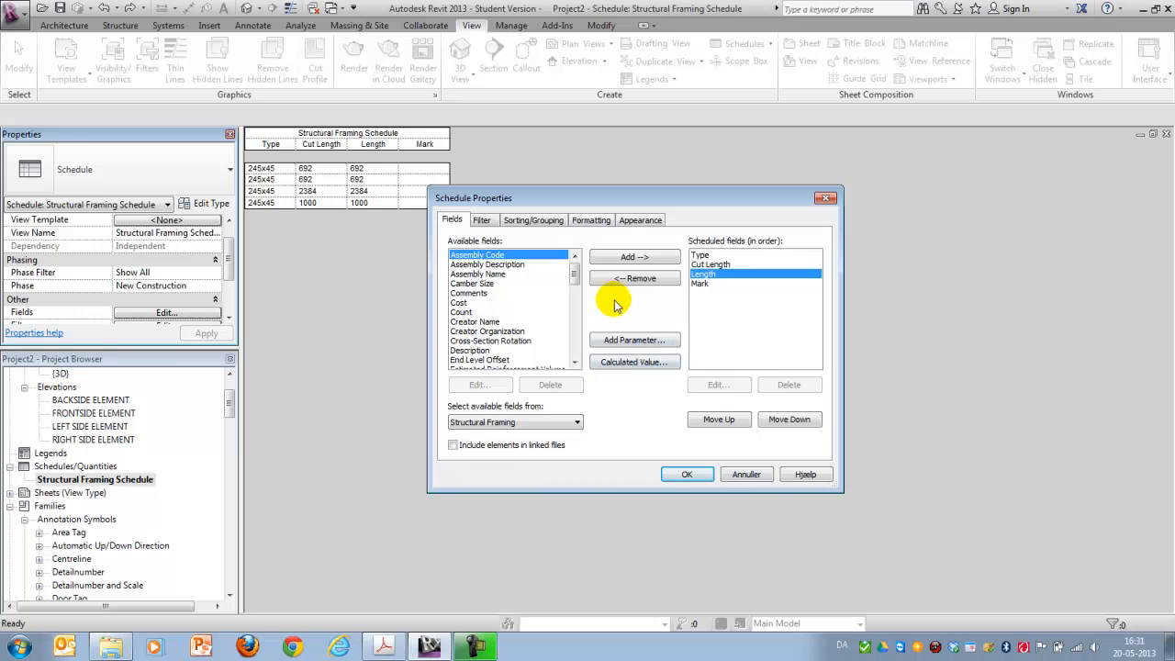
left_click(687, 474)
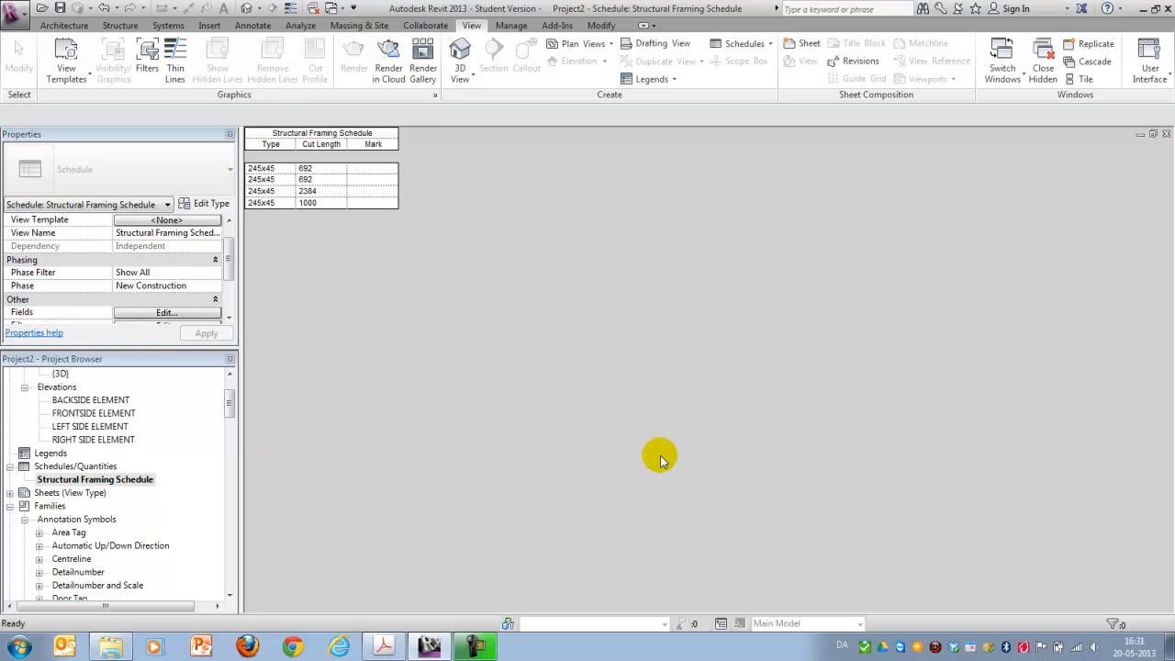
mouse_move(283, 485)
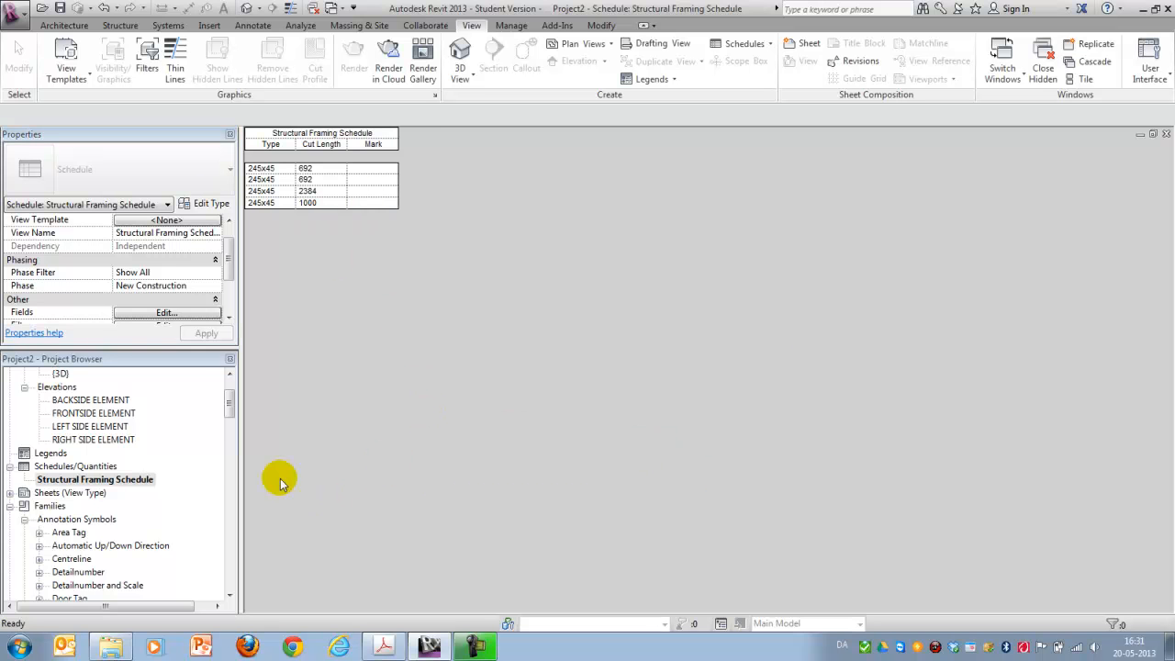
mouse_move(99, 532)
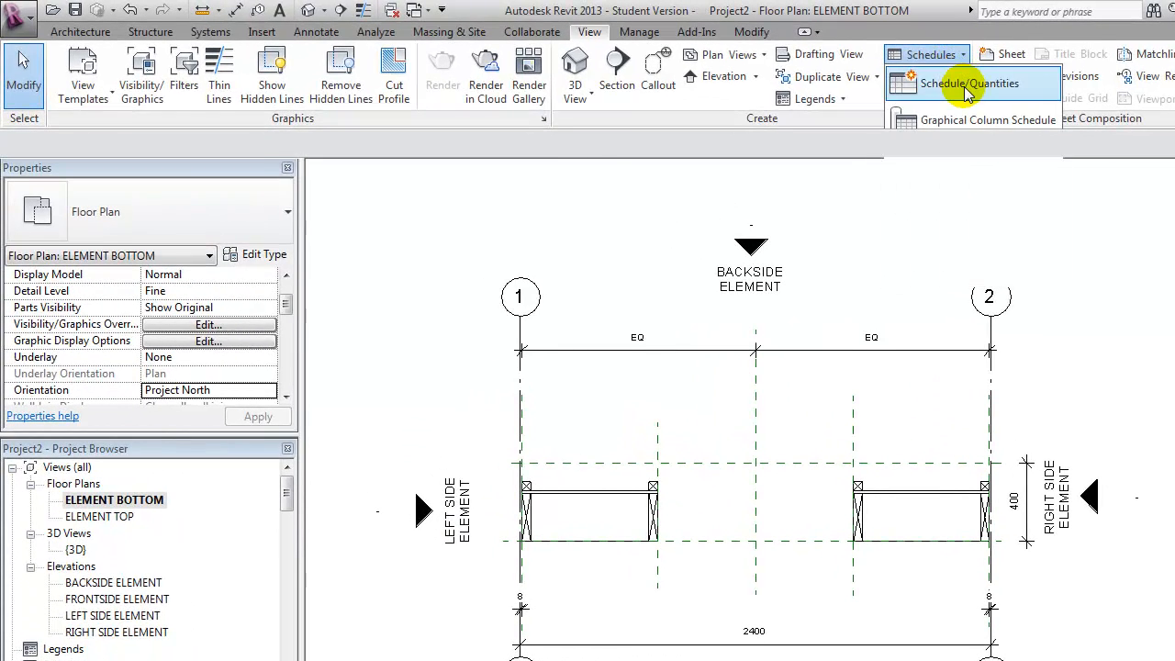
- Create a Structural Column schedule with Type, Length and Mark fields, Type first
left_click(969, 85)
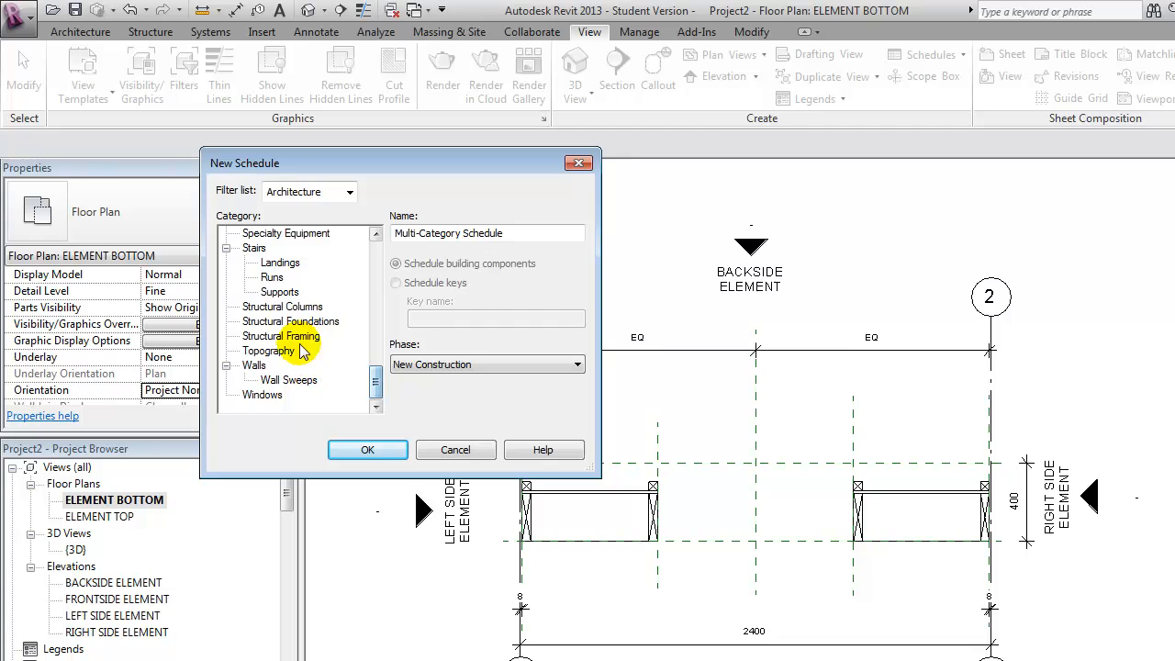
left_click(368, 448)
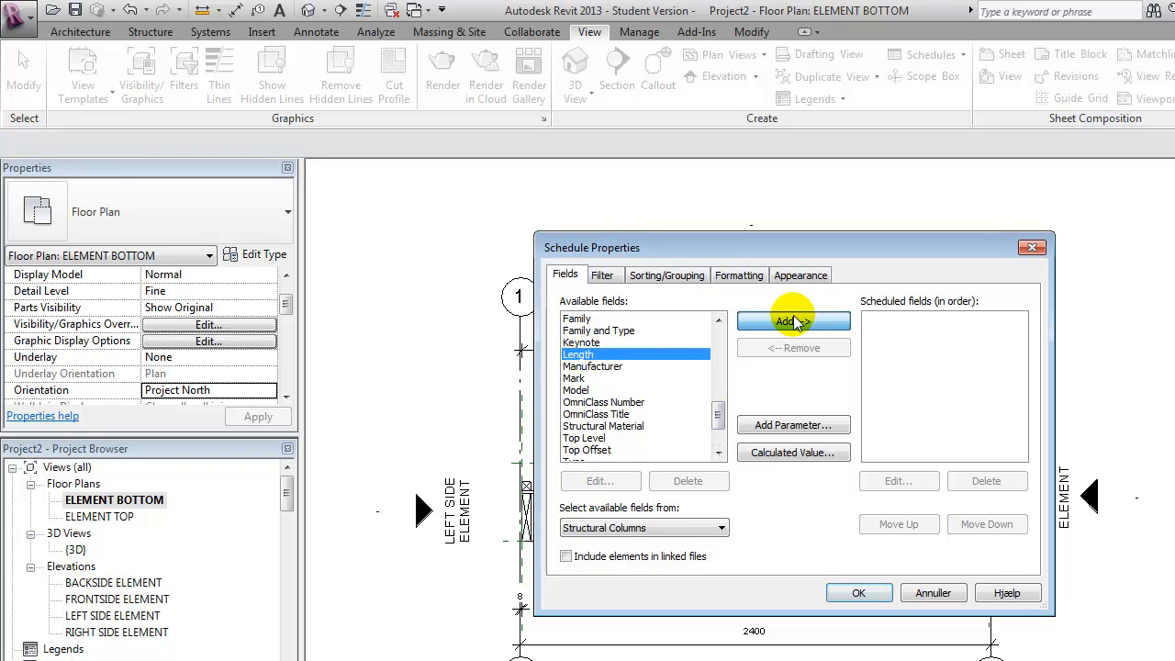
left_click(793, 319)
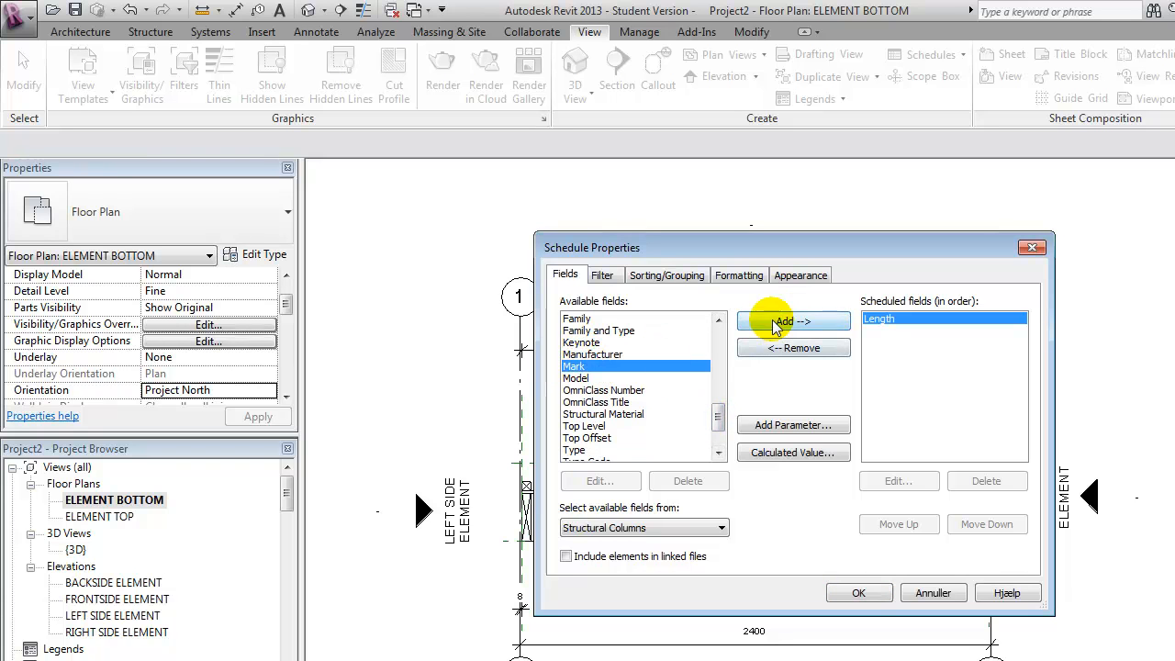
left_click(793, 320)
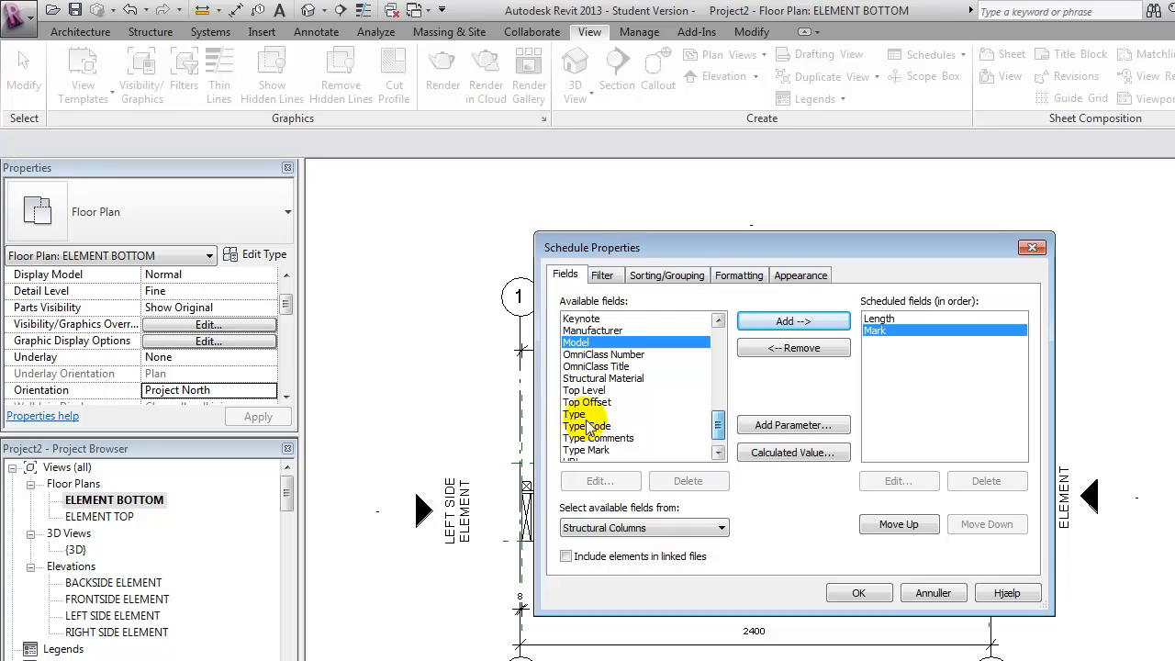
left_click(793, 320)
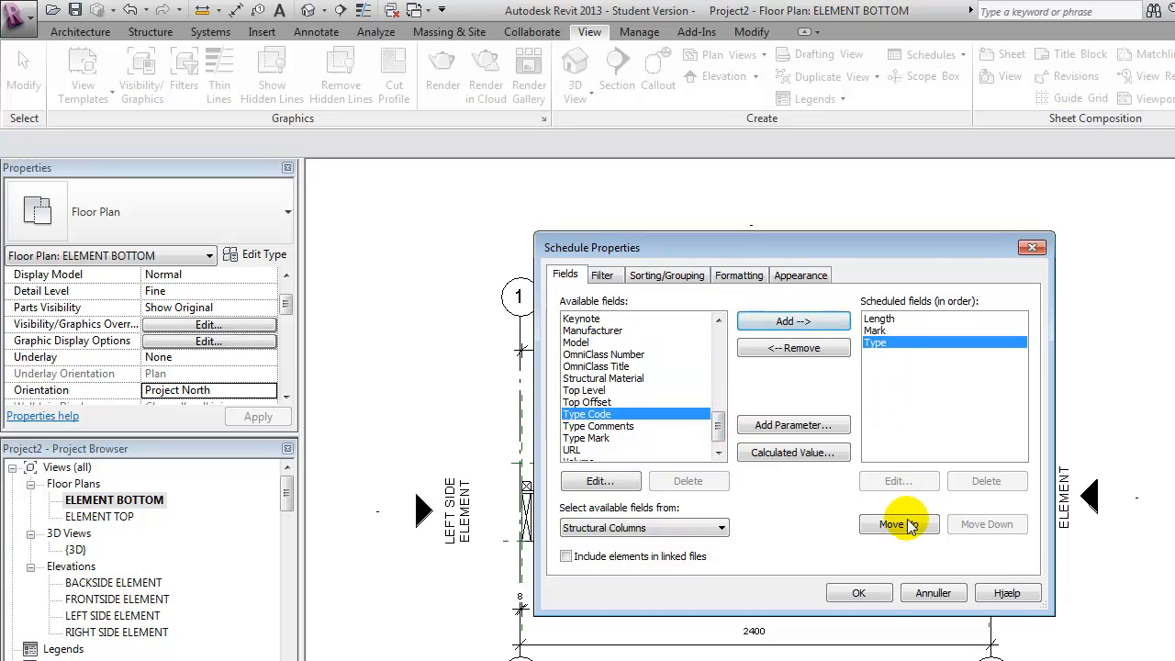
left_click(898, 525)
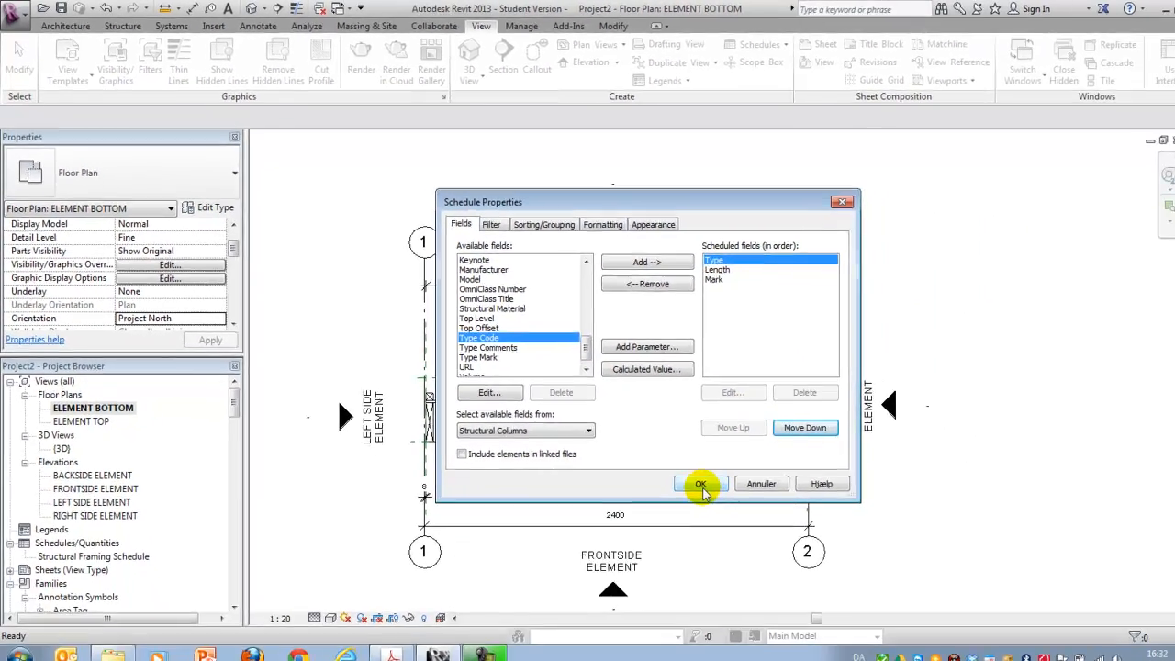
left_click(701, 485)
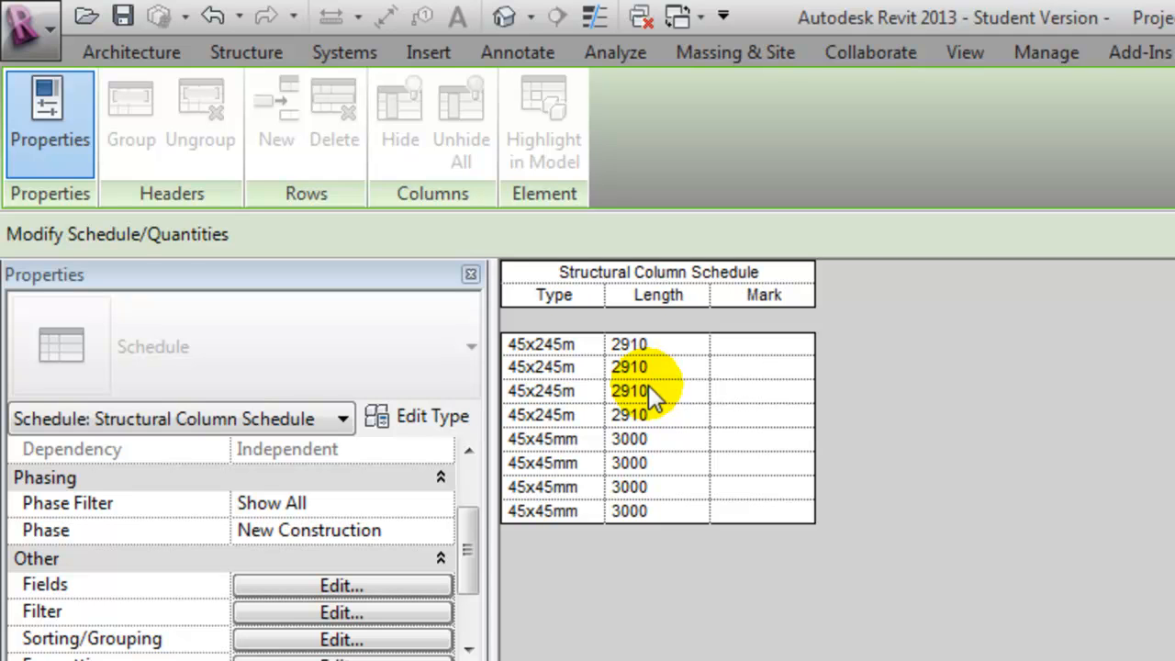
mouse_move(647, 554)
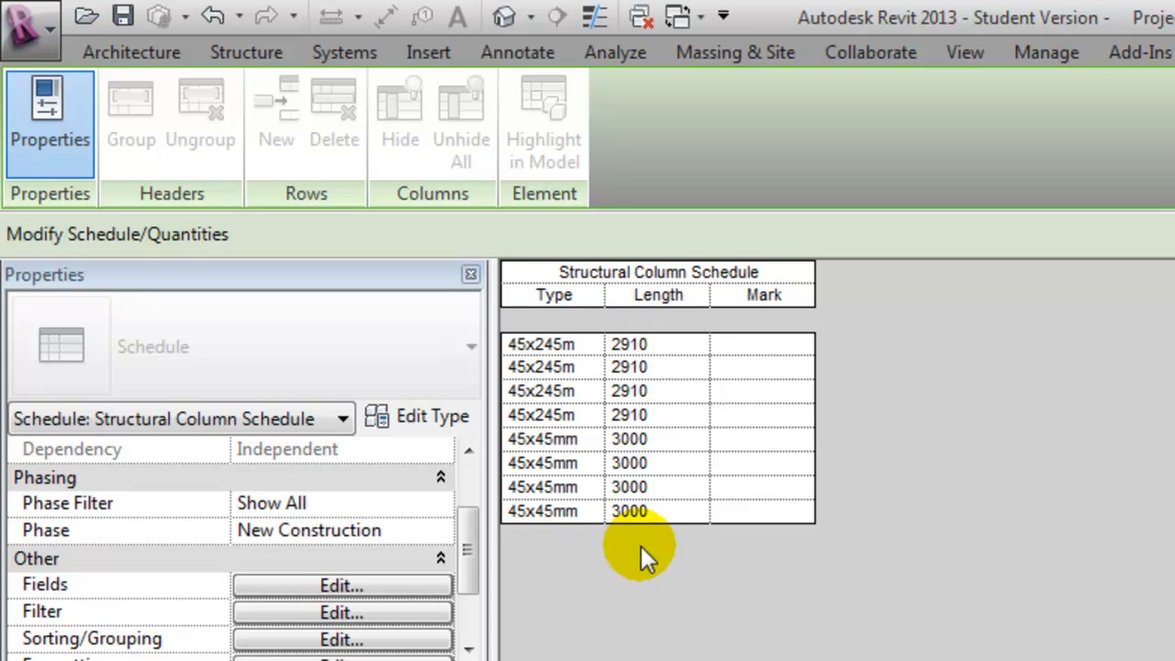
mouse_move(707, 496)
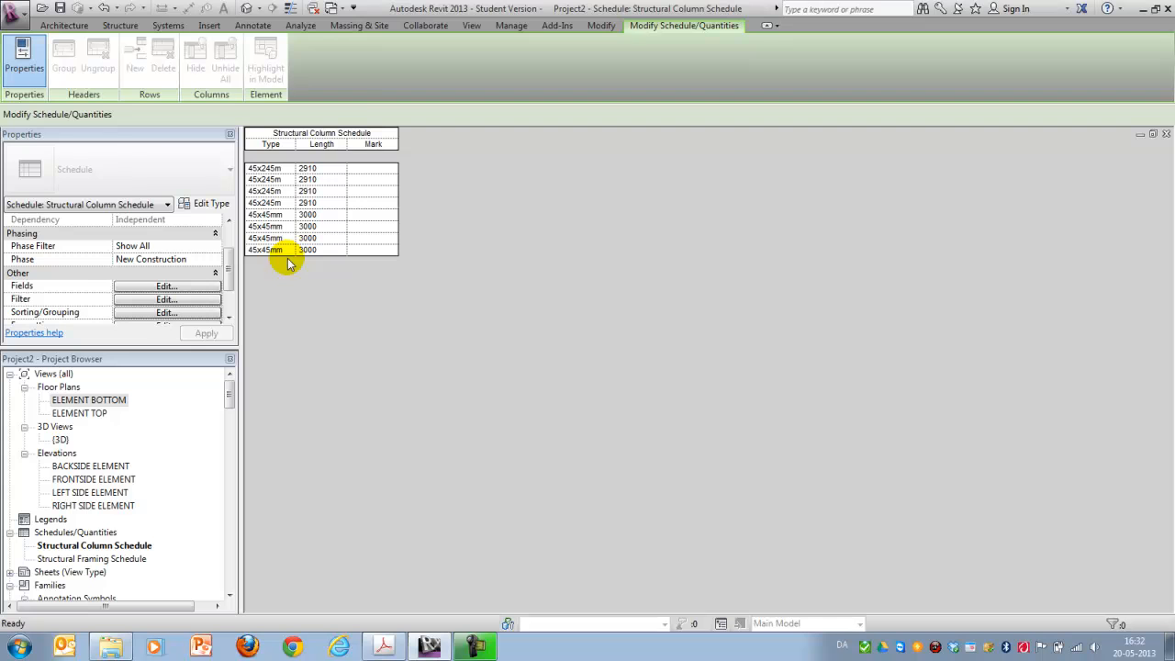
- Create a Walls Schedule/Quantities with the Area field
left_click(62, 26)
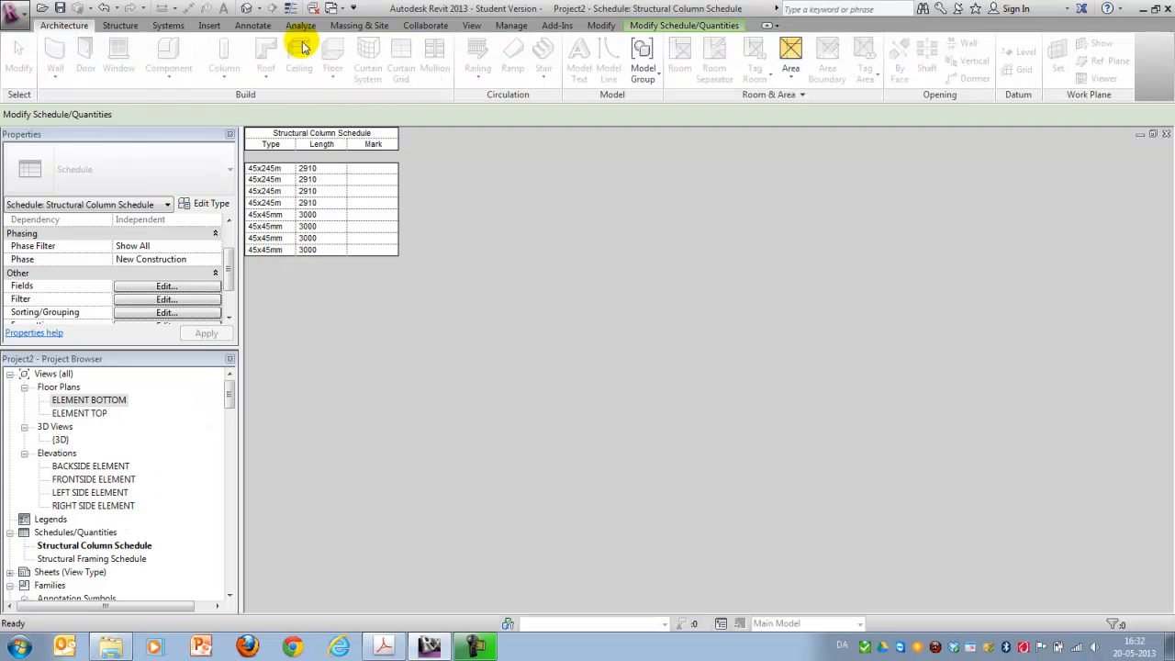
mouse_move(449, 27)
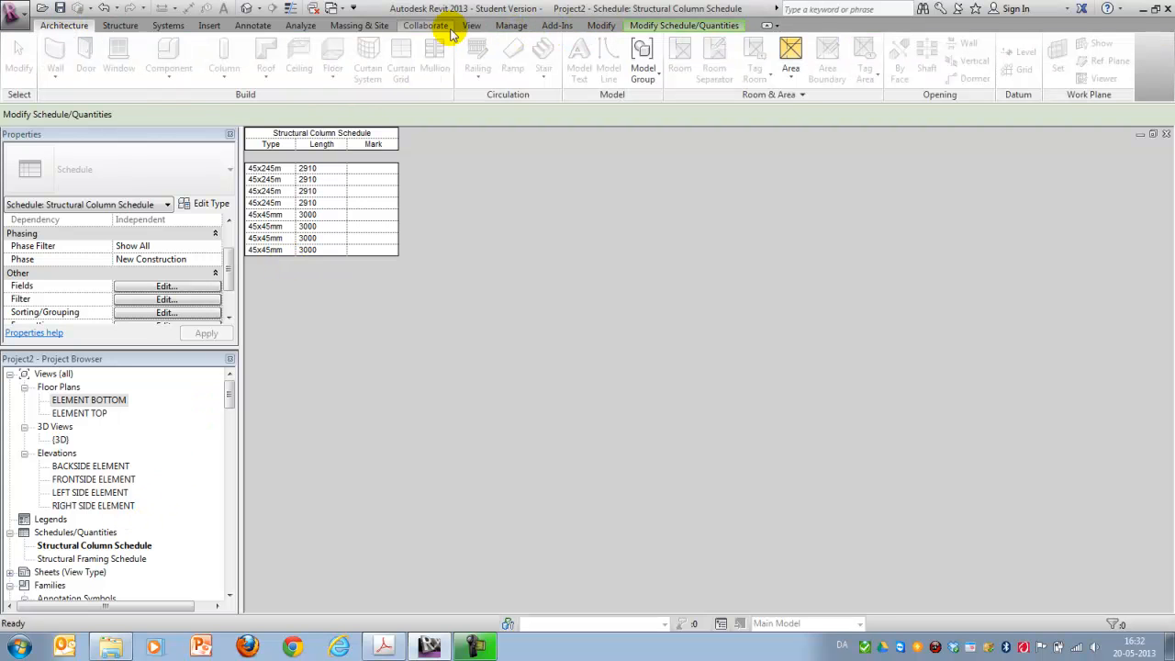
left_click(745, 44)
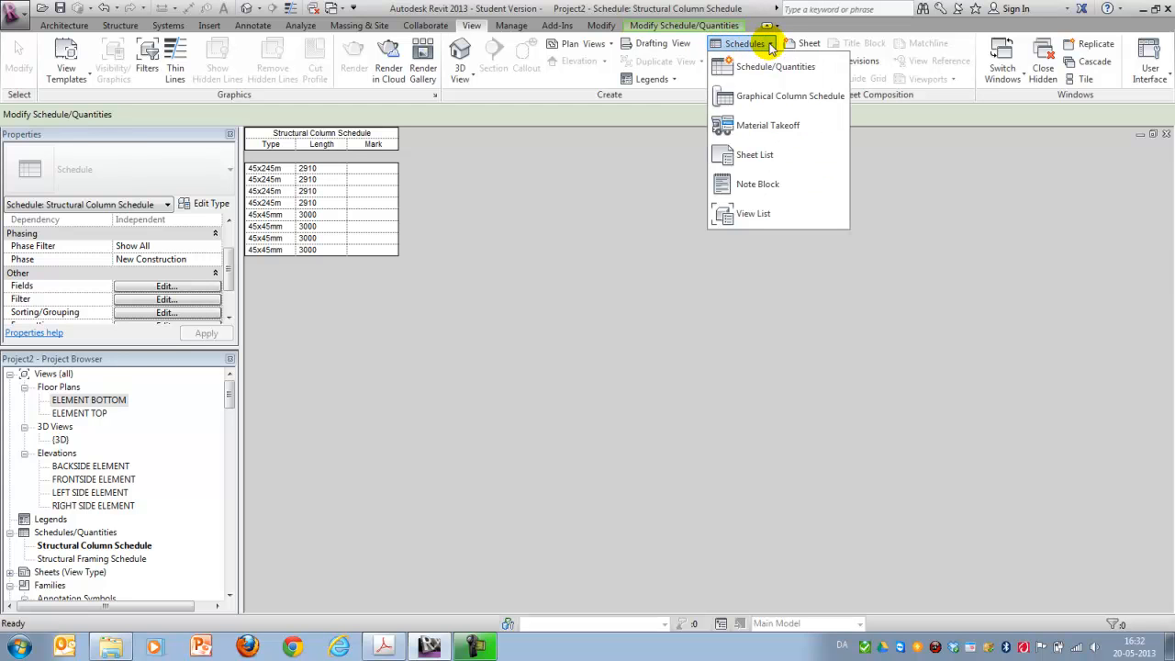
mouse_move(775, 66)
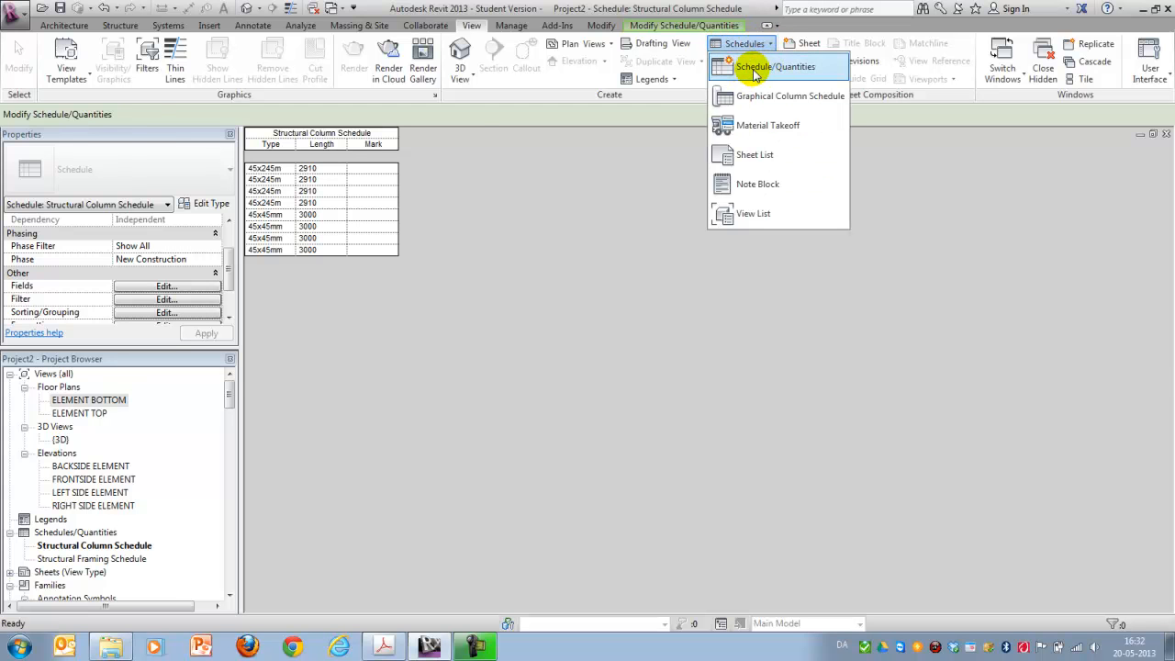
left_click(774, 66)
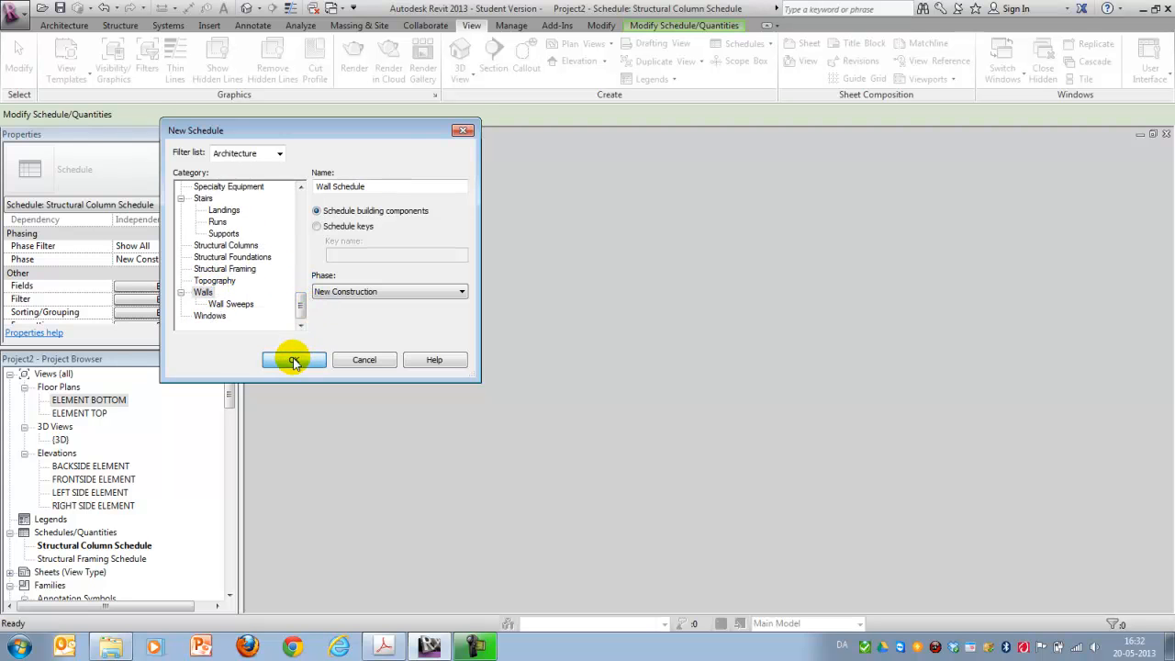
left_click(294, 358)
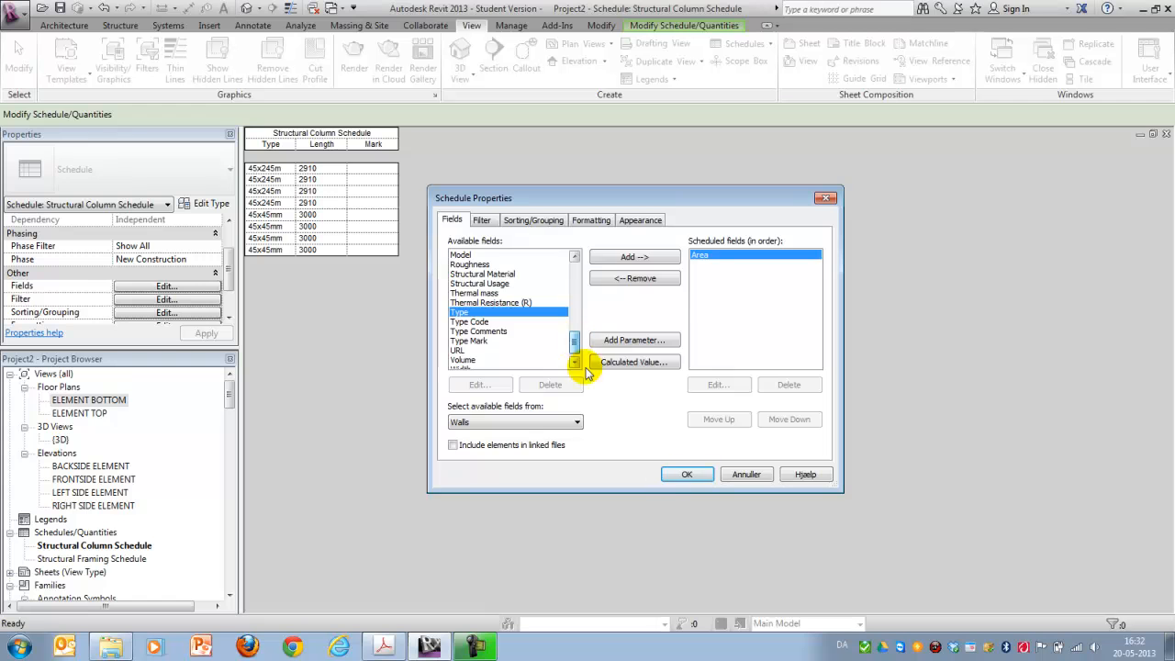
left_click(686, 474)
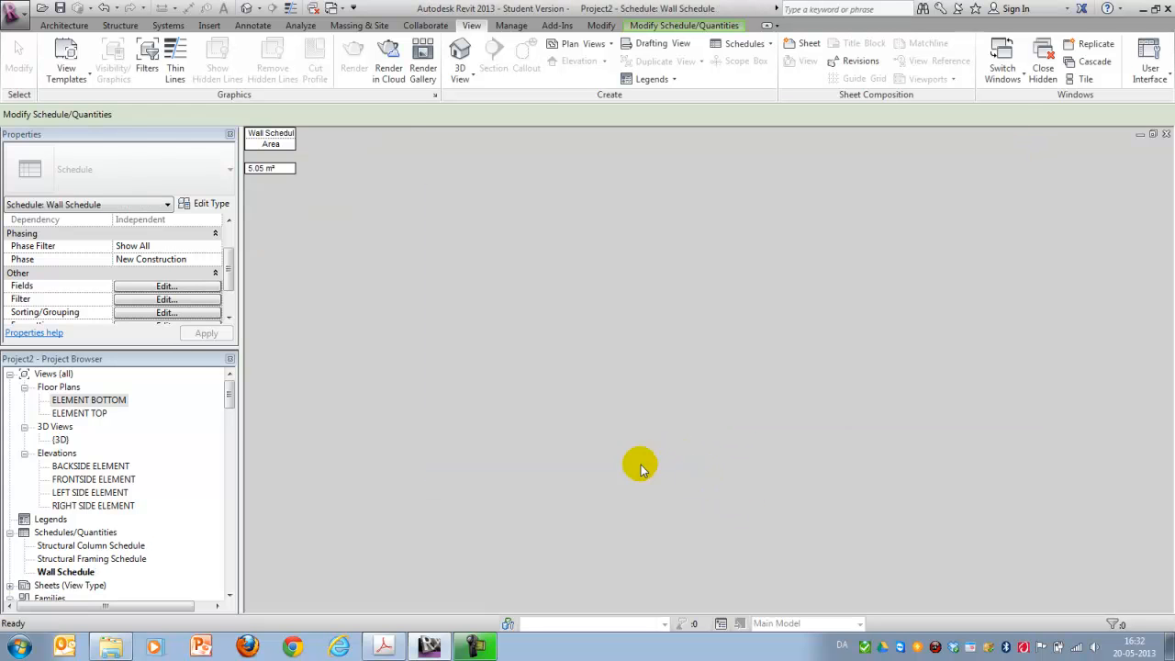
- Add the Type field to the wall schedule through its Fields settings
left_click(166, 286)
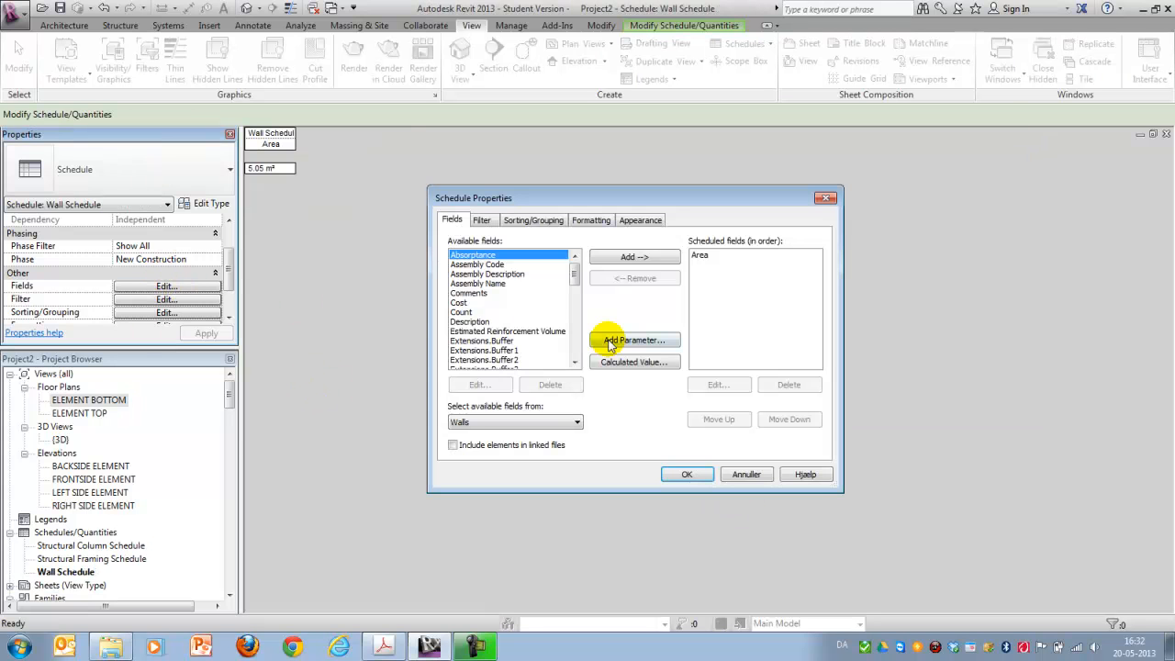
scroll("down", 3)
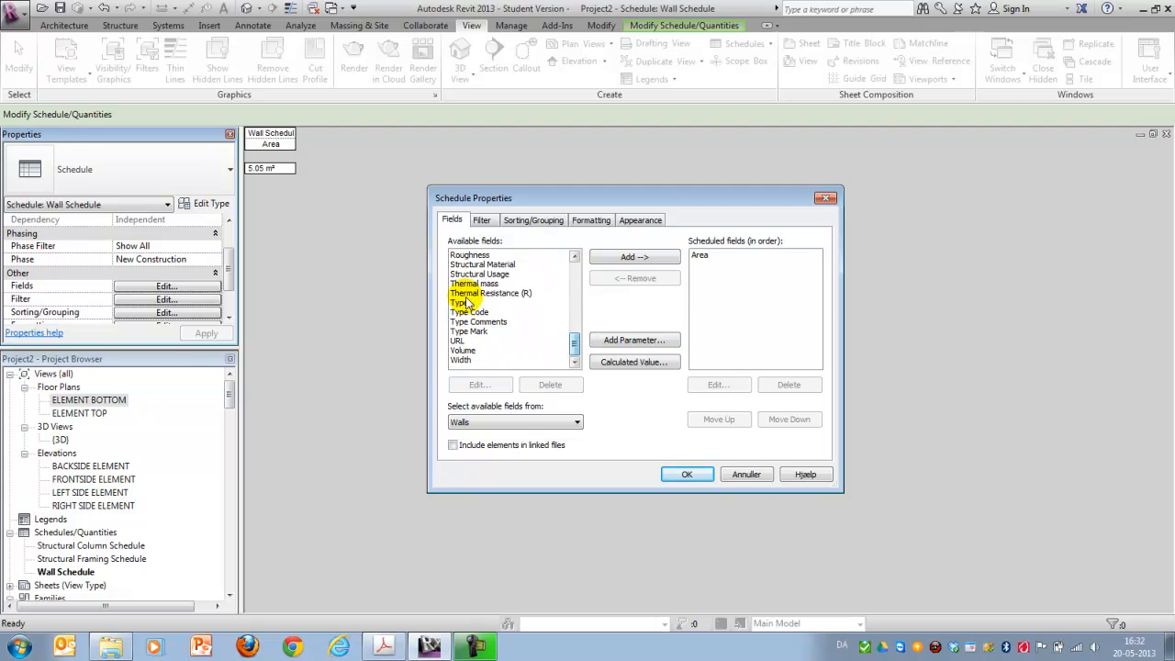
left_click(635, 257)
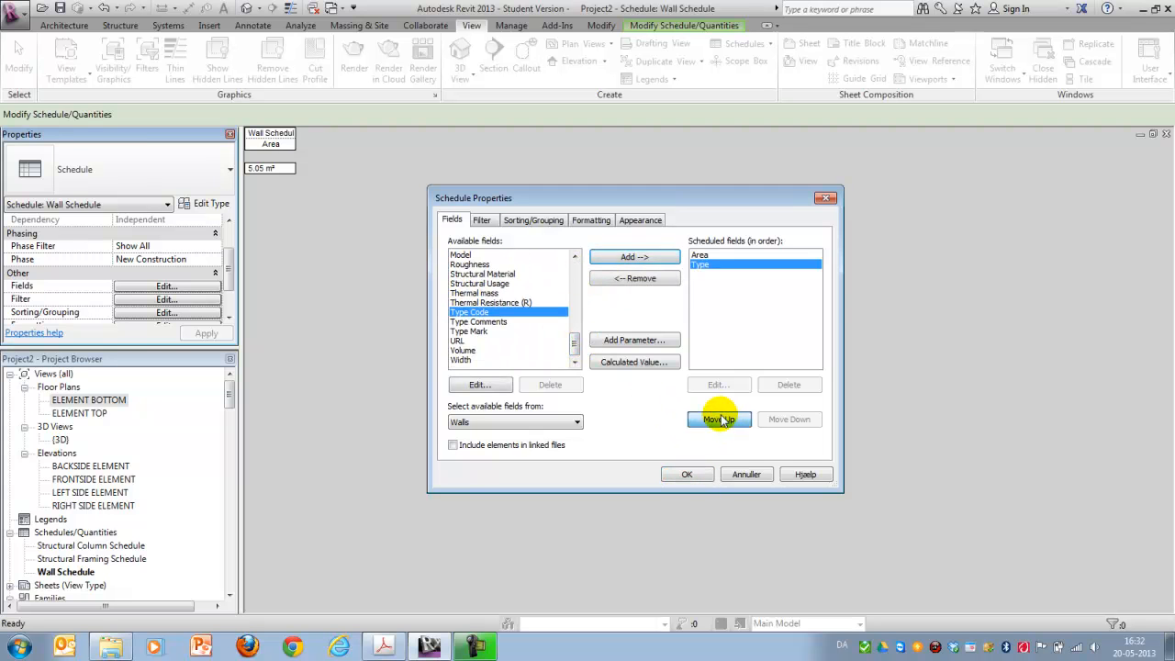
left_click(686, 473)
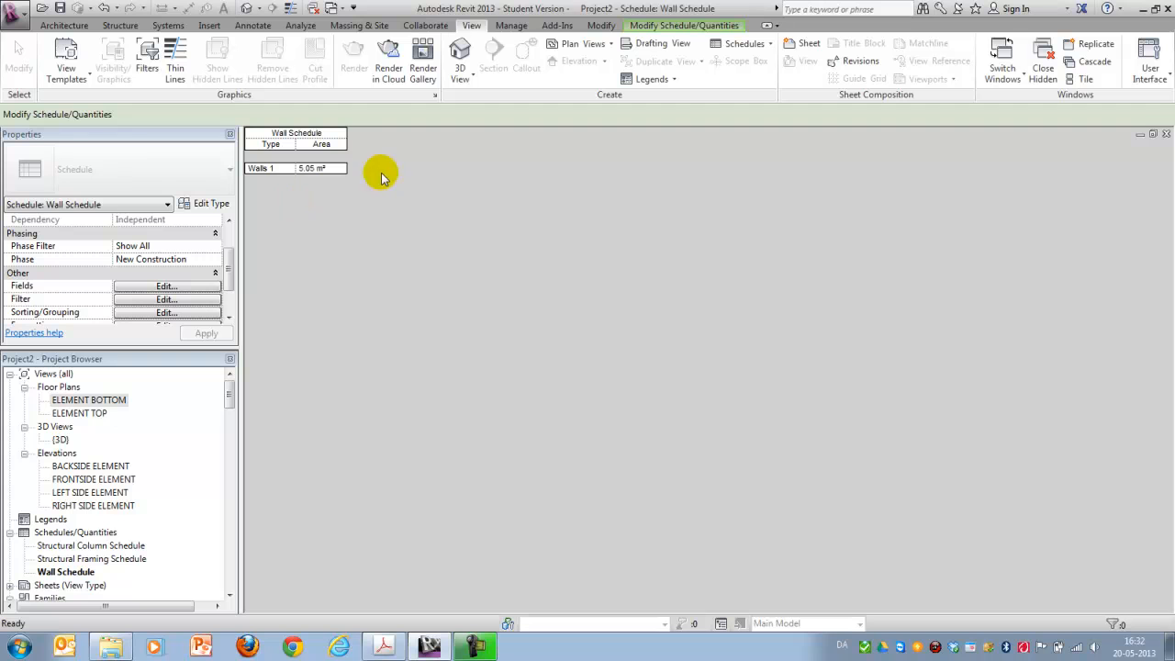
mouse_move(268, 353)
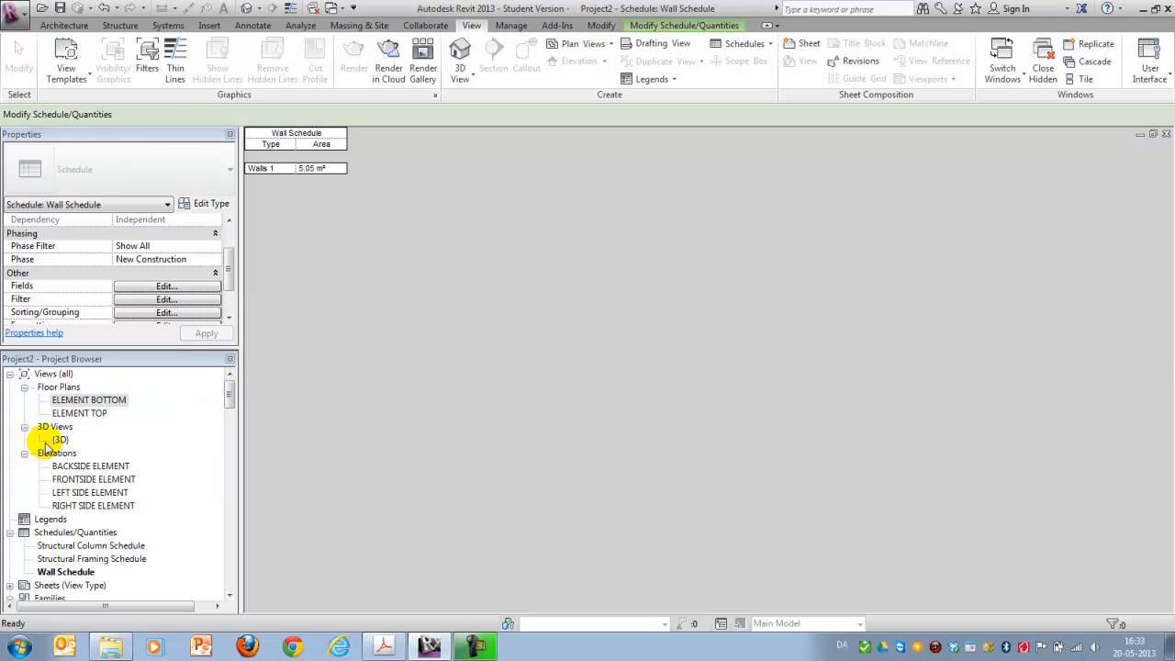
- Rename the default {3D} view to 3D frame
double_click(59, 438)
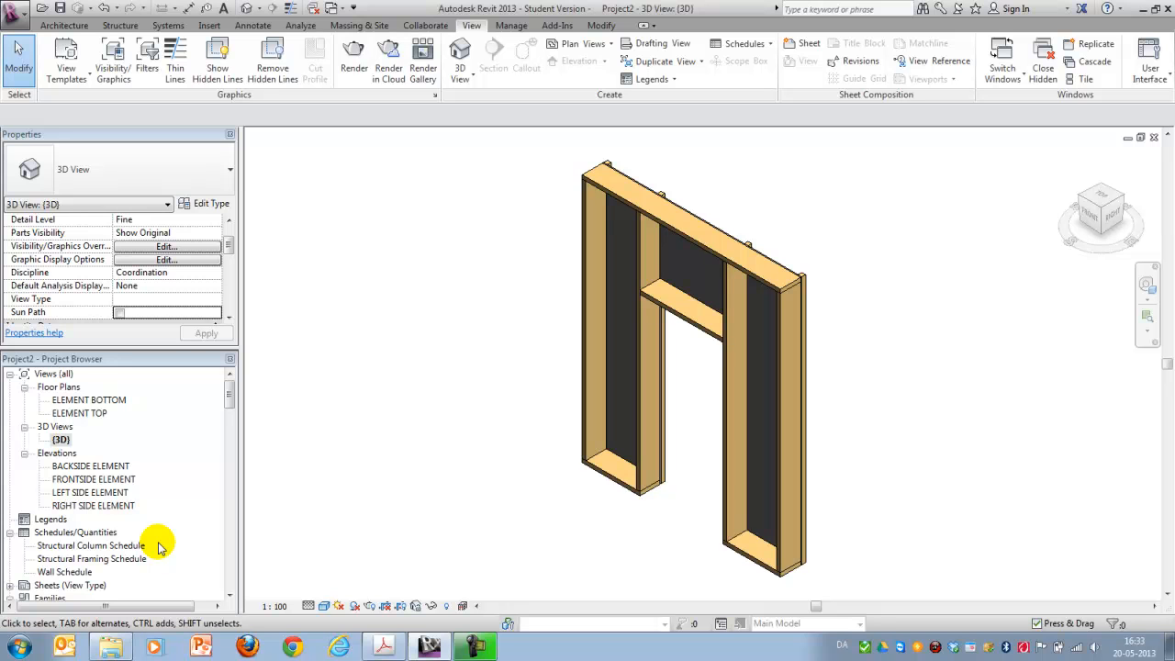
left_click(678, 198)
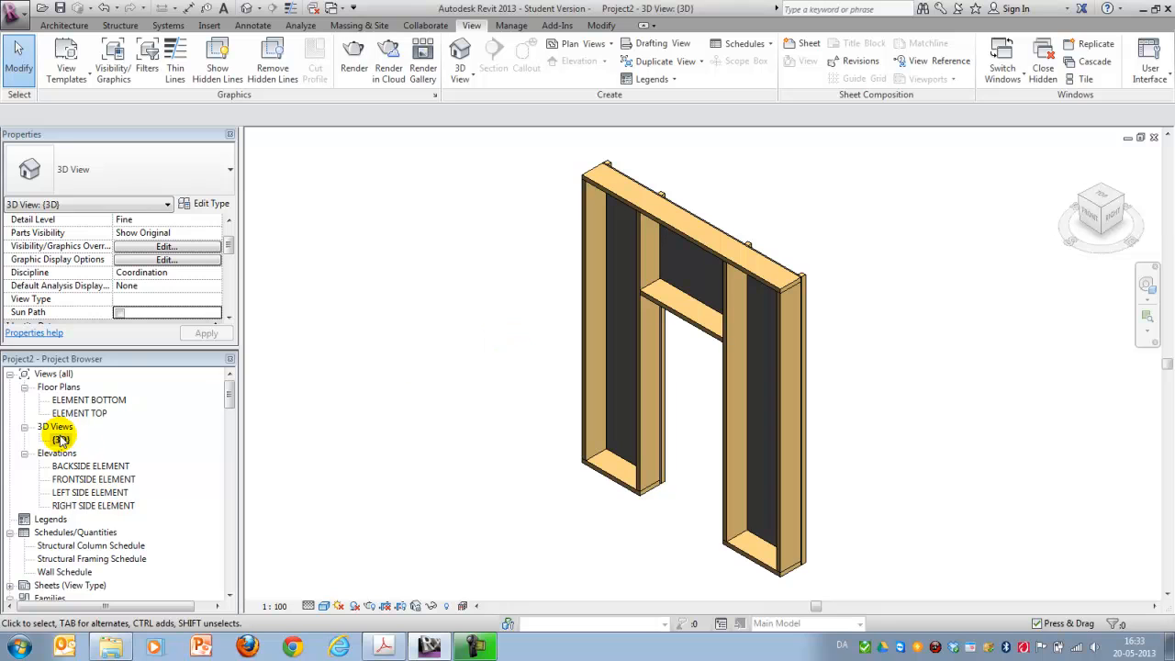
right_click(55, 426)
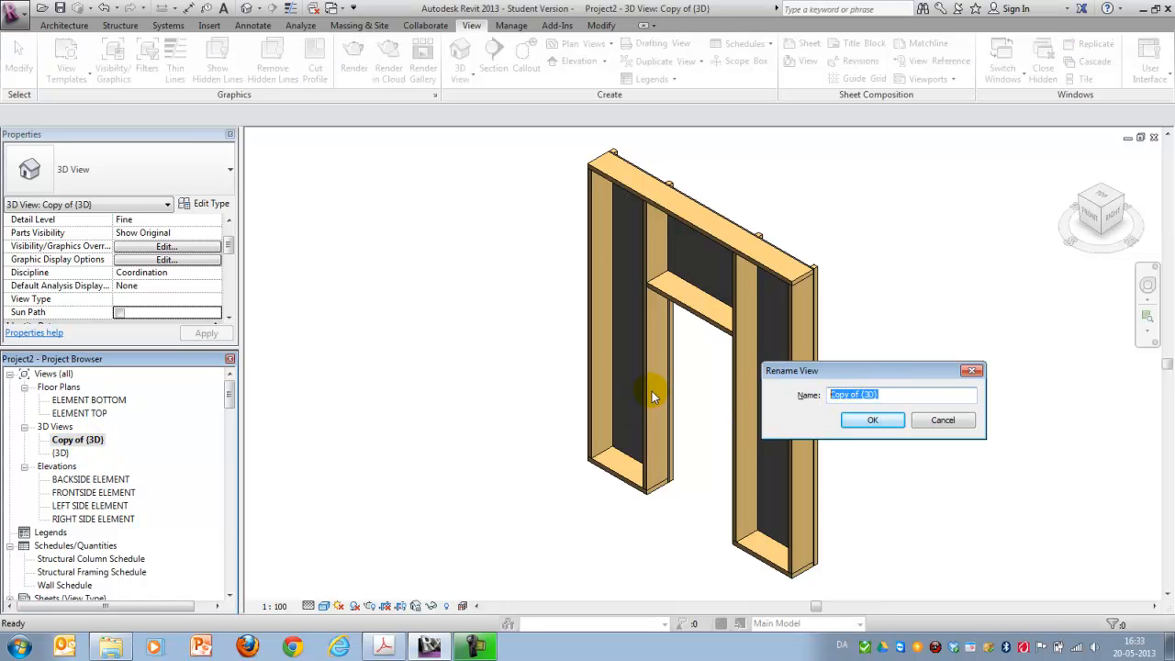
type("3D frame")
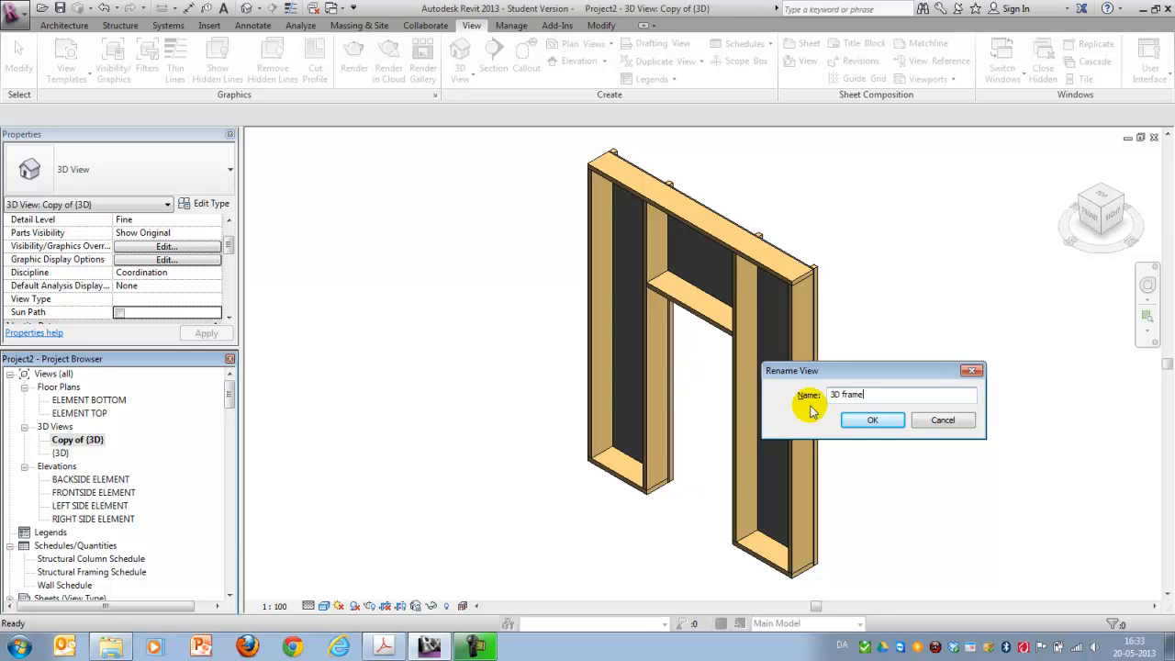
left_click(872, 418)
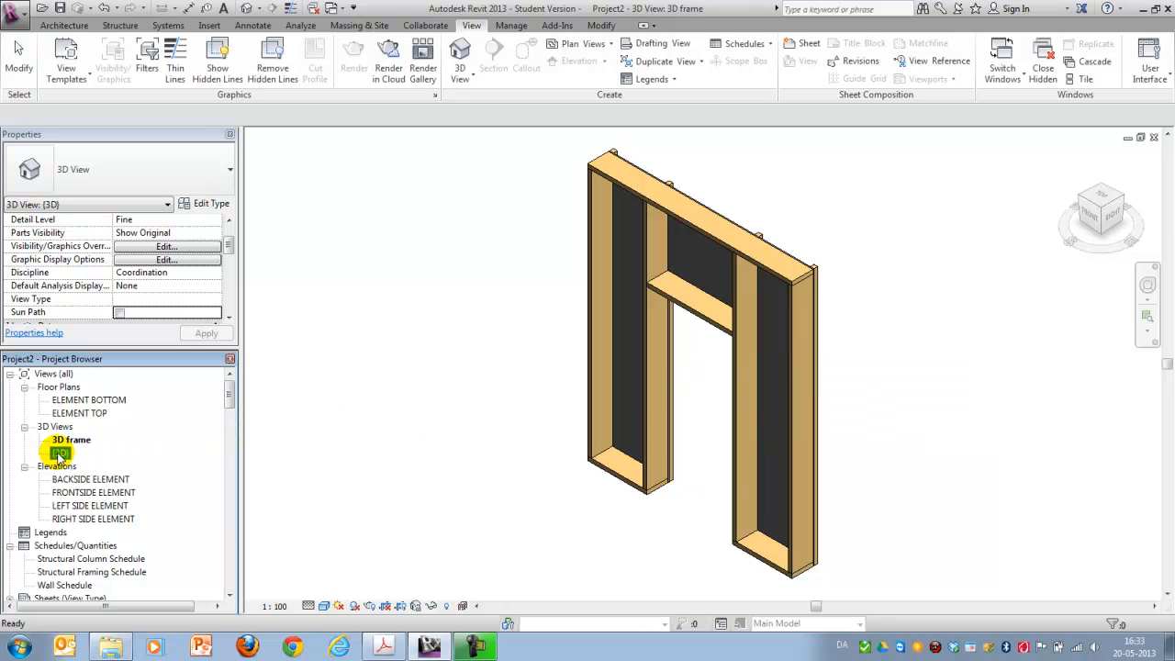
- Duplicate the 3D view twice as 3D board and 3D batten, then return to the main 3D view
right_click(70, 450)
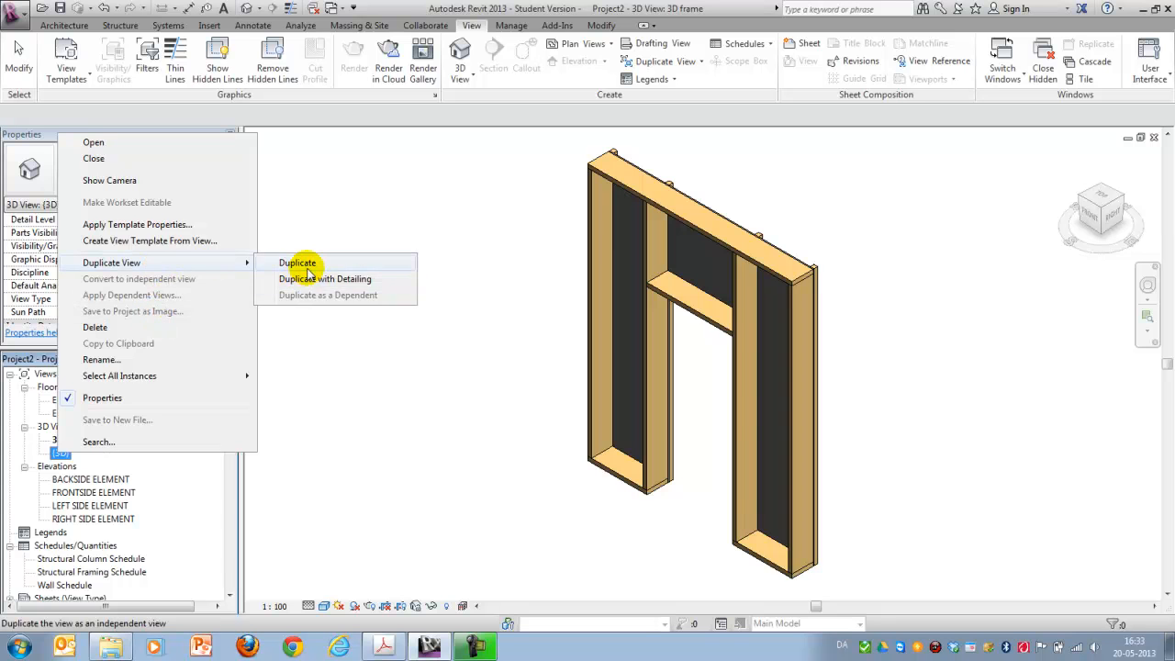
left_click(297, 264)
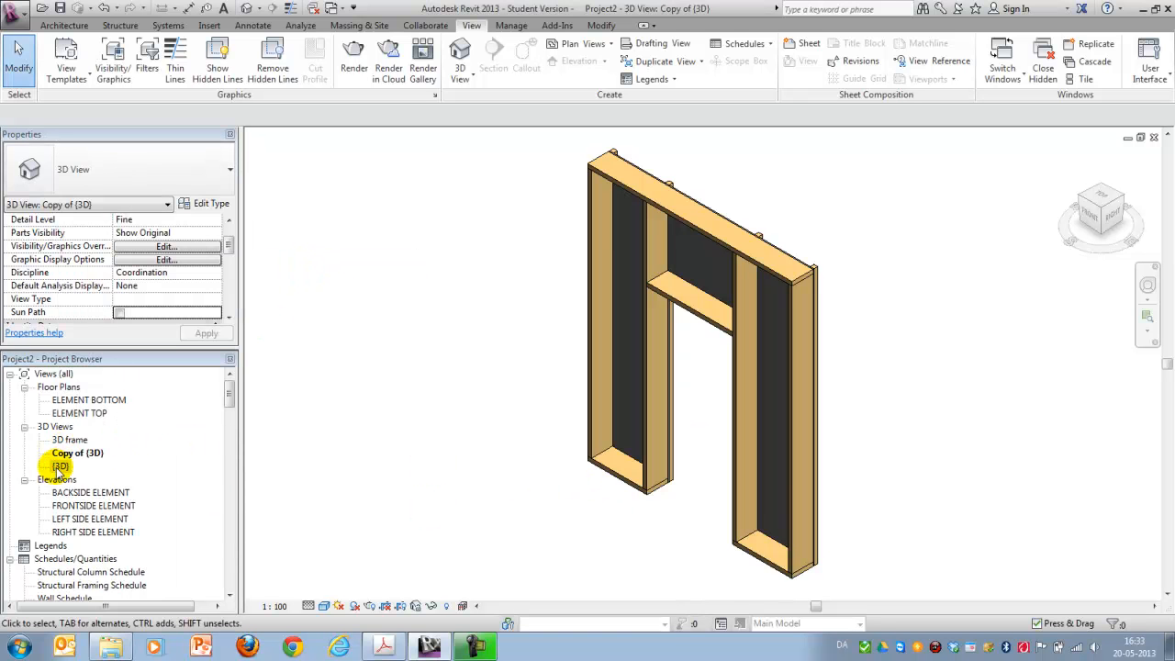
right_click(59, 459)
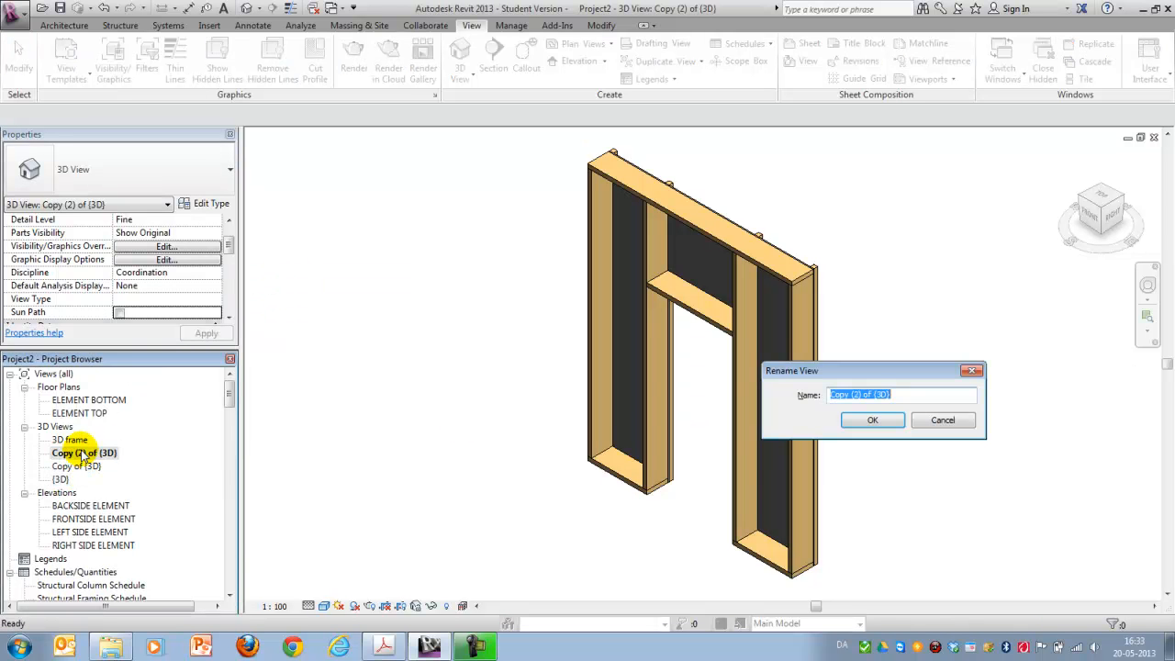
type("3D board")
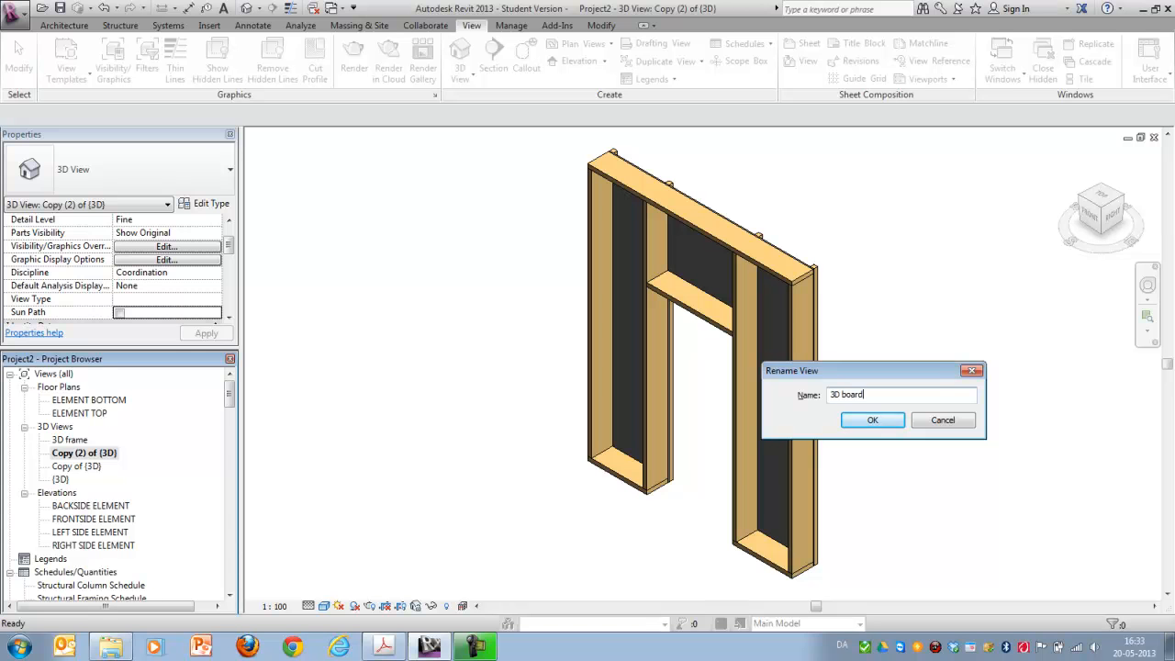
left_click(872, 419)
type("#")
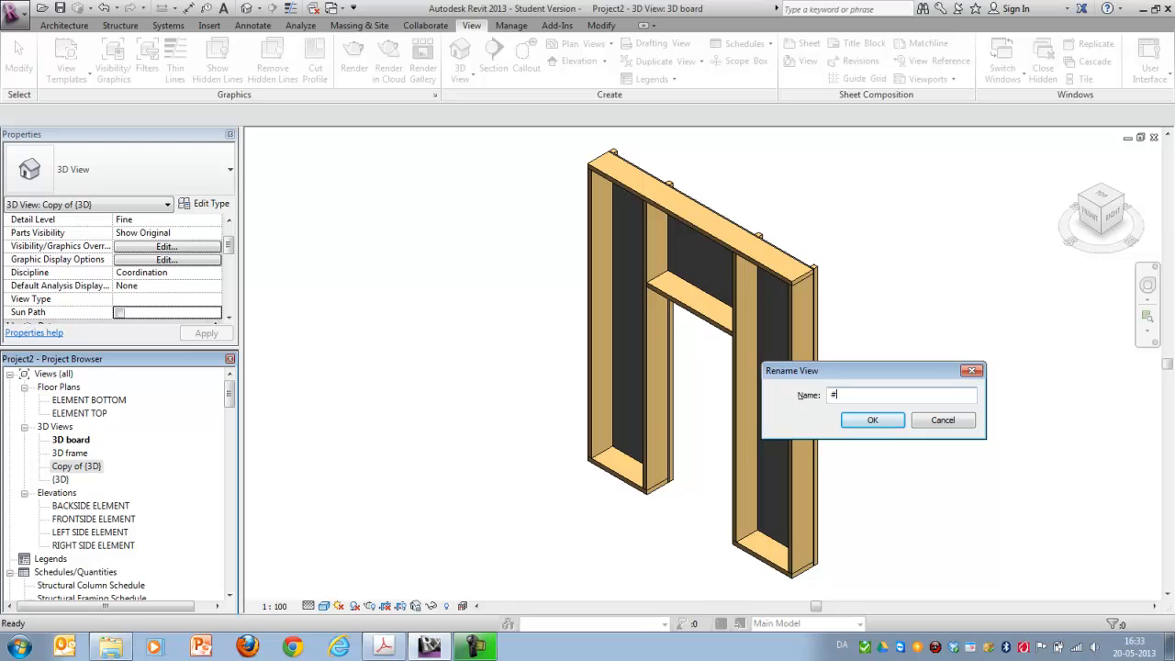
key("Backspace")
type("3D battern")
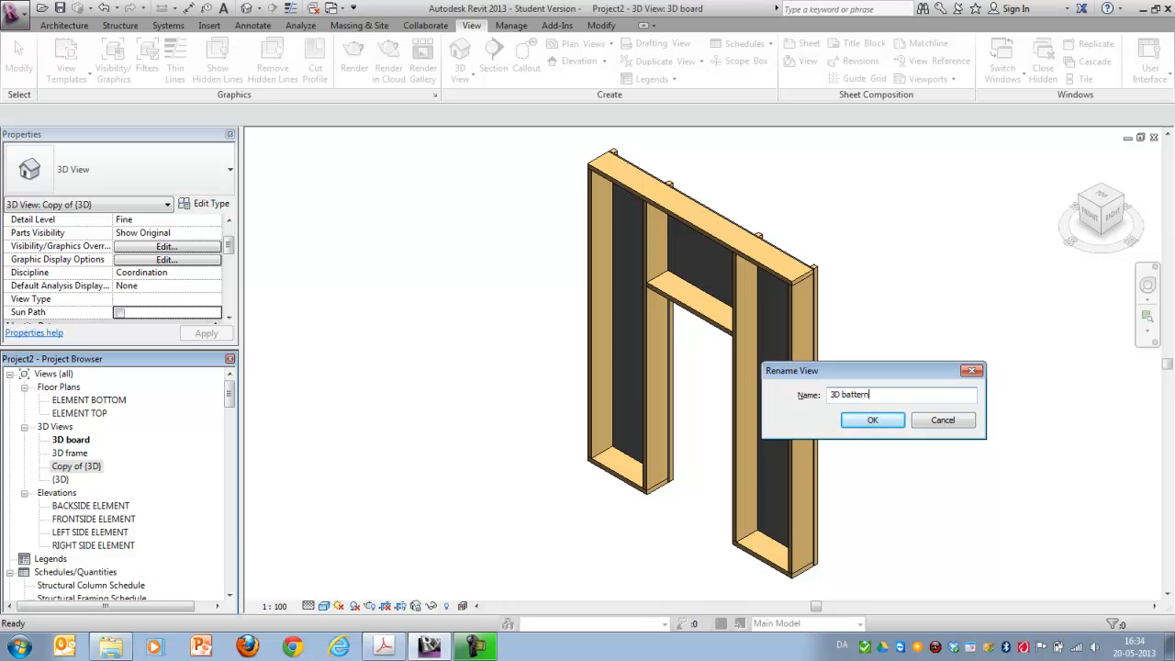
left_click(870, 418)
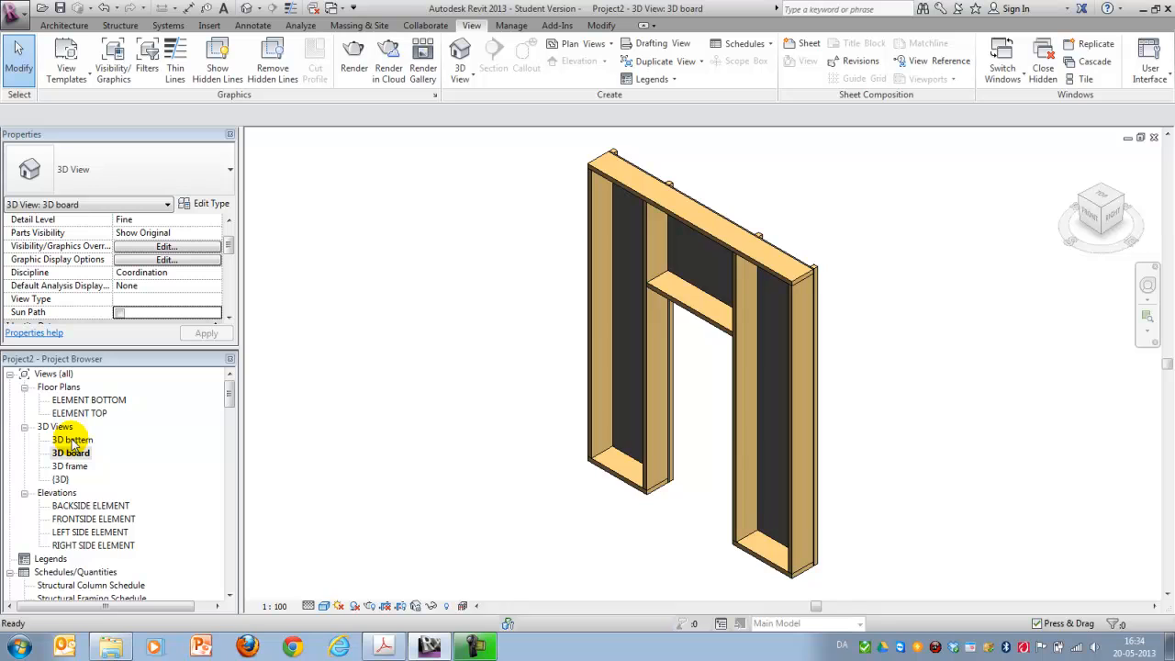
double_click(61, 477)
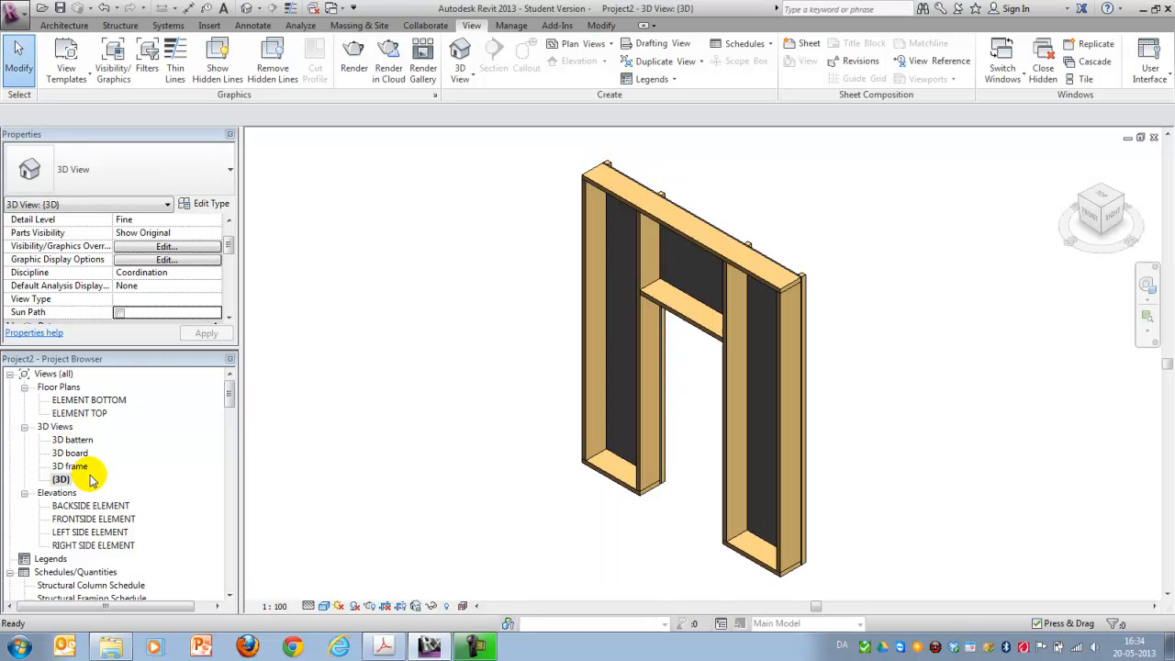
mouse_move(558, 431)
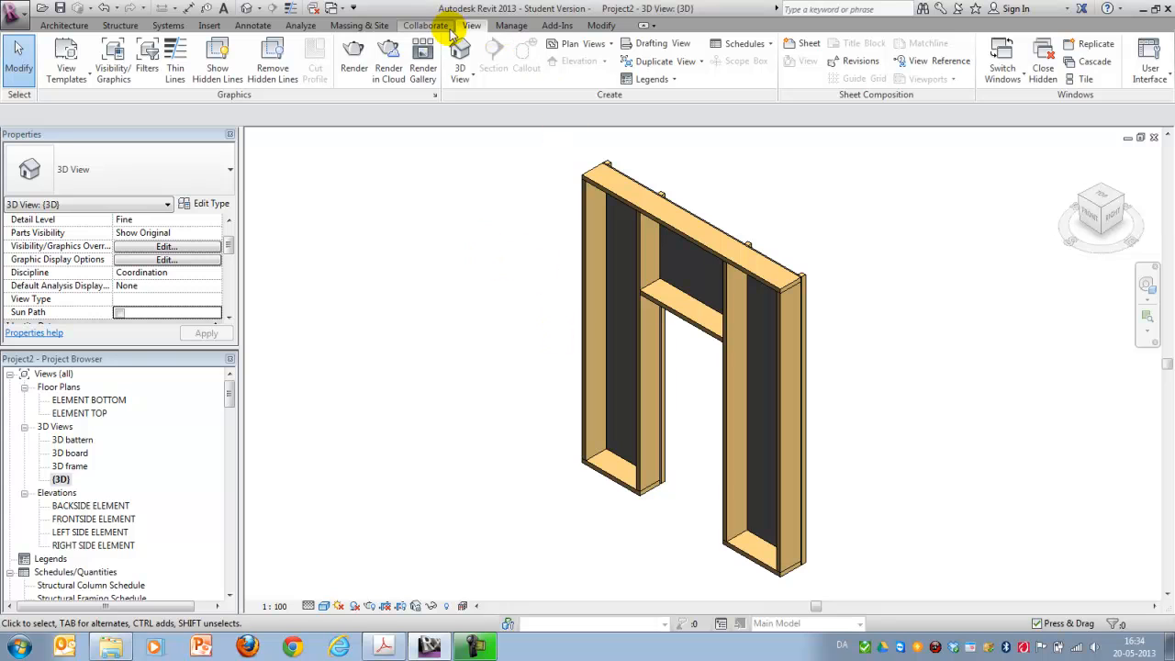
mouse_move(512, 25)
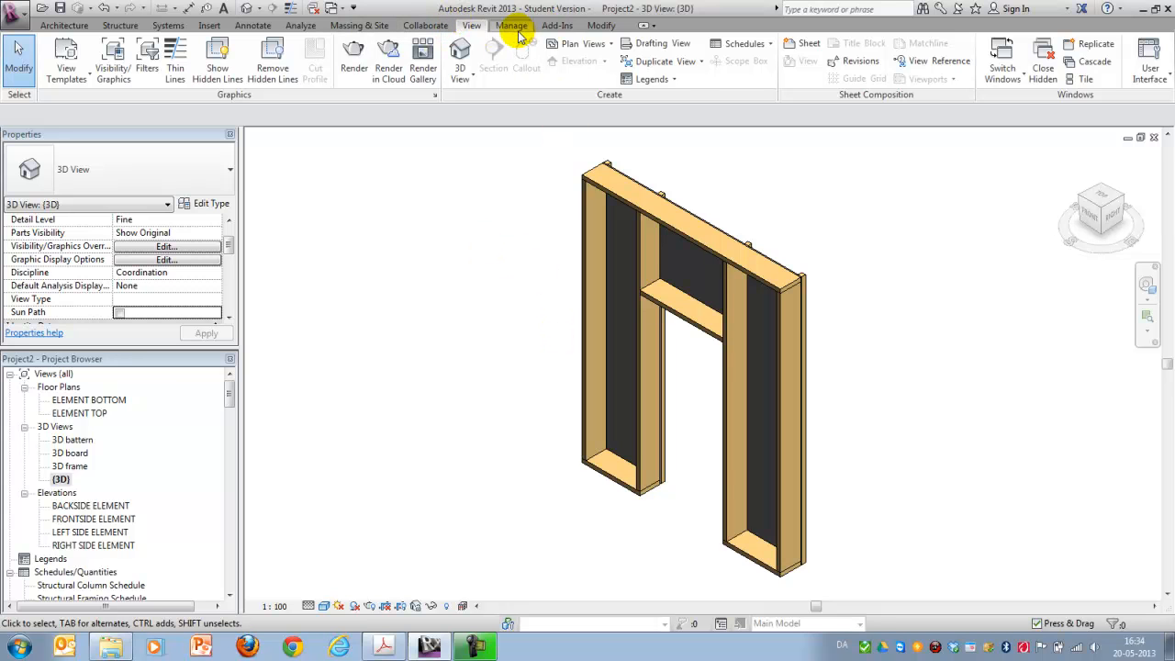
- Add a Yes/No project parameter Frame under Visibility for structural categories
left_click(512, 26)
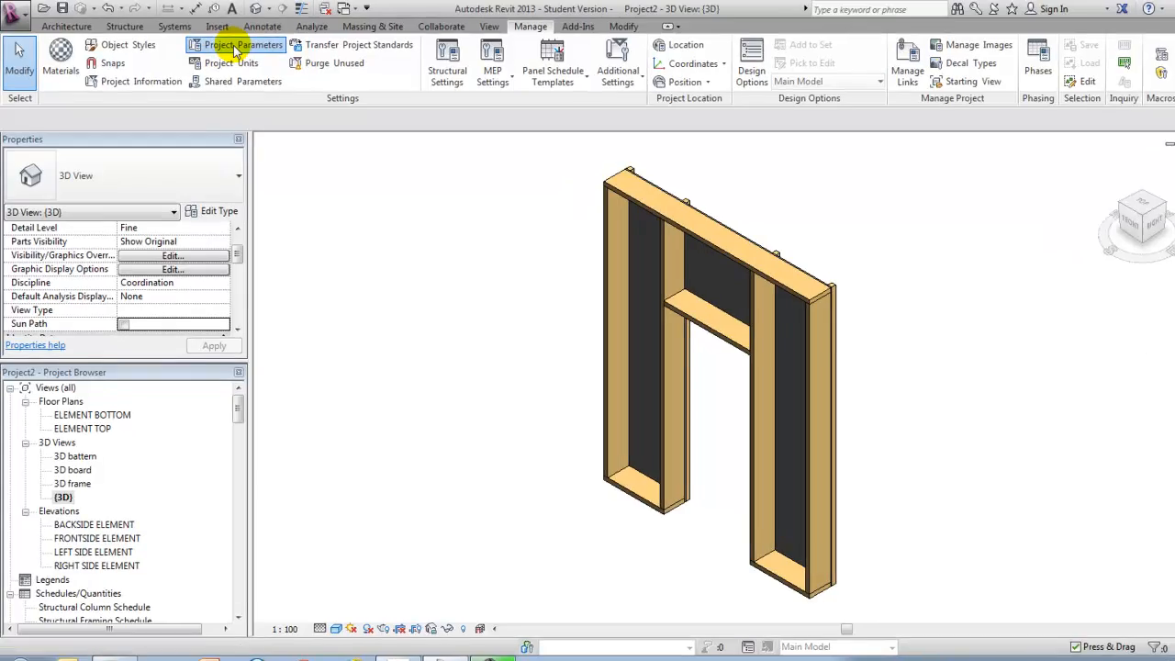
left_click(237, 45)
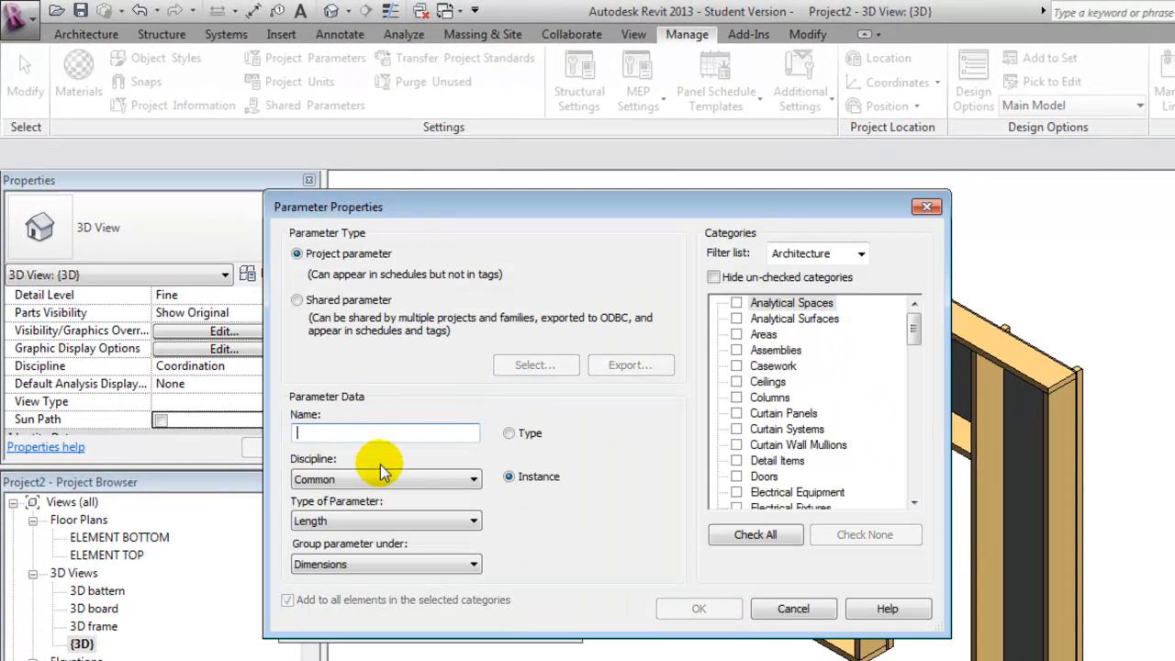
type("Frame")
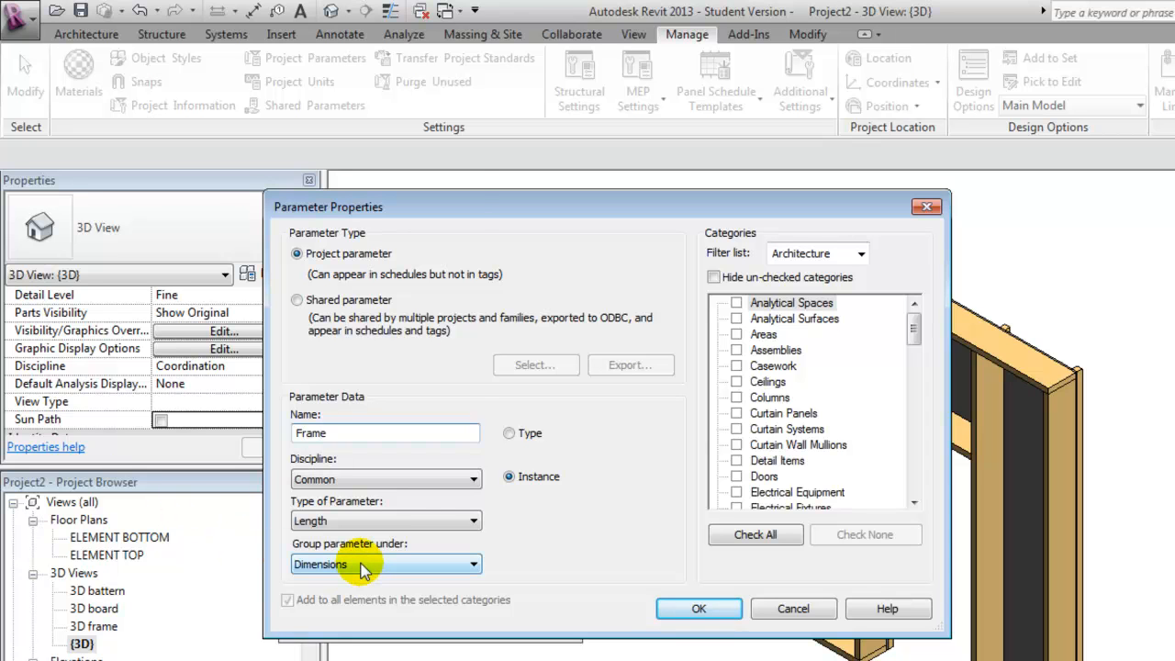
left_click(473, 564)
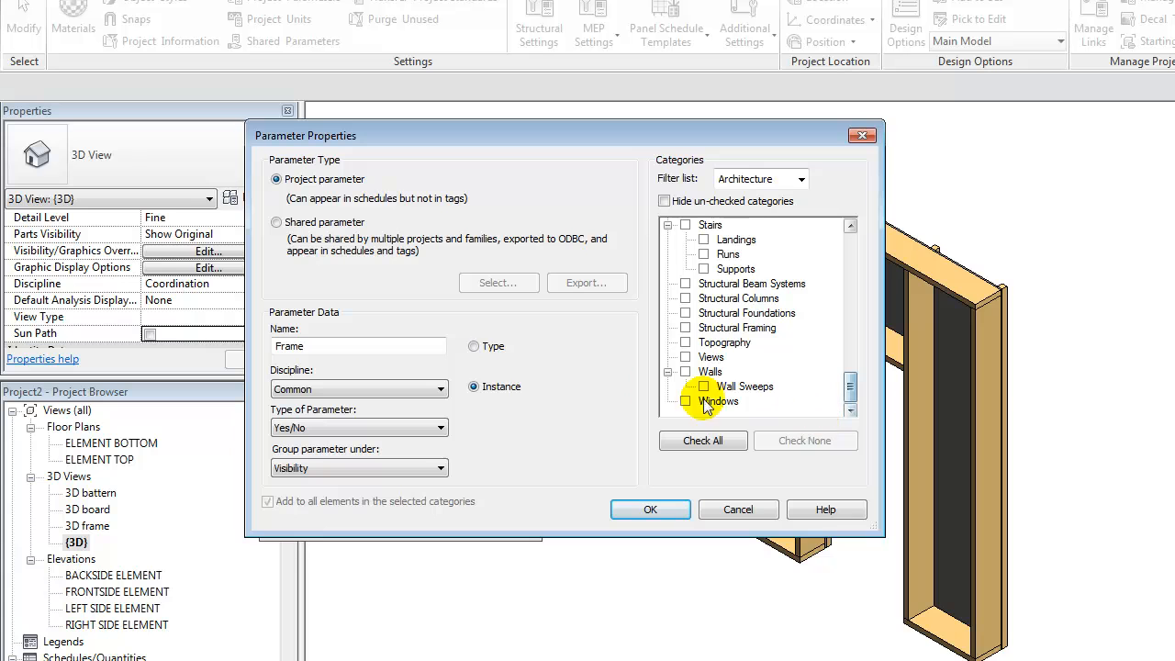
left_click(738, 327)
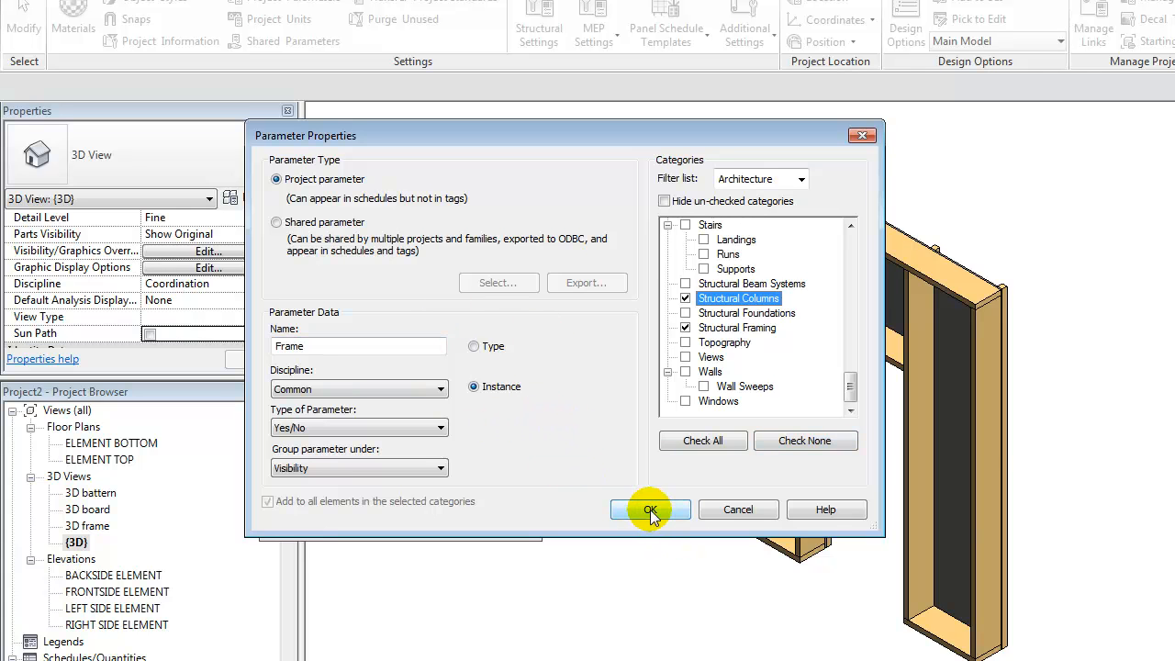
left_click(650, 510)
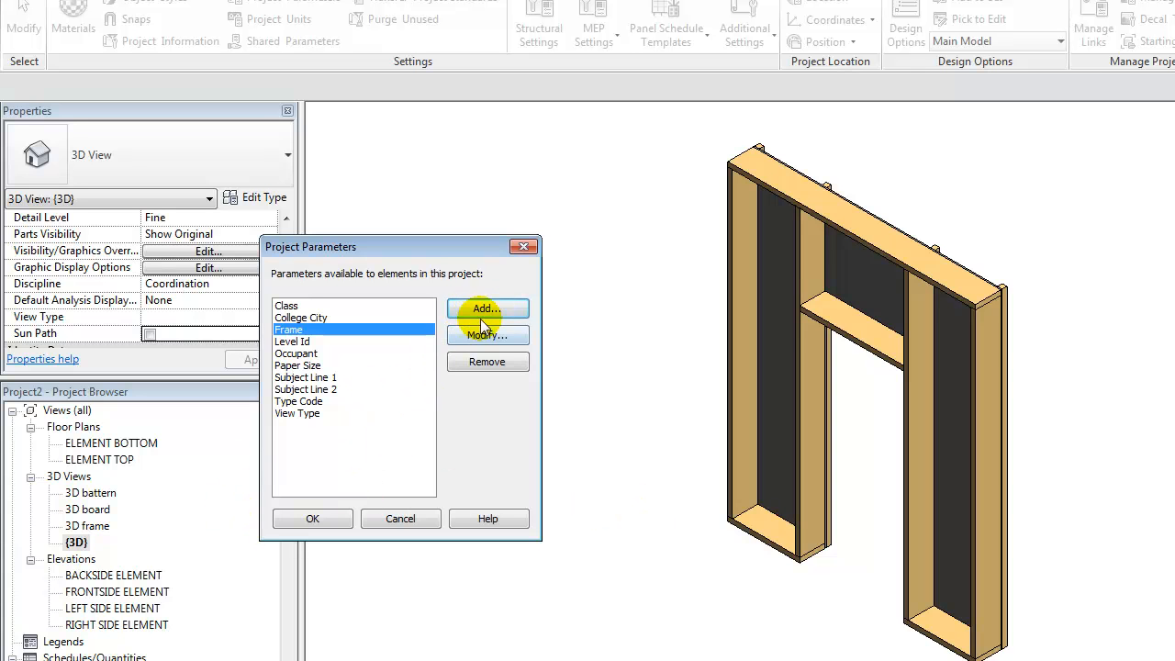
- Add Yes/No parameters Board for walls and Batten for structural columns and framing
left_click(488, 308)
type("Board")
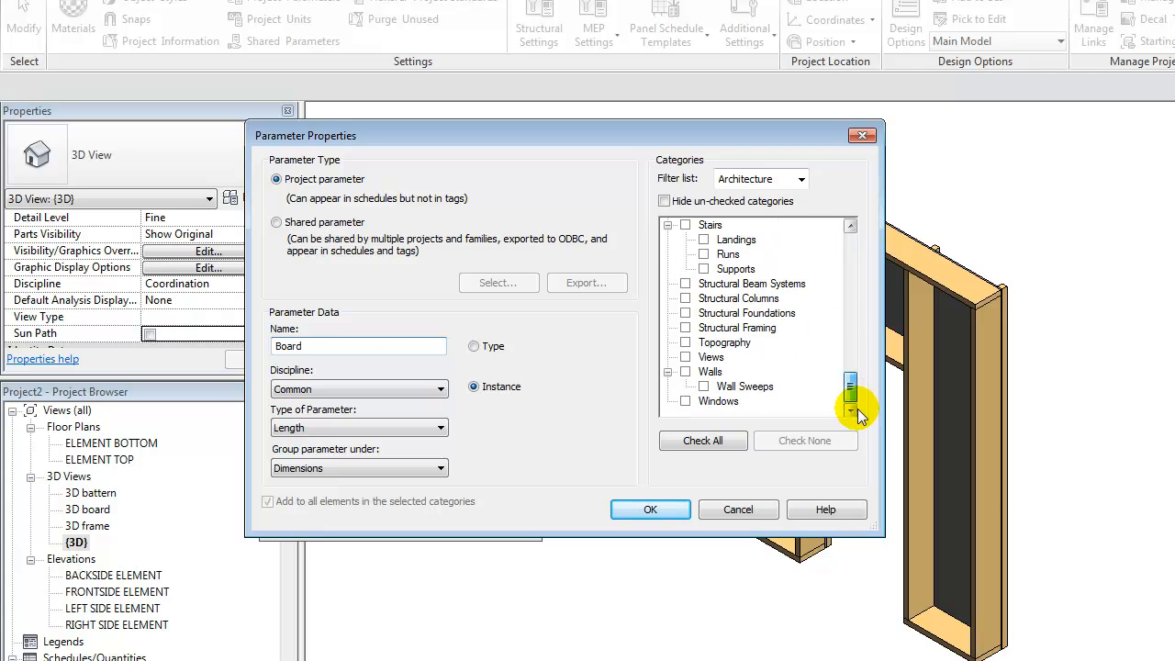
left_click(684, 371)
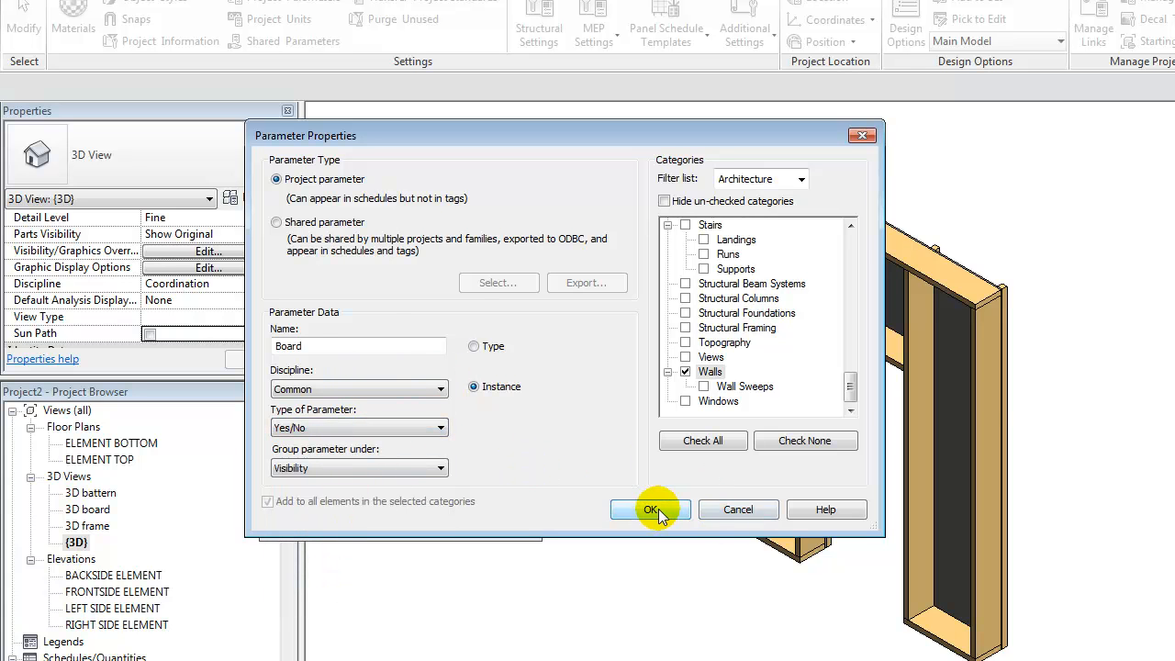
left_click(650, 511)
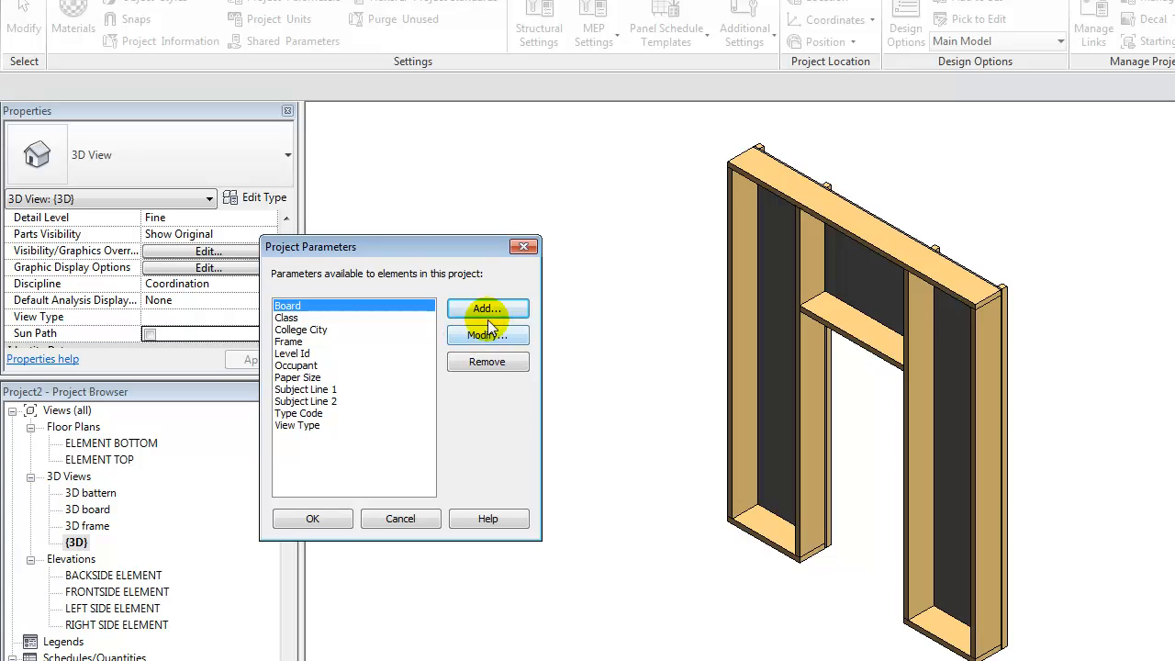
left_click(488, 308)
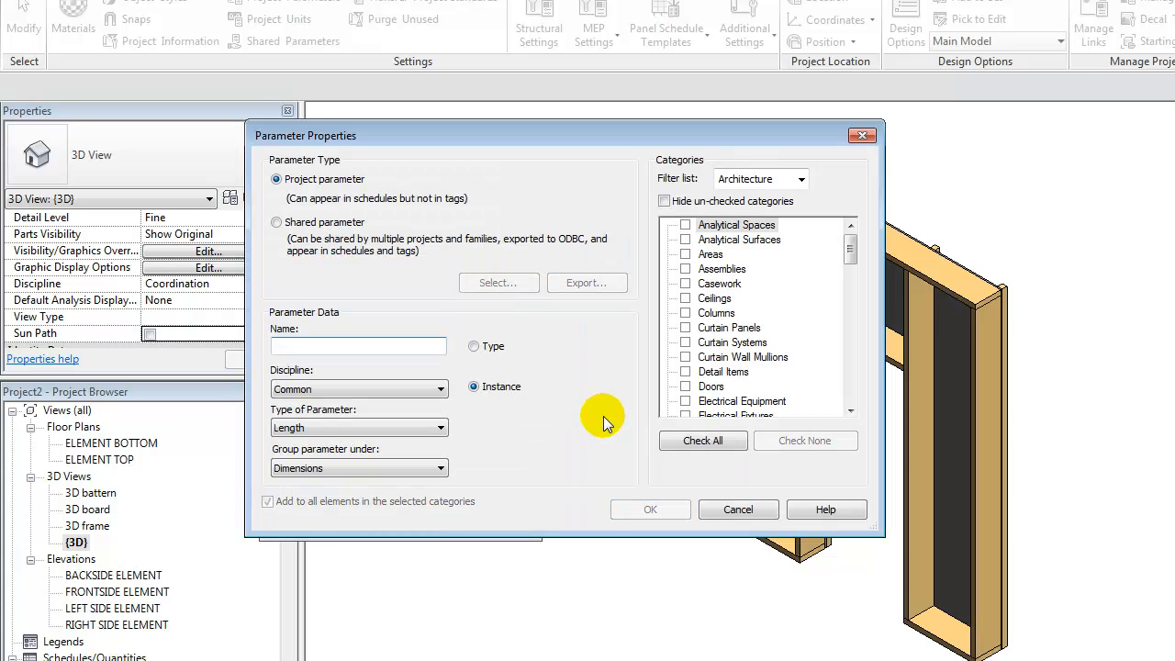
type("B")
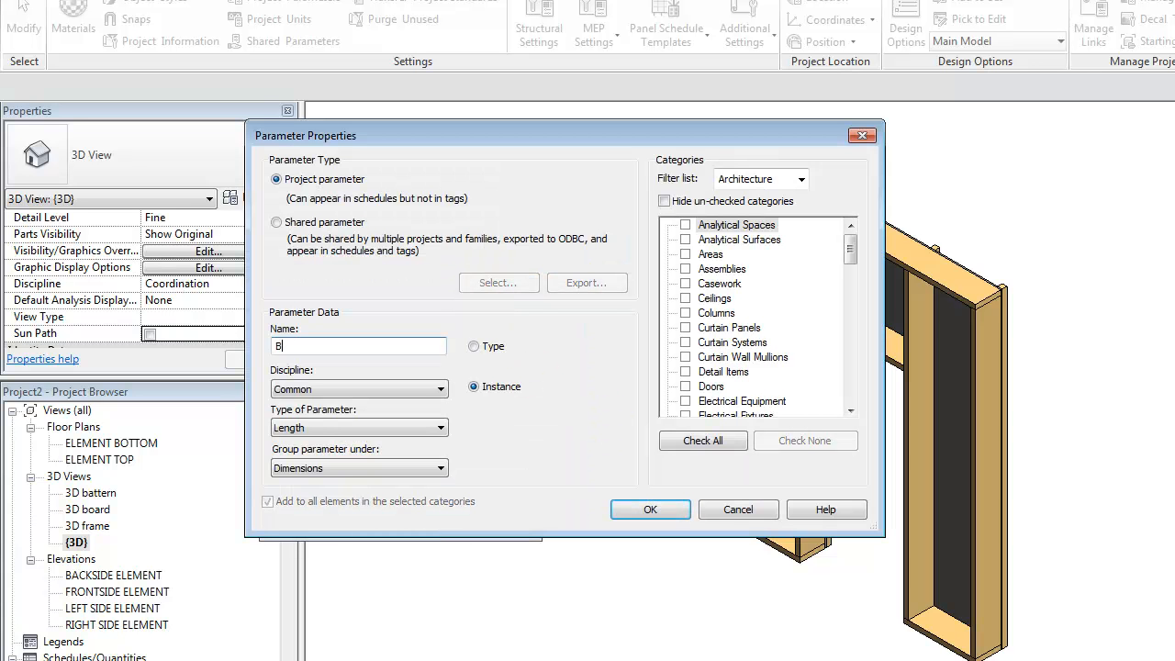
type("attern")
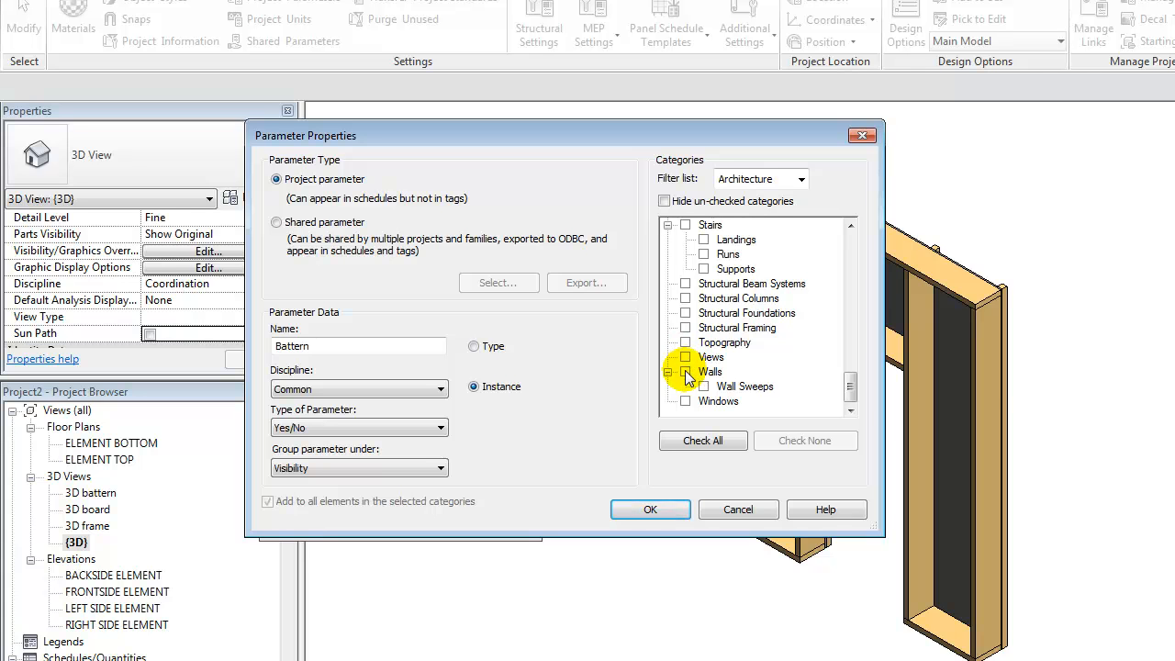
left_click(684, 327)
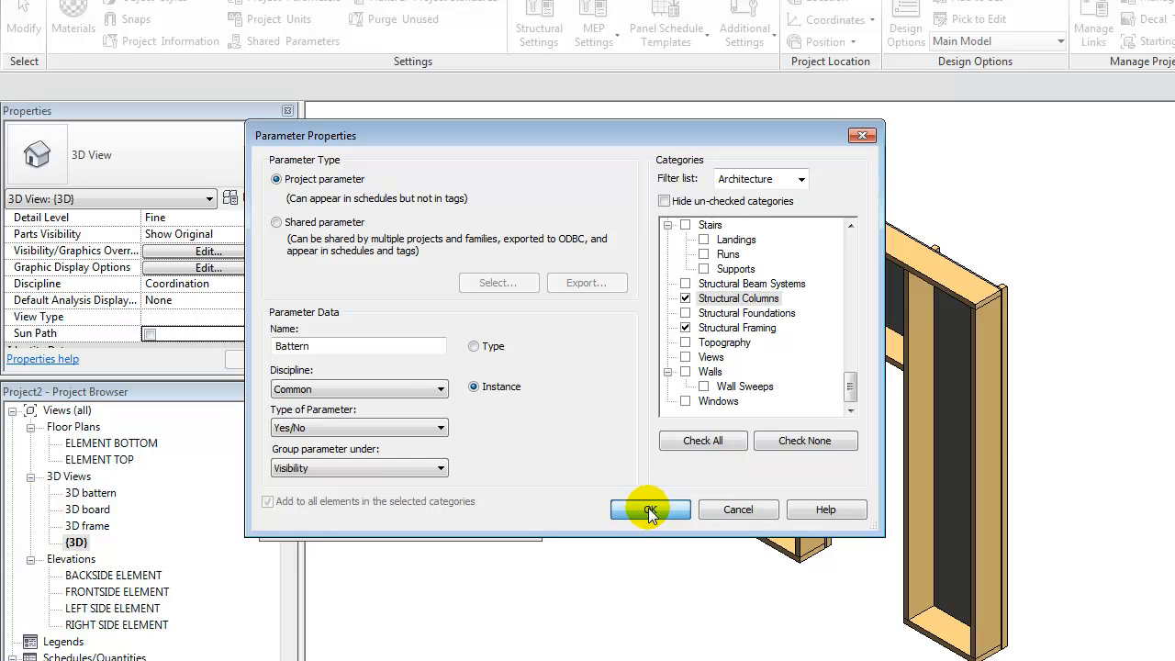
left_click(650, 511)
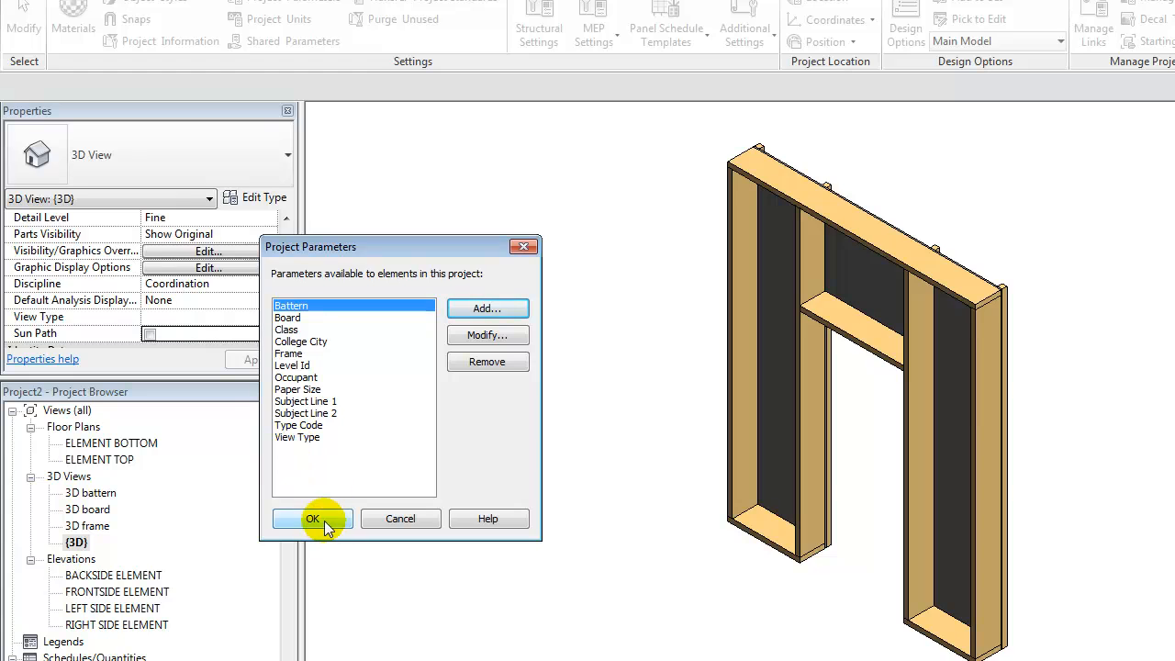
left_click(312, 517)
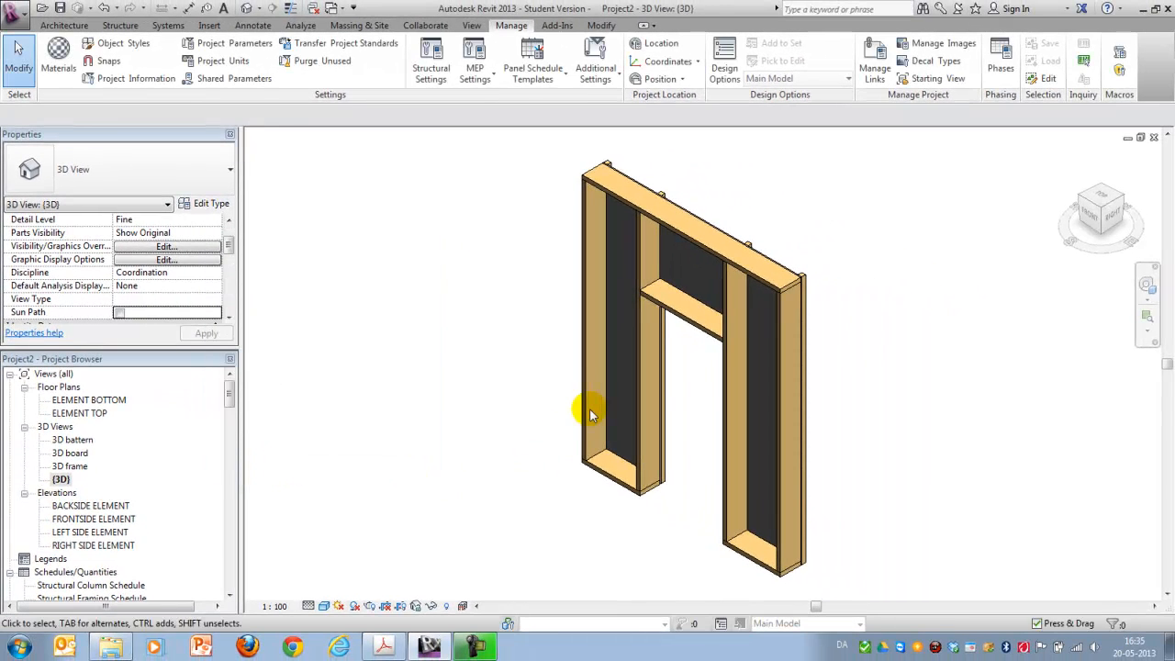
- Set the Batten value on the frame timbers and tick Board on the wall
left_click(591, 413)
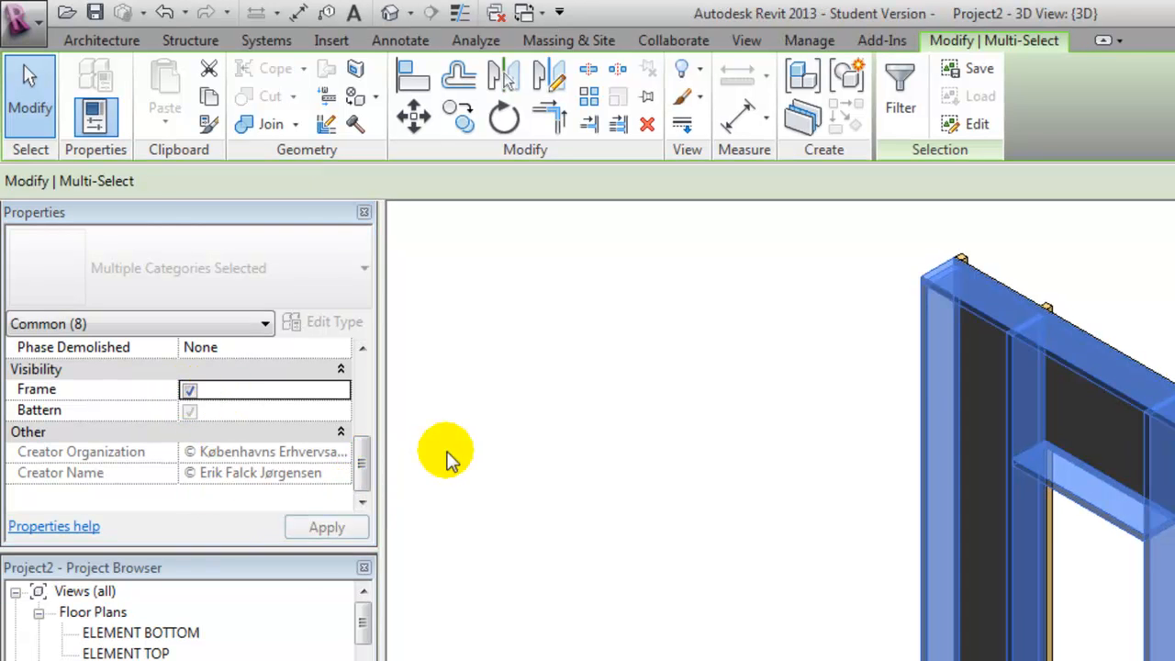
left_click(189, 411)
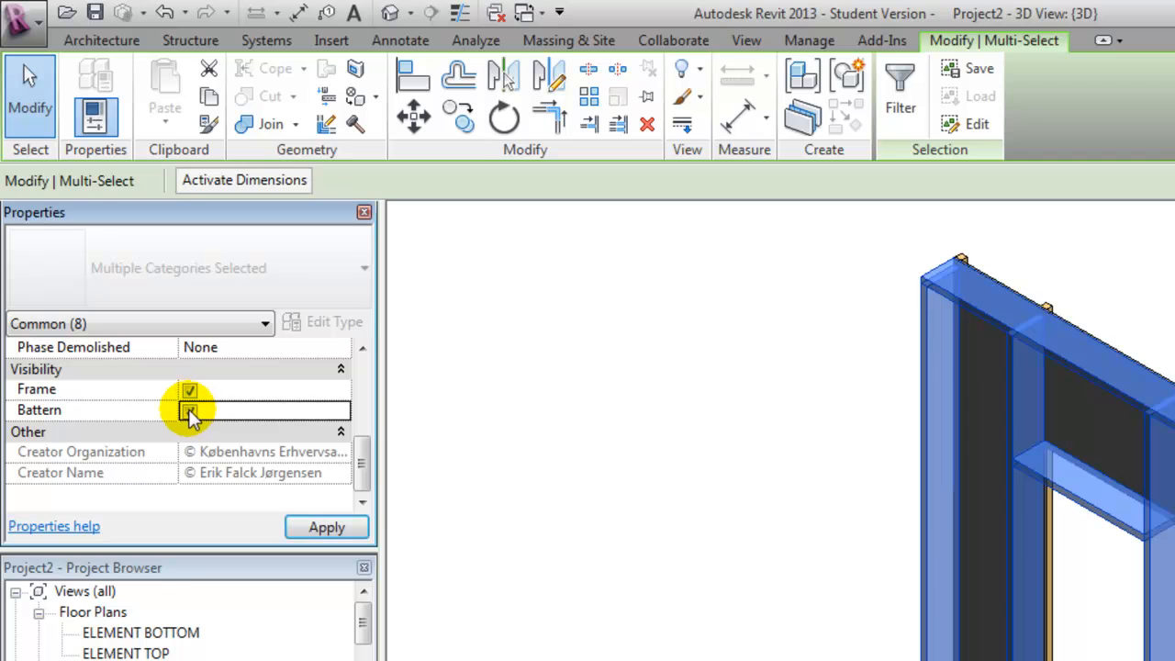
left_click(189, 411)
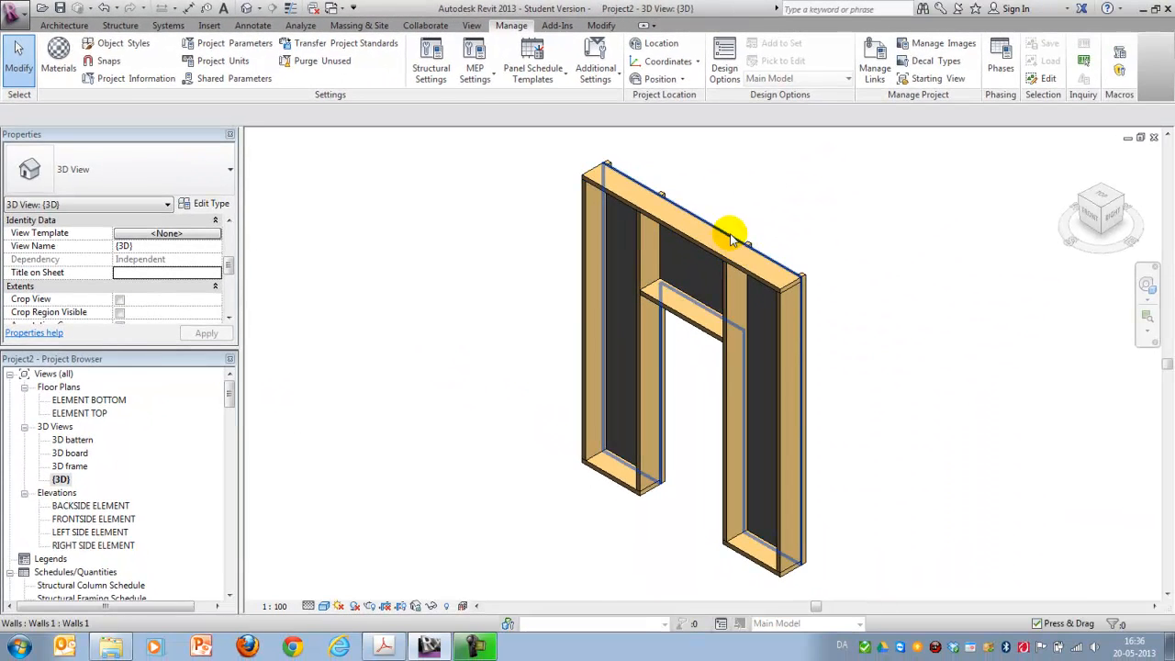
left_click(730, 235)
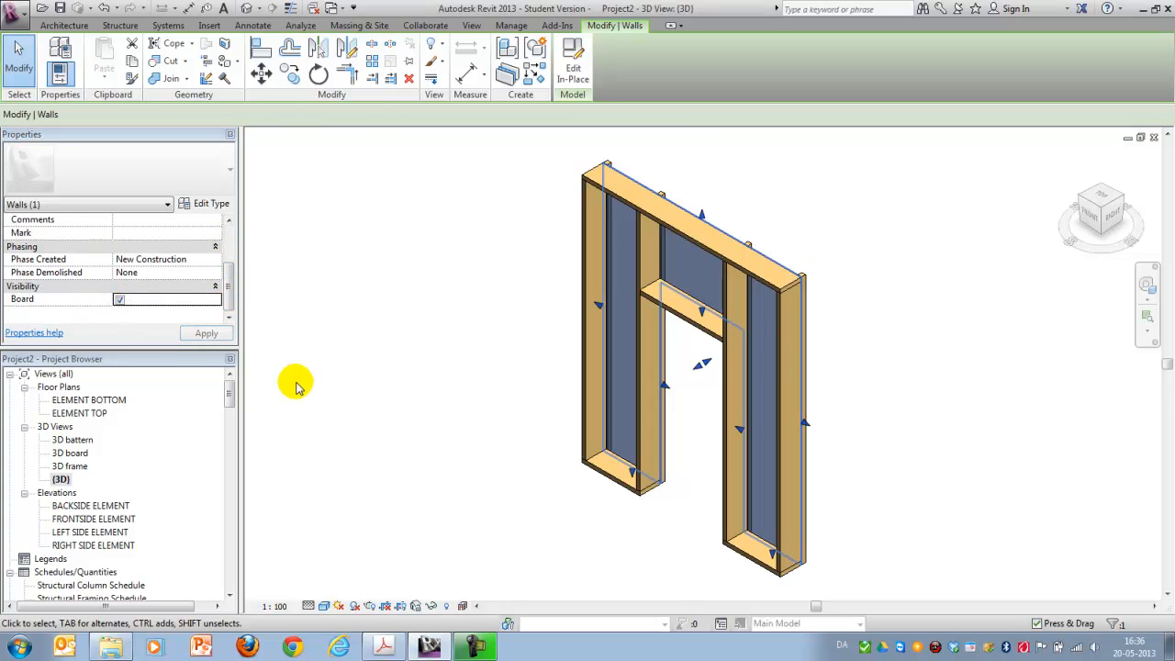
left_click(120, 301)
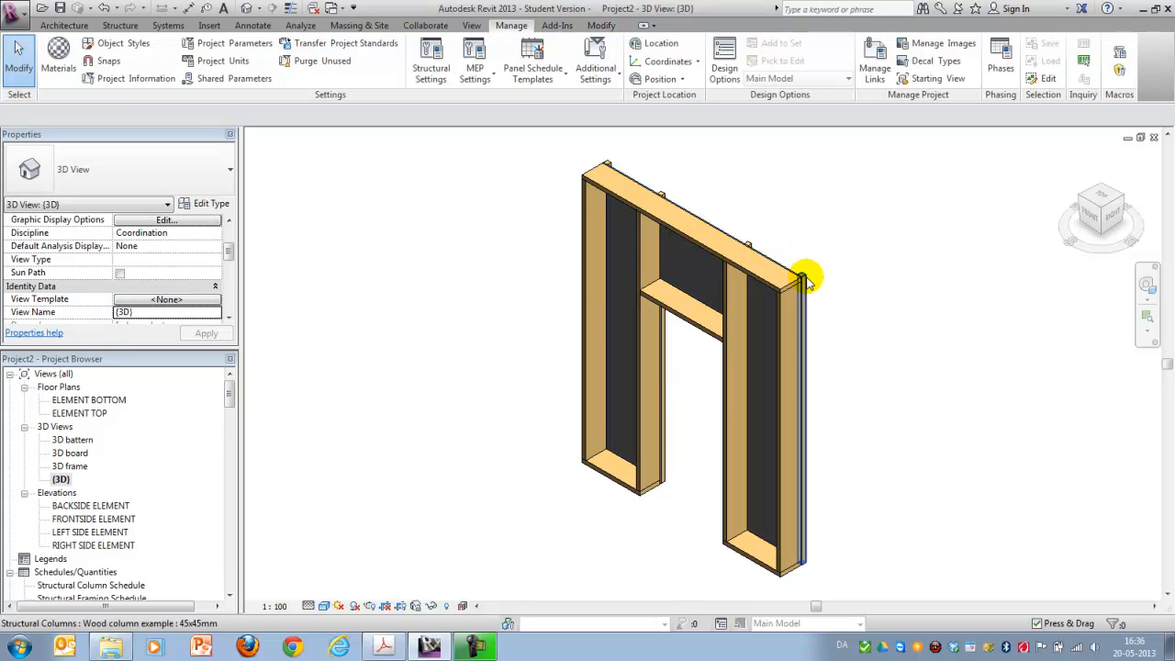
- Set Frame and tick Batten on the thin batten columns, then go to the 3D frame view
left_click(808, 277)
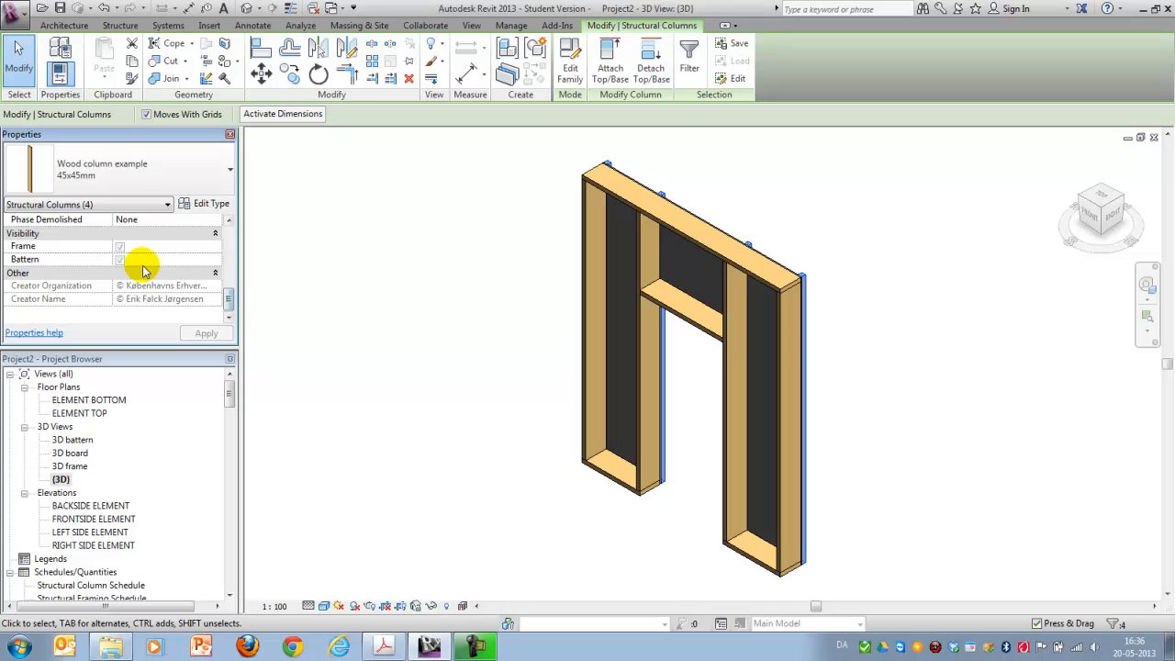
left_click(120, 261)
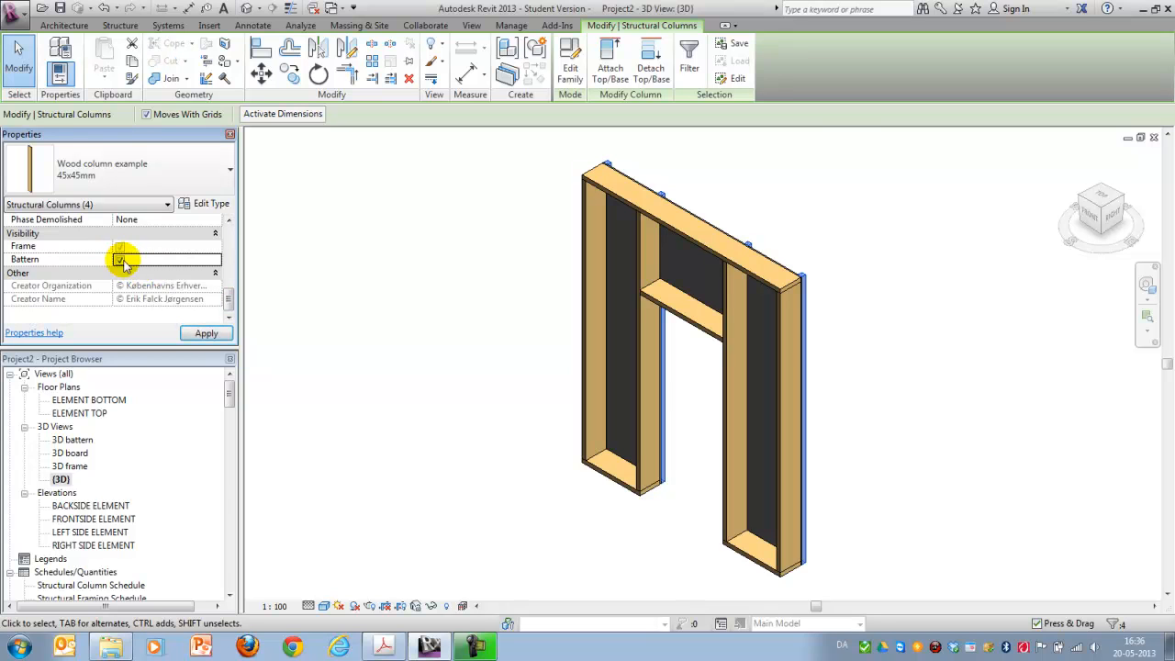
left_click(120, 250)
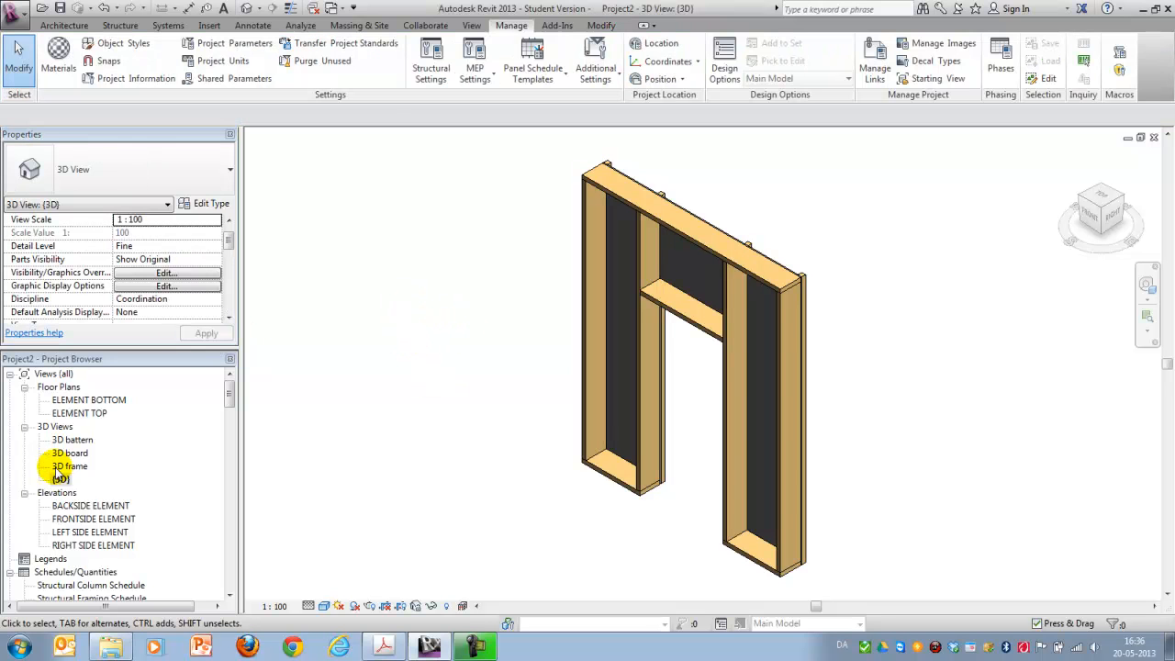
double_click(70, 467)
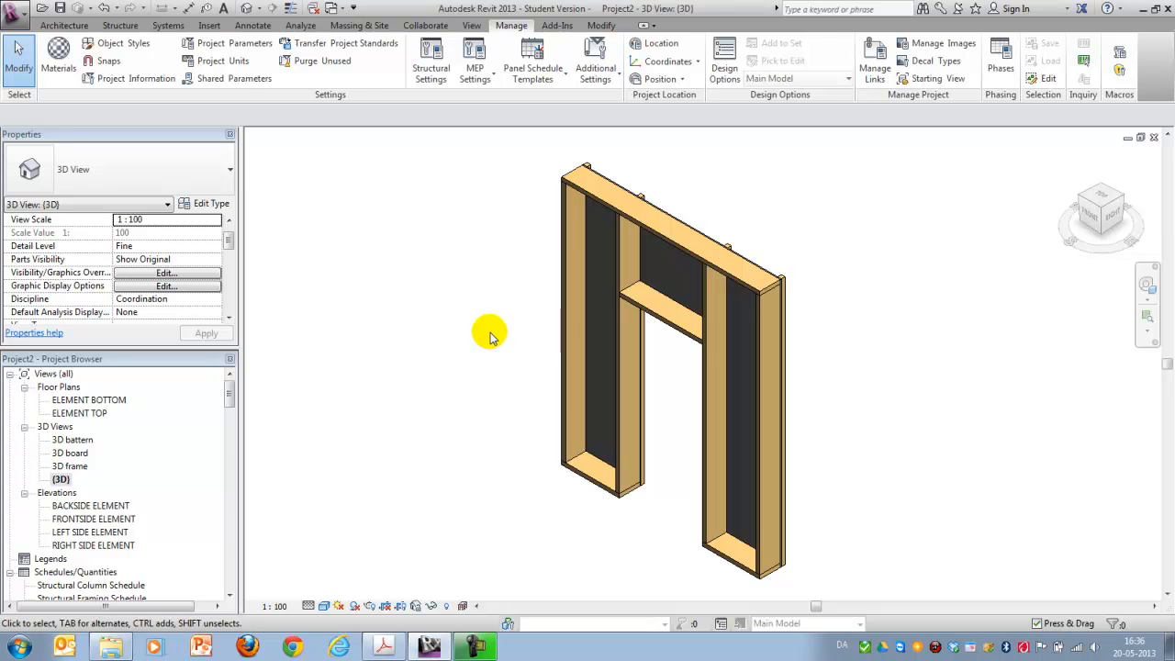
left_click(470, 26)
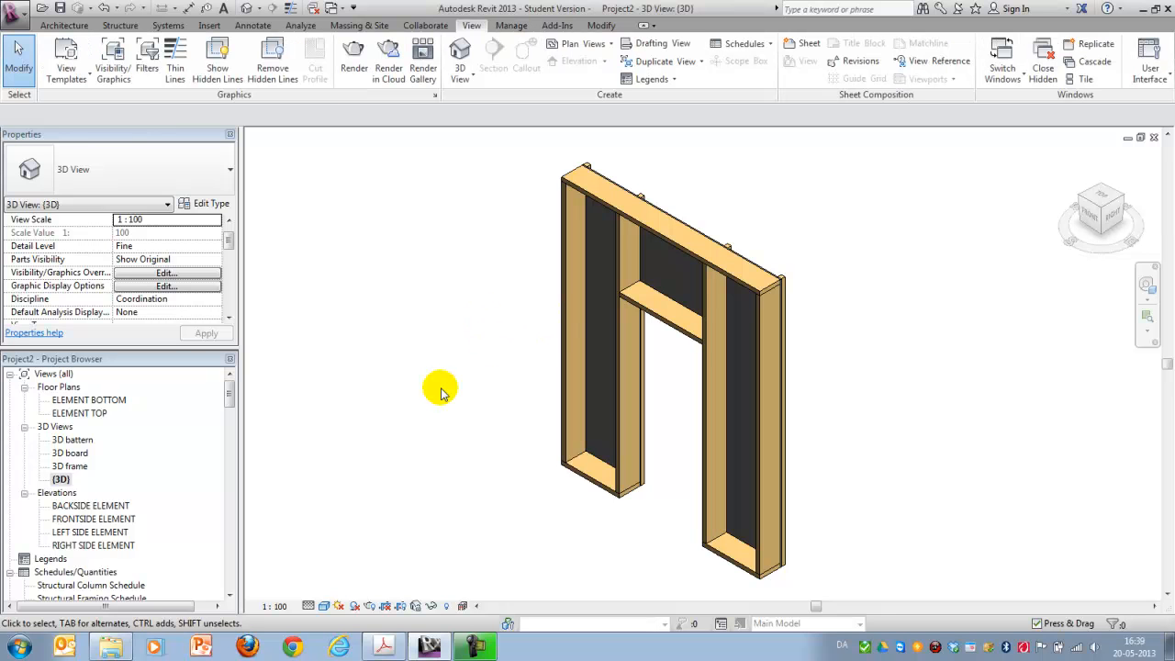
- Create a Frame view filter on structural framing where Frame equals Yes
left_click(147, 59)
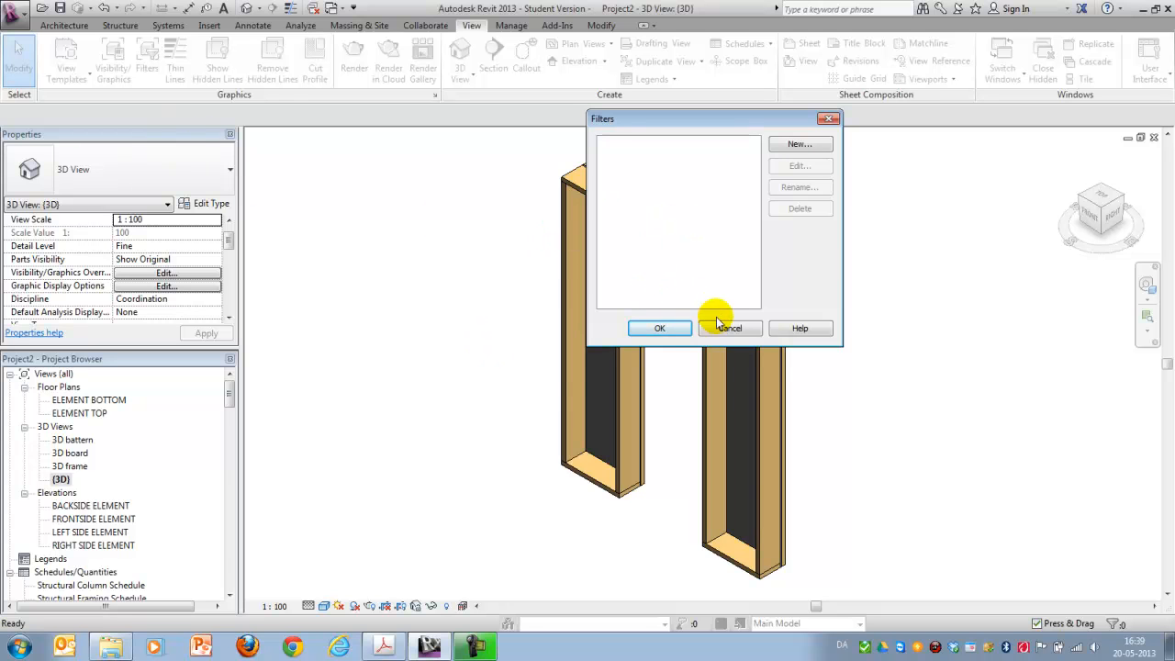
left_click(798, 143)
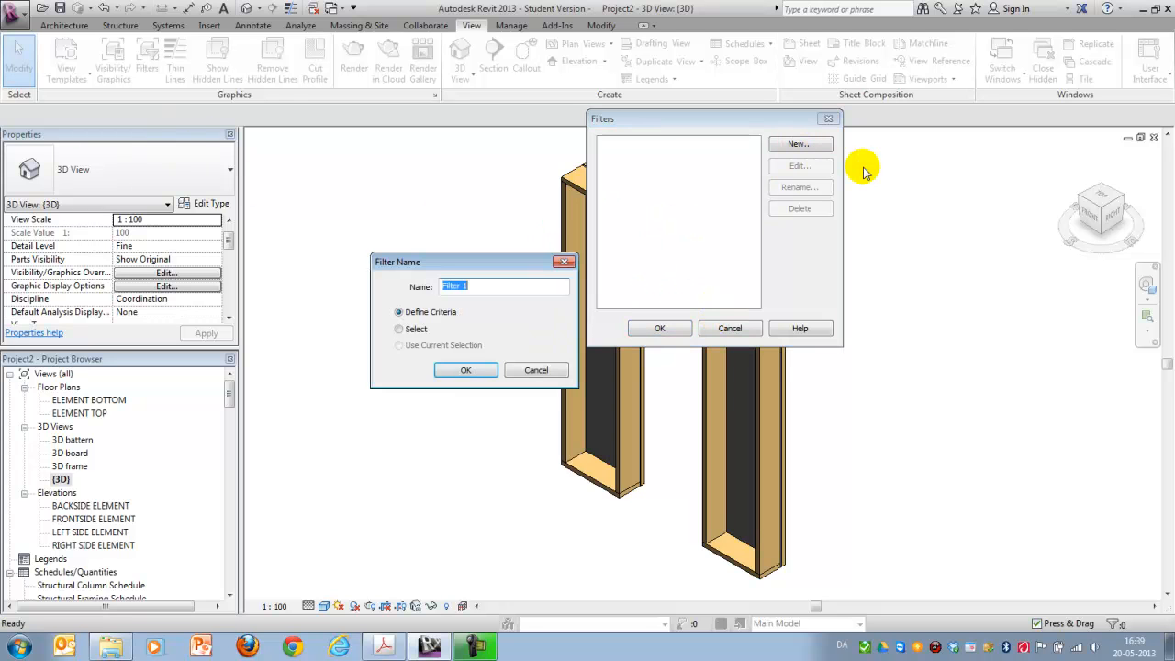
type("Frame")
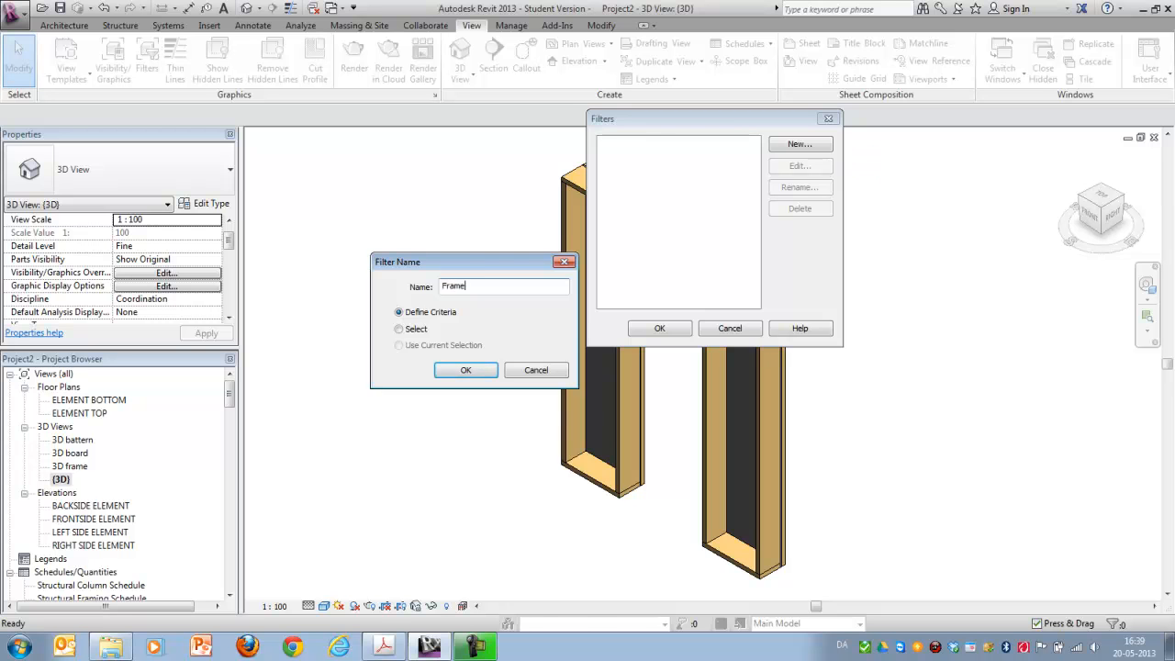
left_click(466, 369)
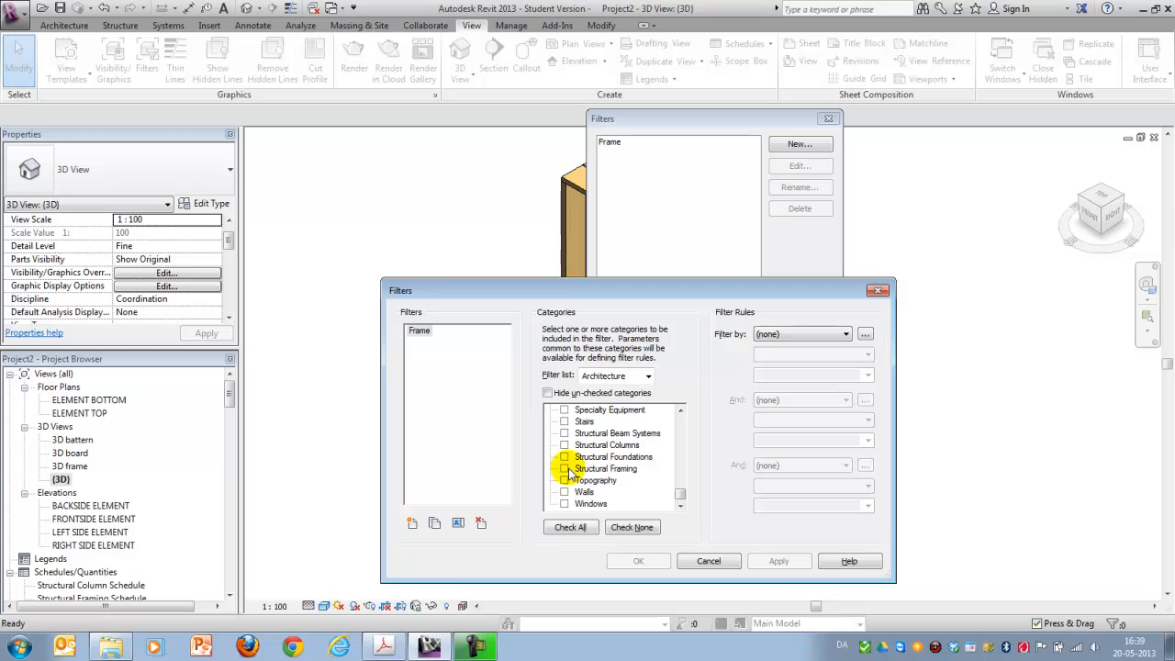
left_click(566, 468)
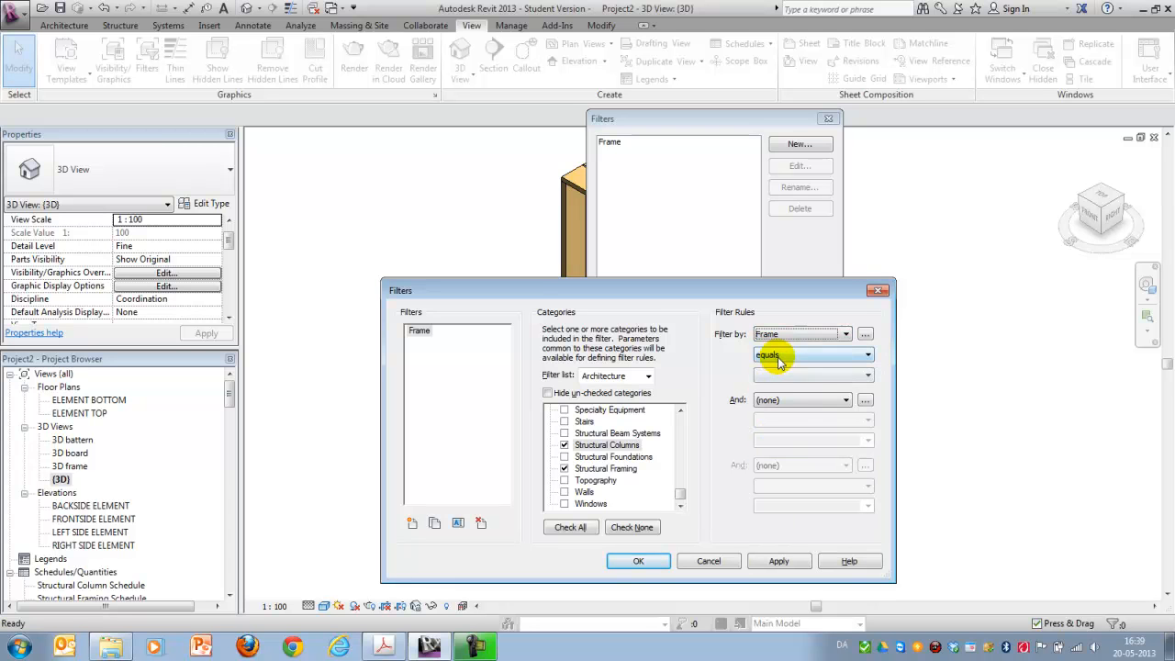
left_click(808, 374)
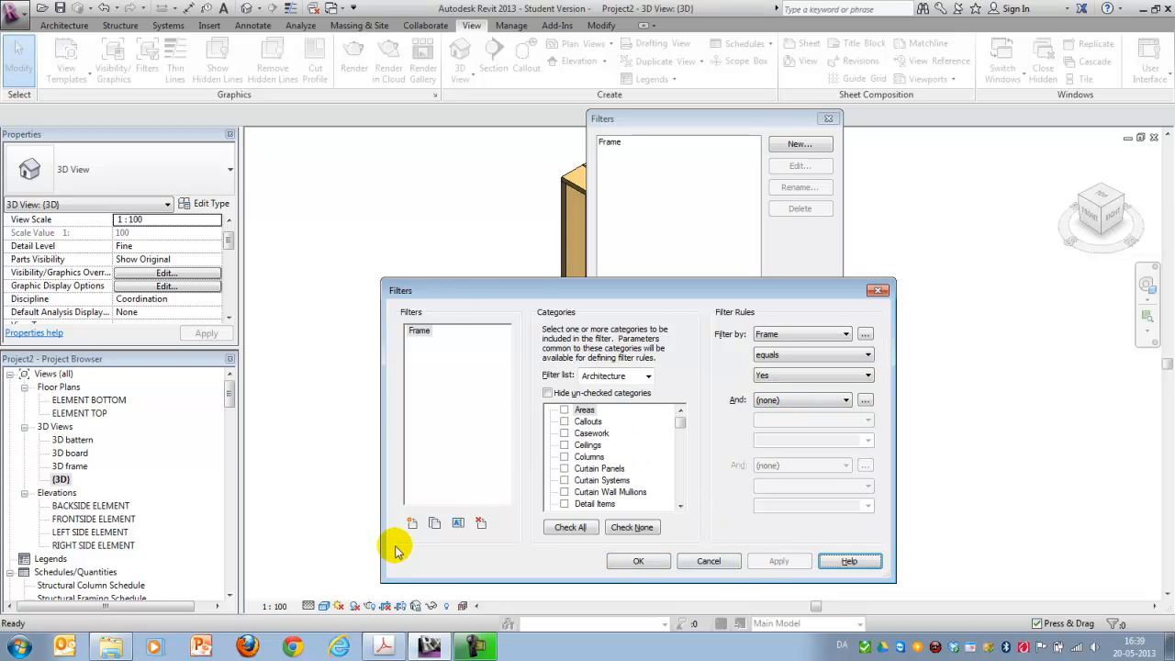
- Create Board and Batten filters, Batten on structural columns and framing by the Batten parameter
left_click(797, 143)
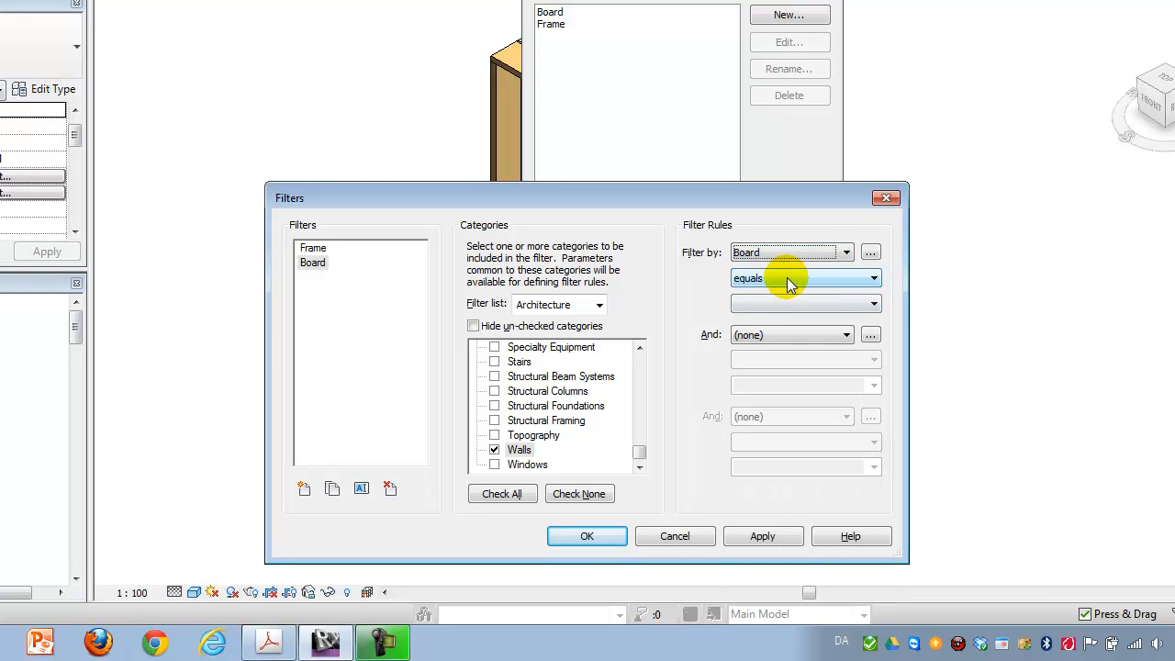
left_click(798, 305)
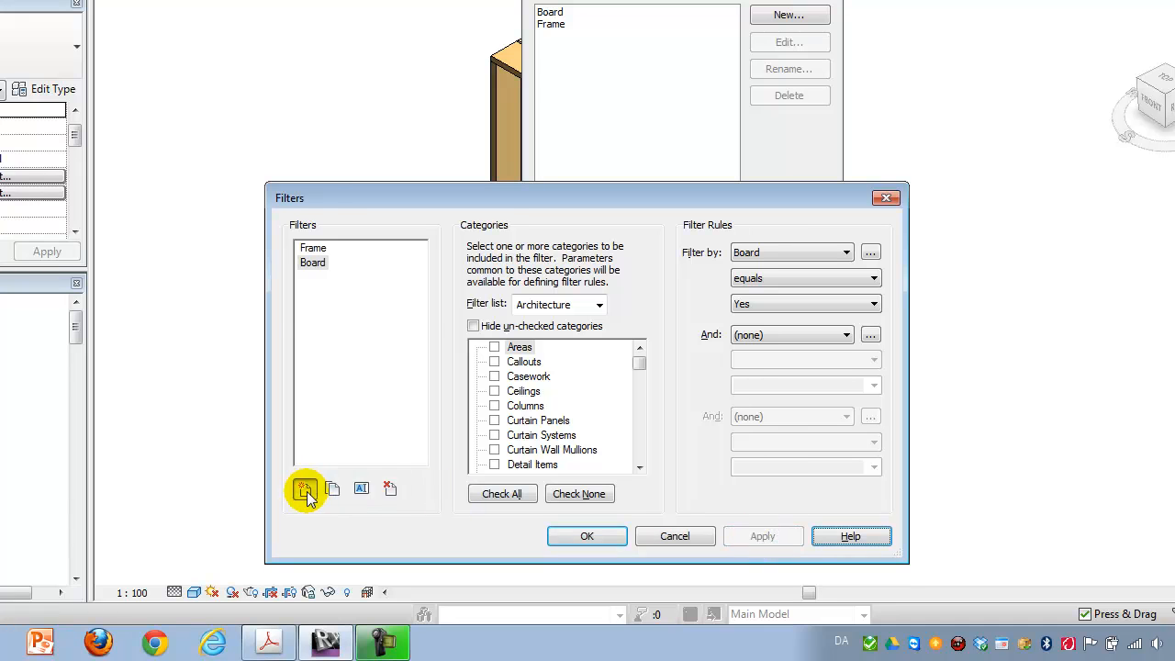
left_click(304, 489)
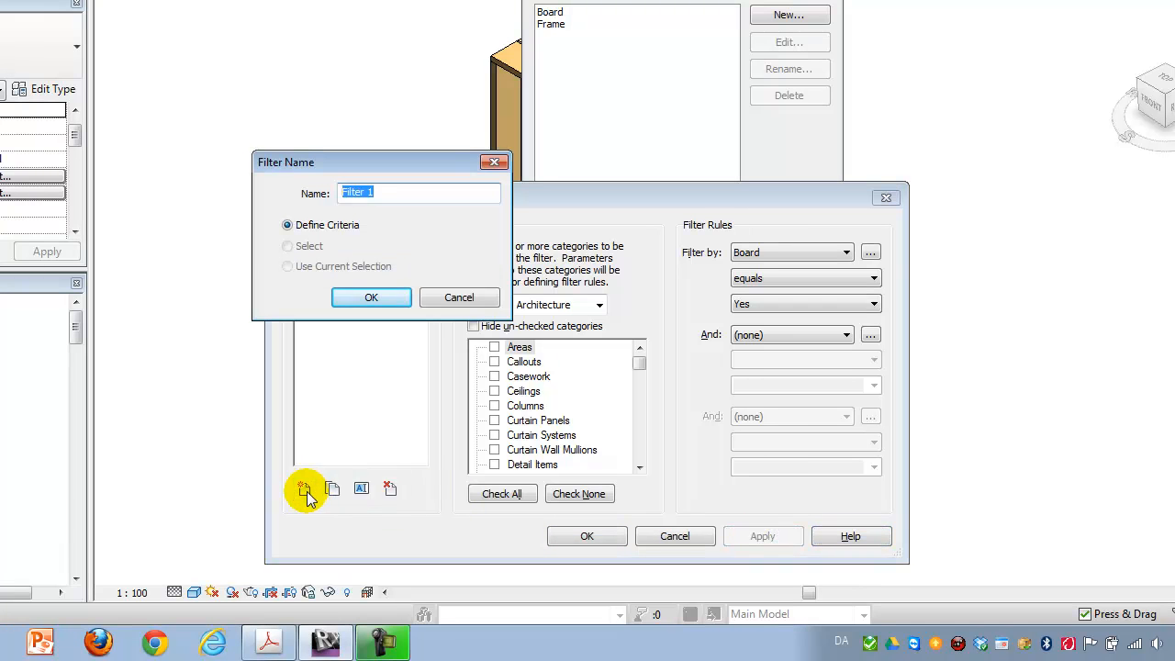
type("Batter")
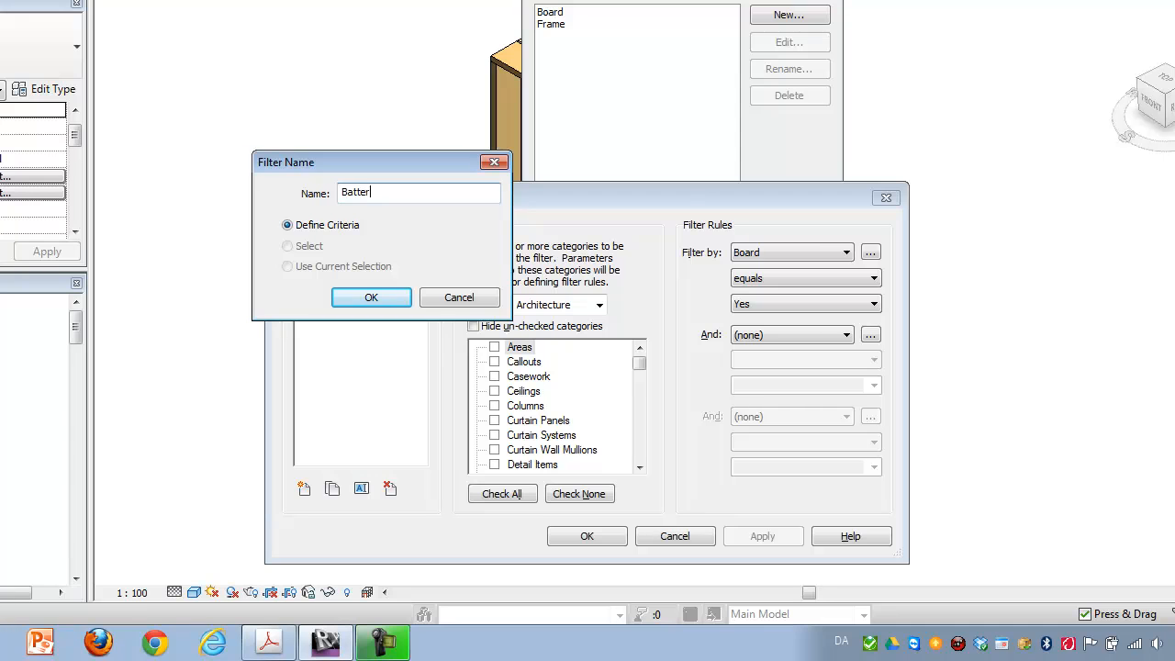
left_click(371, 297)
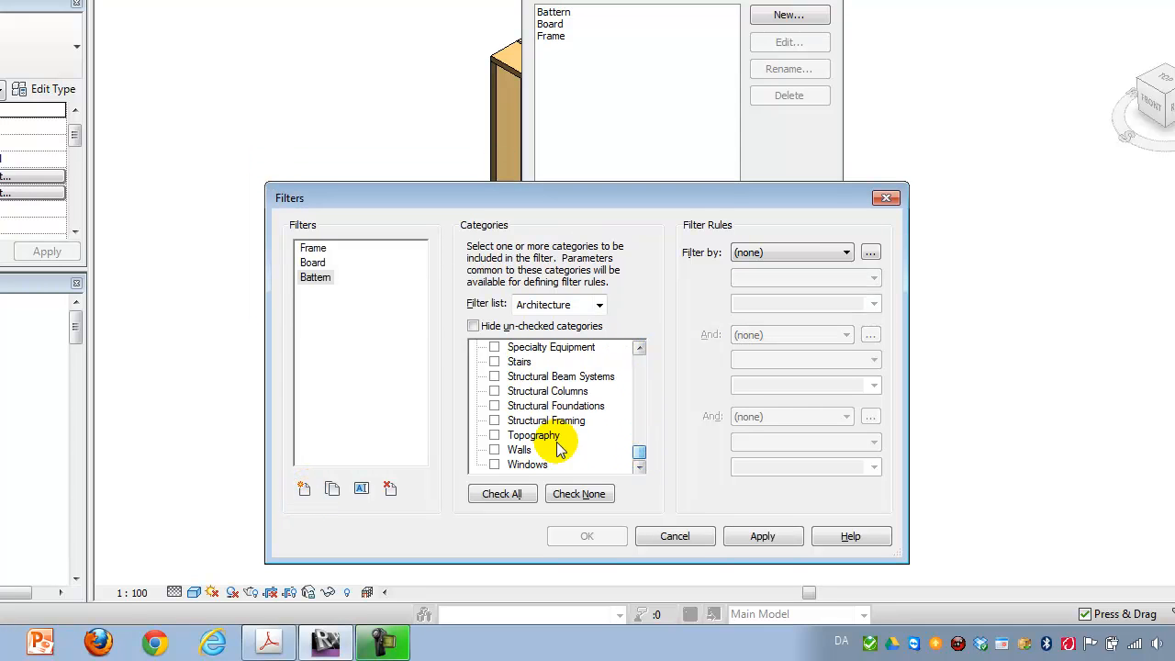
left_click(494, 389)
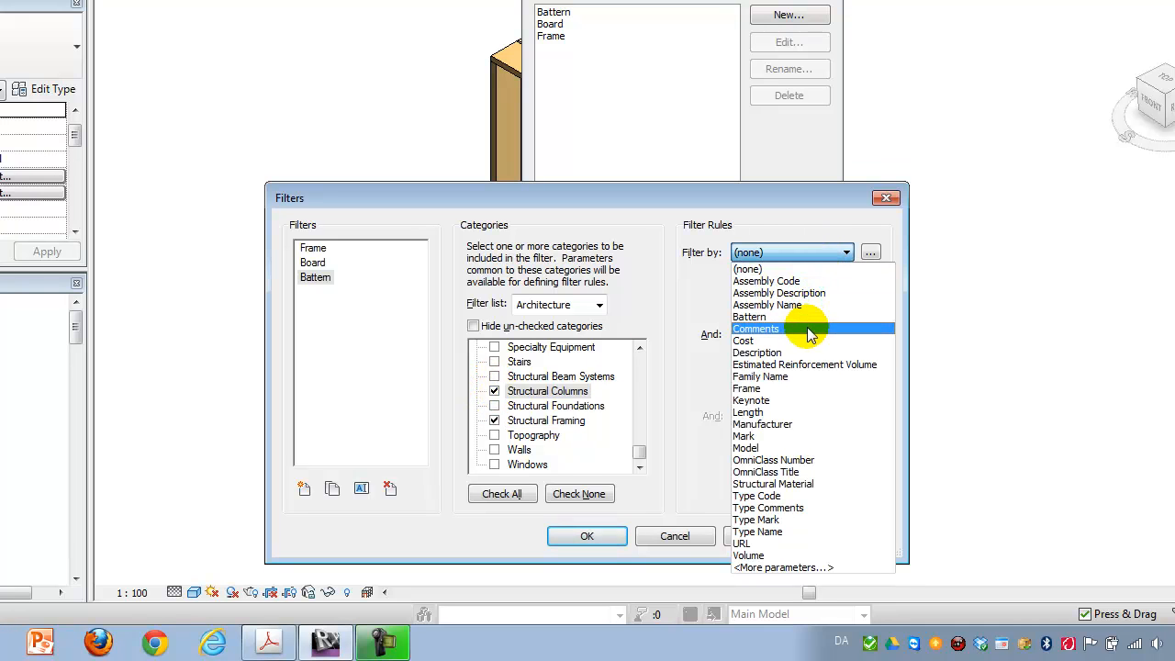
left_click(749, 316)
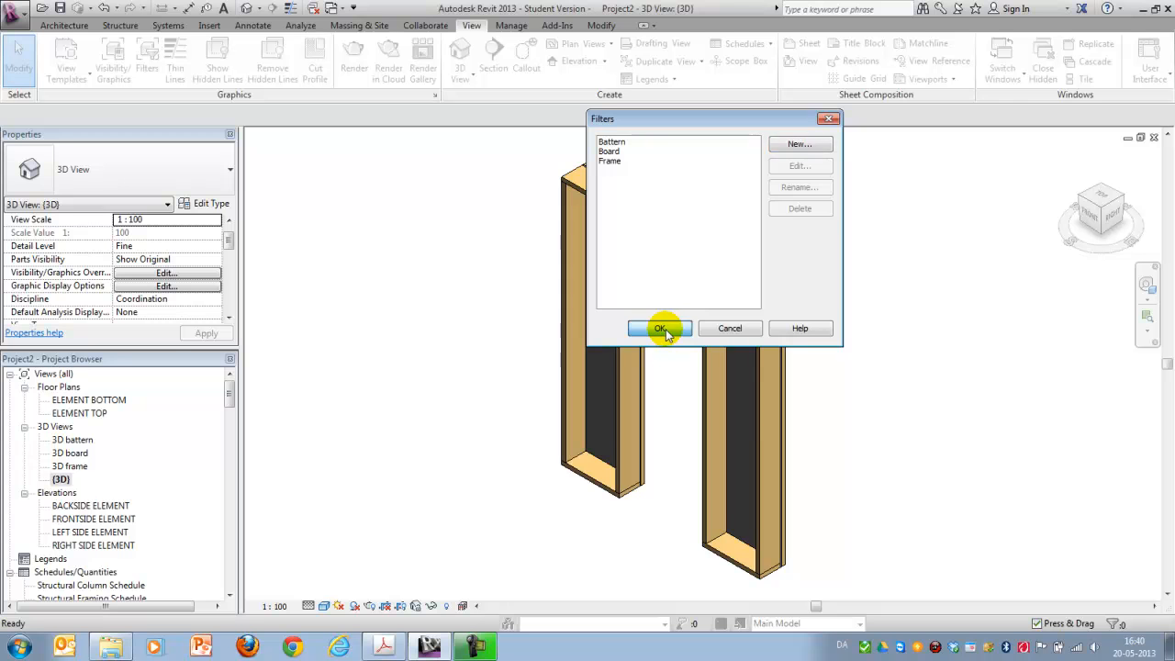
left_click(659, 327)
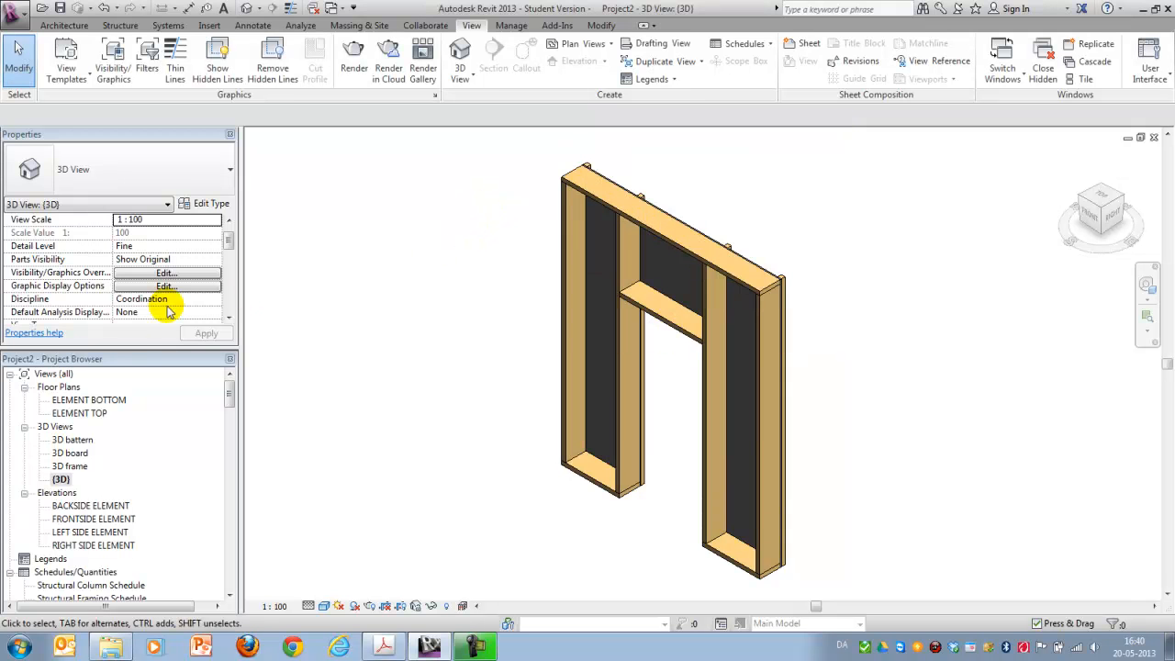
- Add the Board and Batten filters to the 3D frame view and hide them so only the timber frame shows
double_click(70, 466)
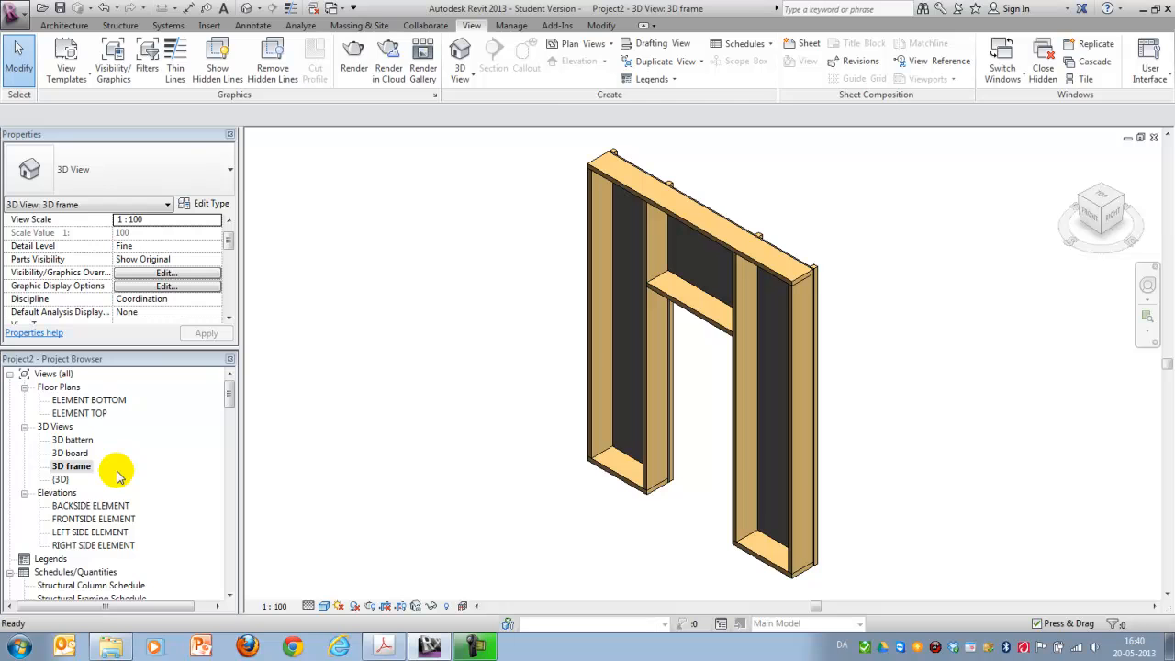
left_click(165, 271)
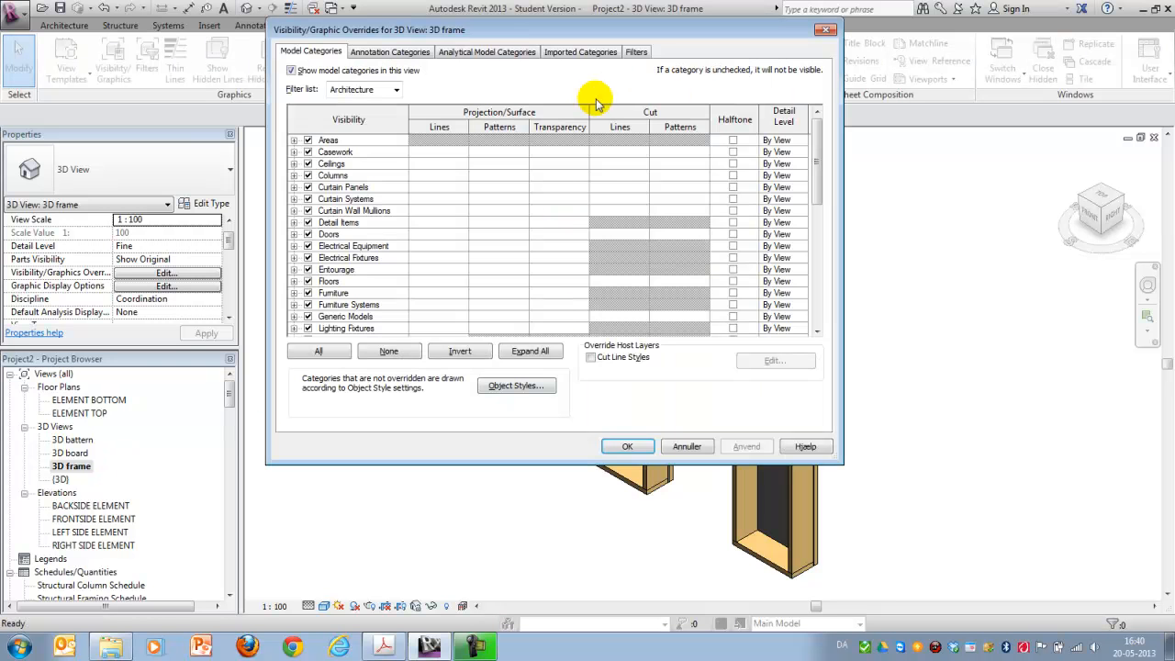
left_click(636, 52)
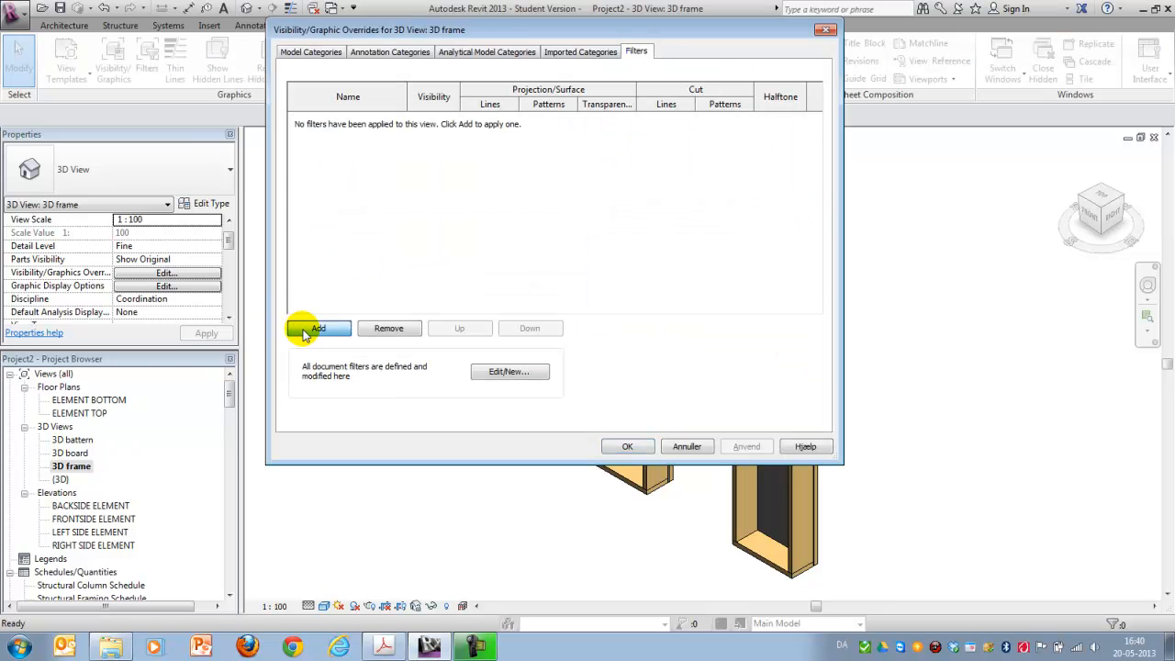
left_click(319, 326)
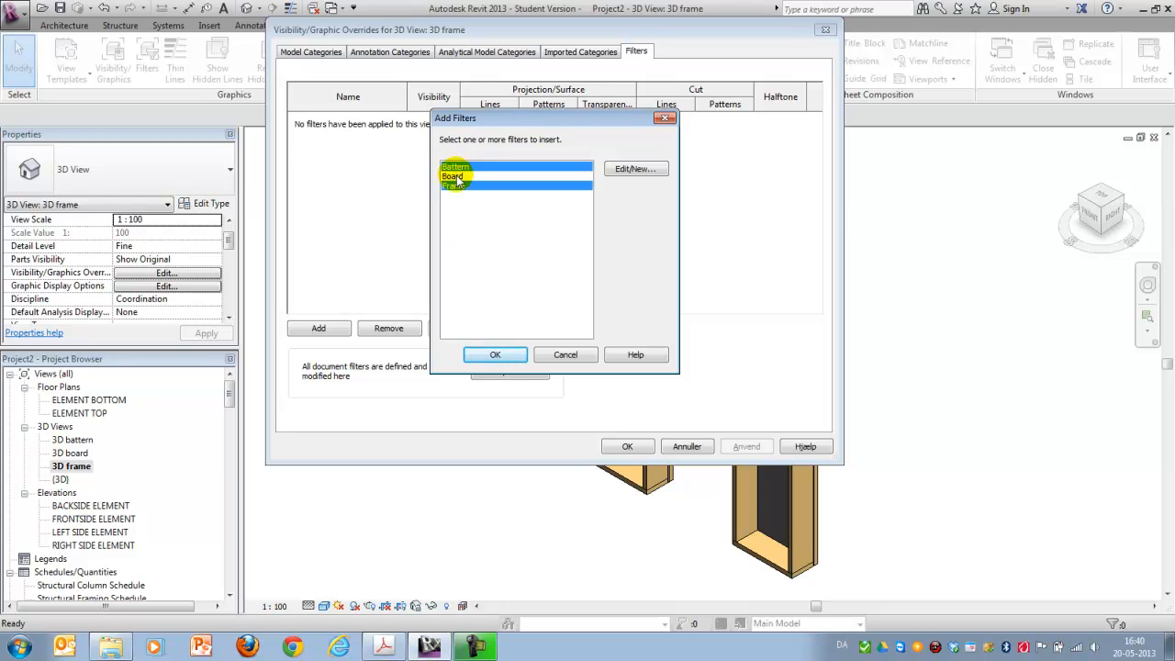
left_click(496, 354)
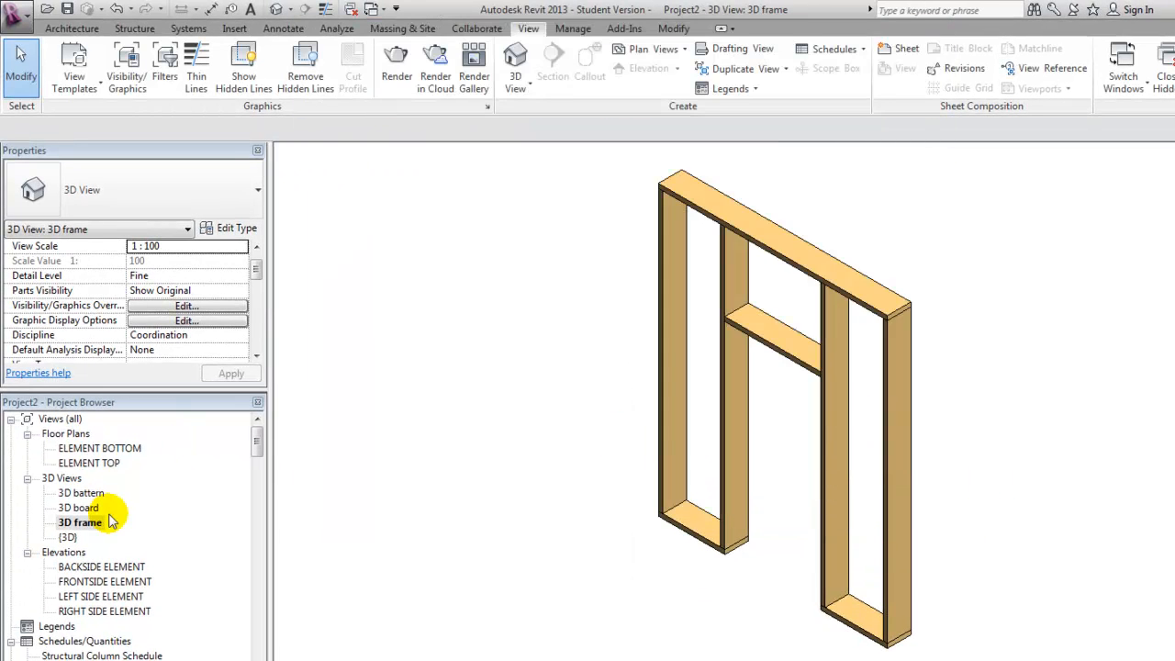
- Add the Frame, Board and Batten filters to the 3D board view and switch off the non-board ones
double_click(77, 507)
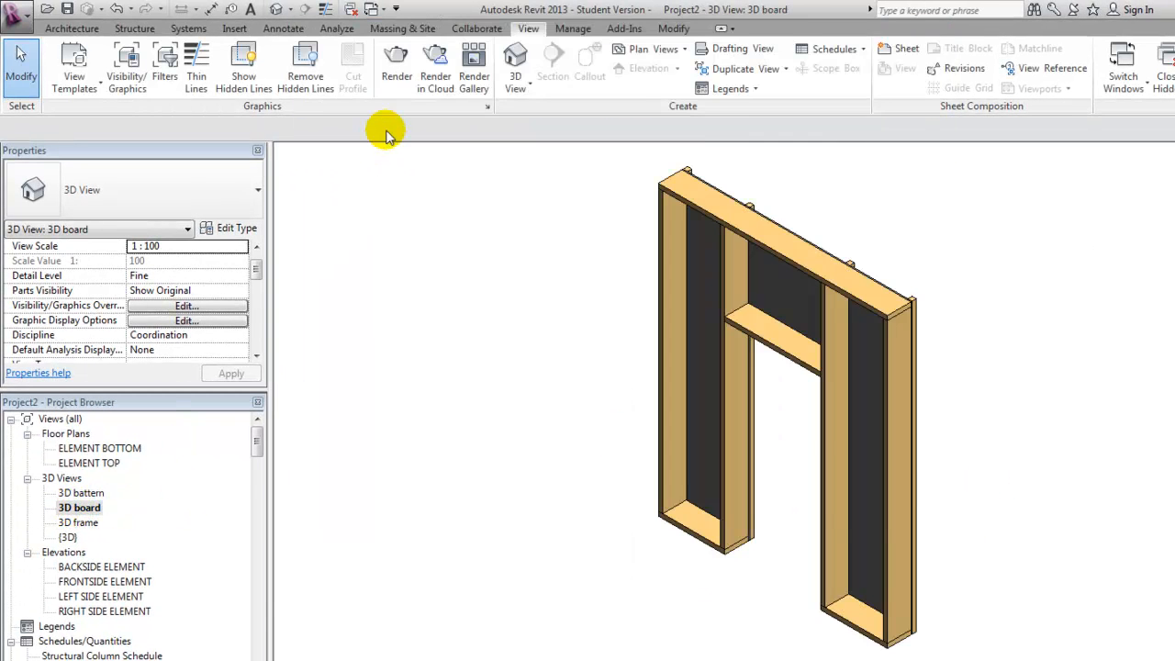
left_click(188, 305)
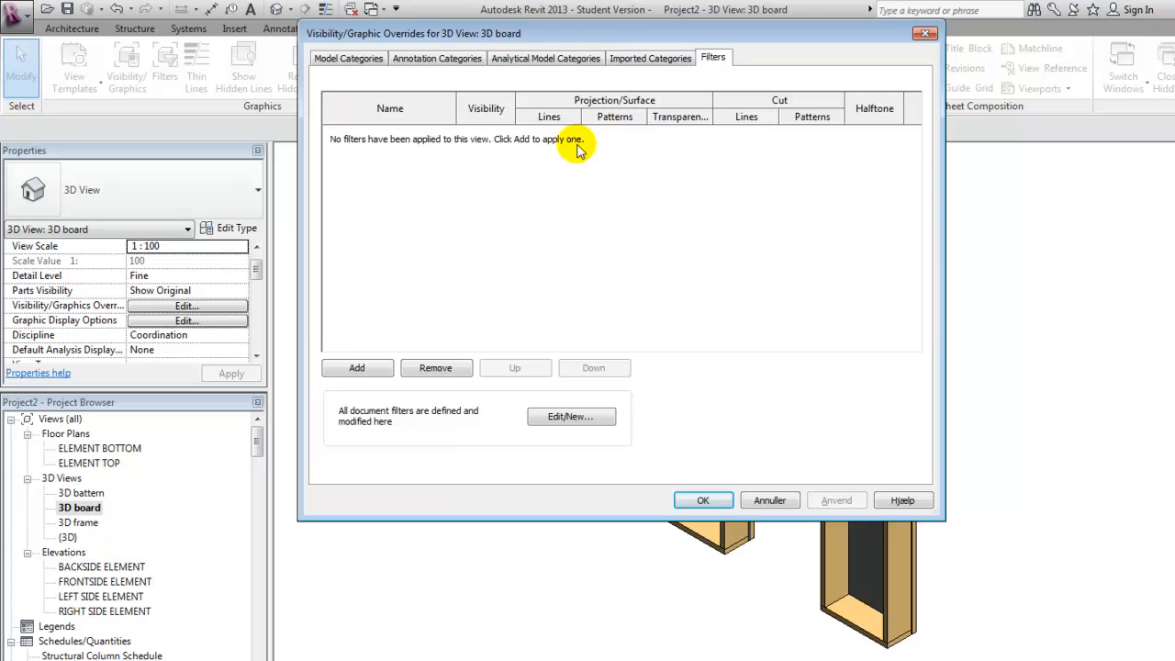
left_click(356, 368)
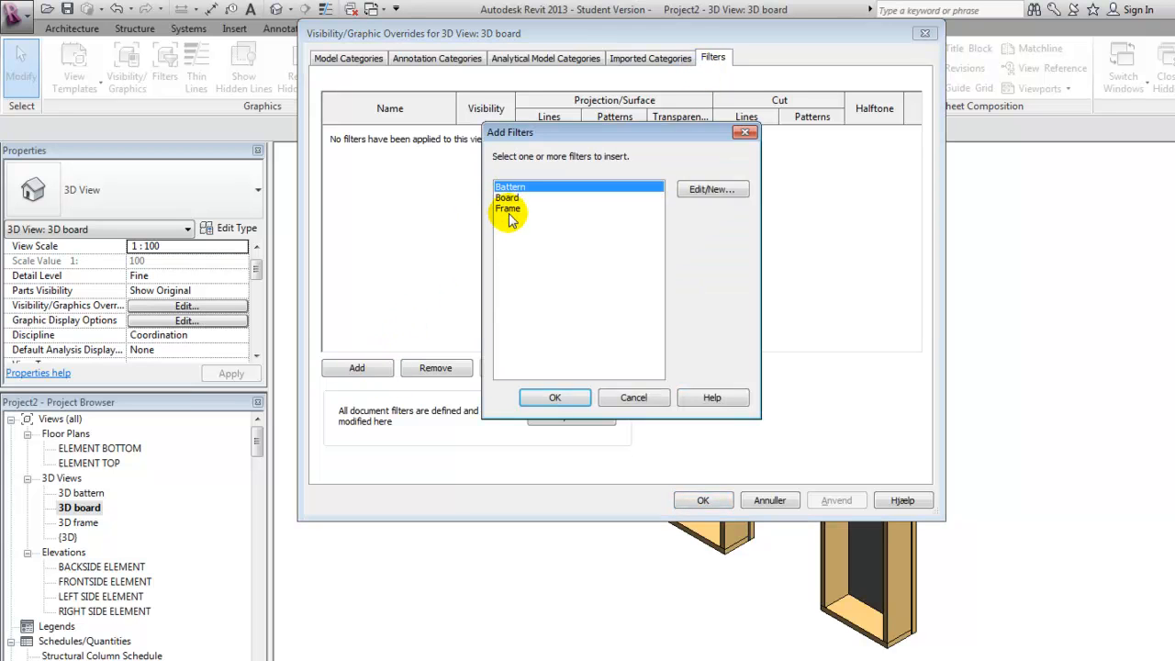
left_click(555, 396)
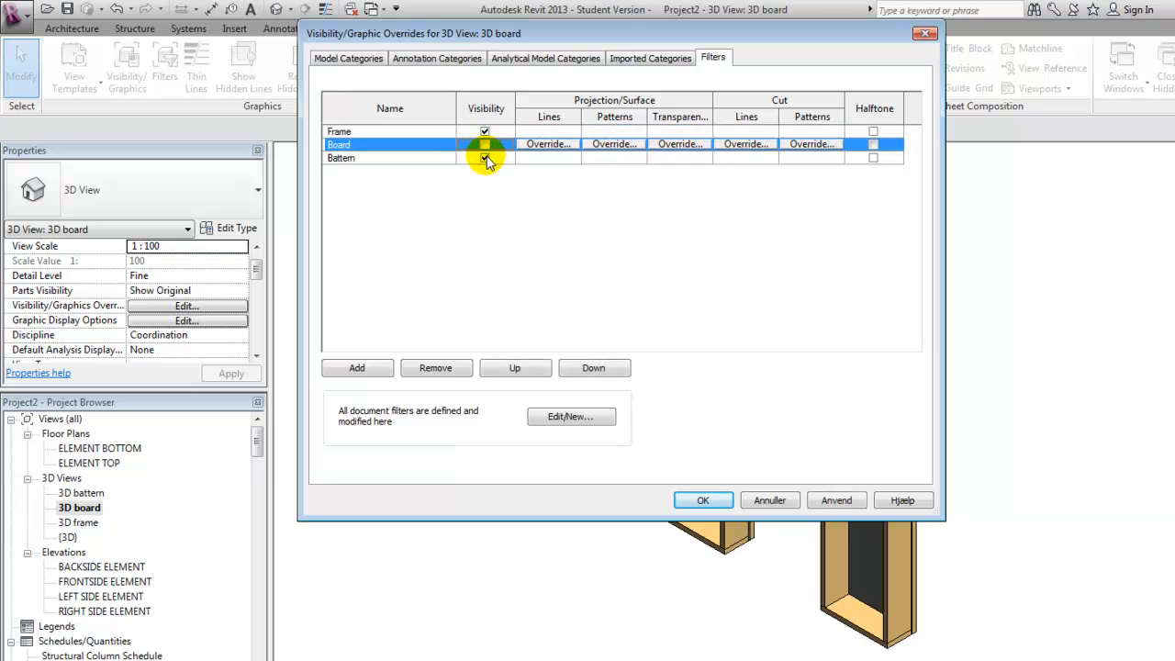
left_click(485, 143)
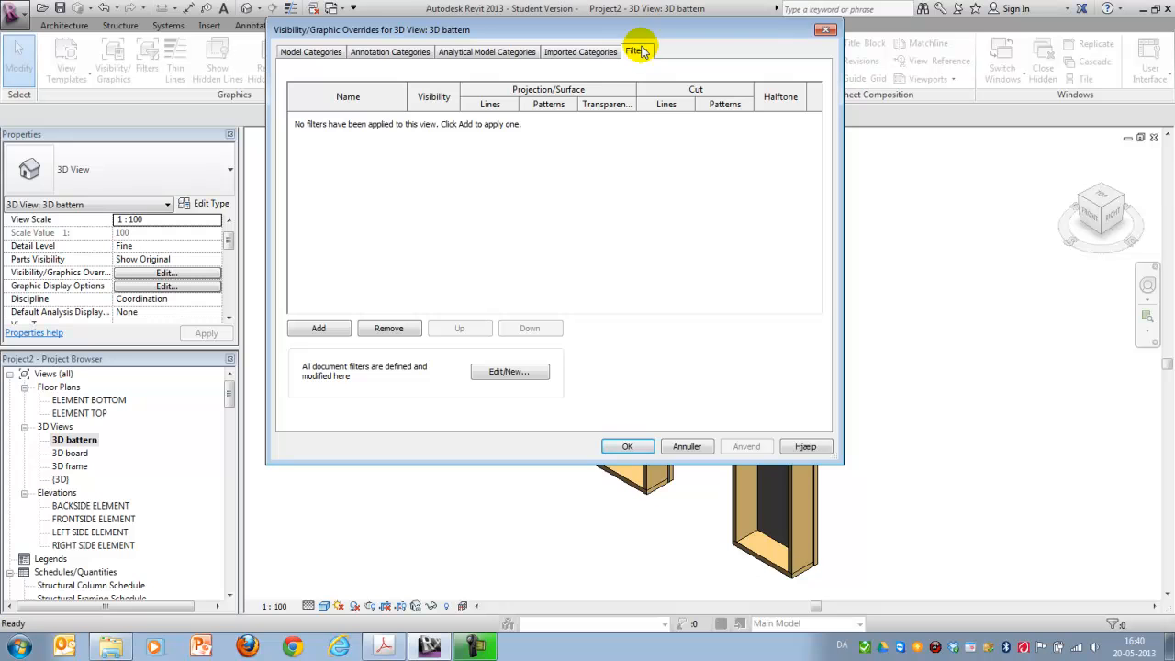
- Add the Frame and Board filters to the 3D batten view, then check the board and full {3D} views
left_click(319, 327)
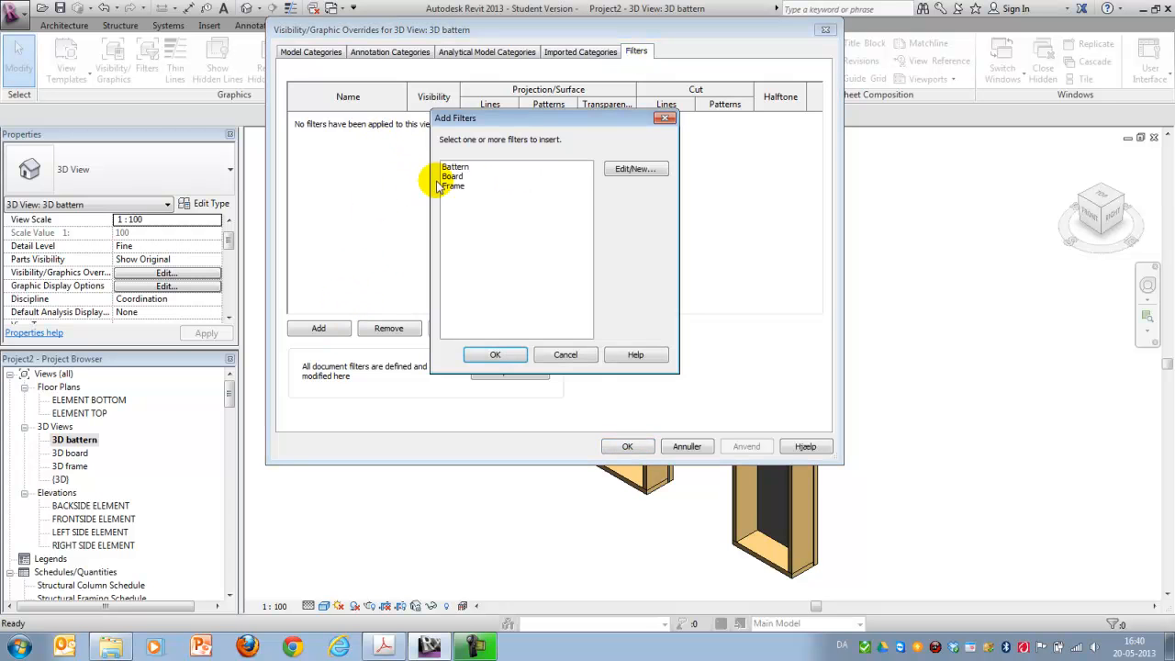
left_click(496, 355)
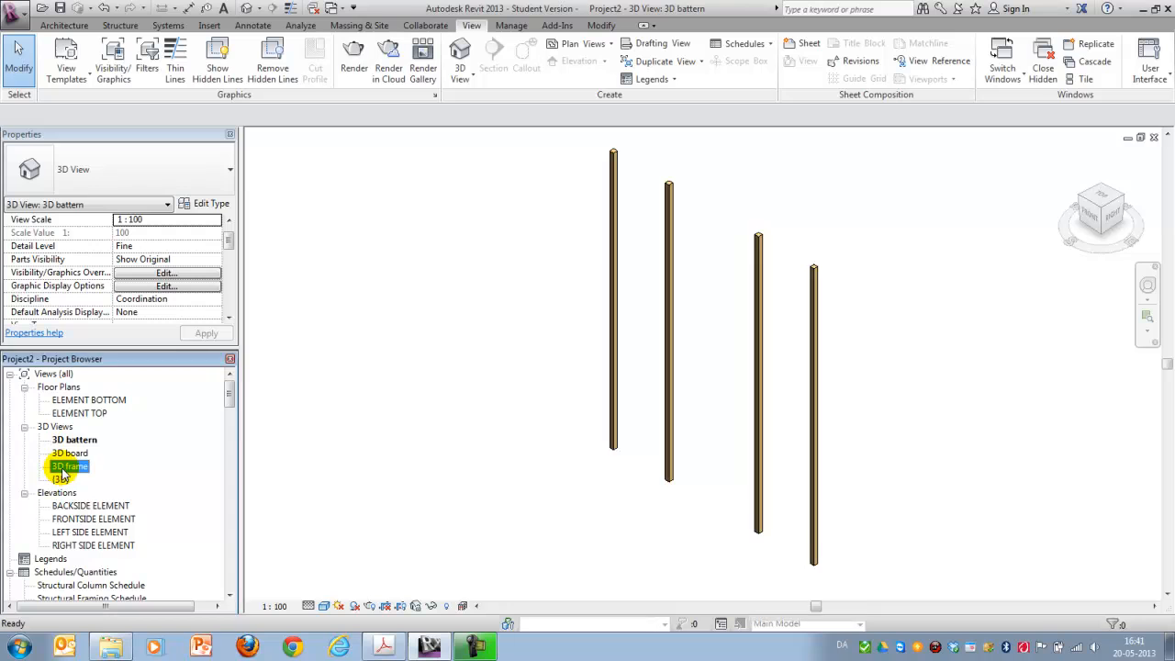
double_click(70, 452)
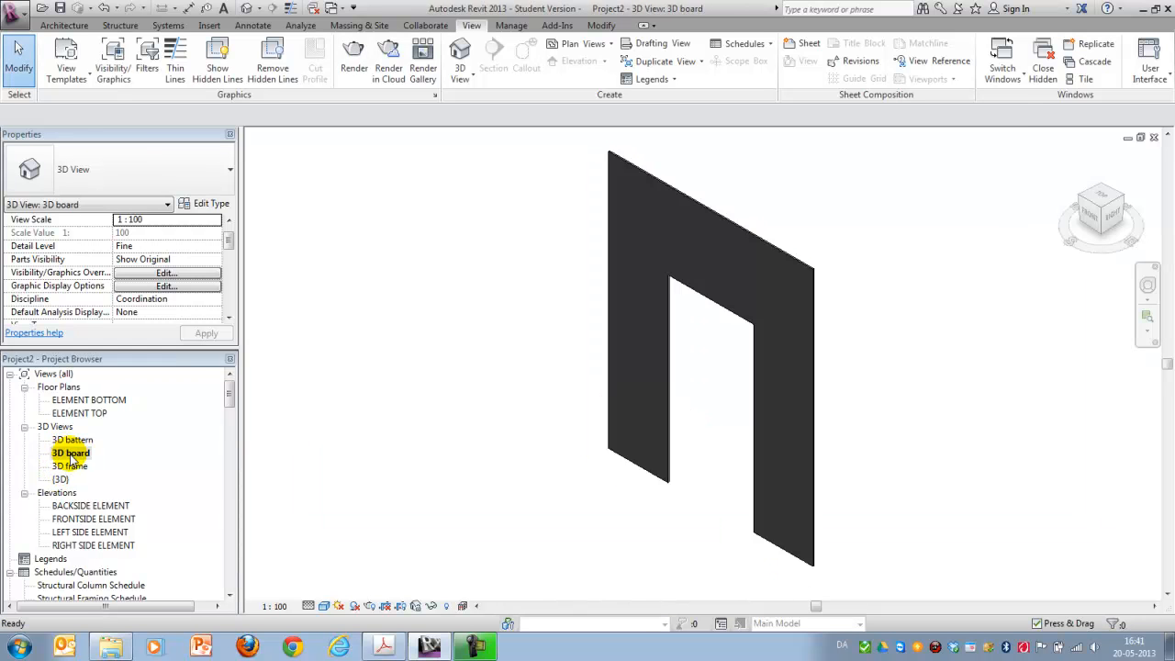
double_click(73, 438)
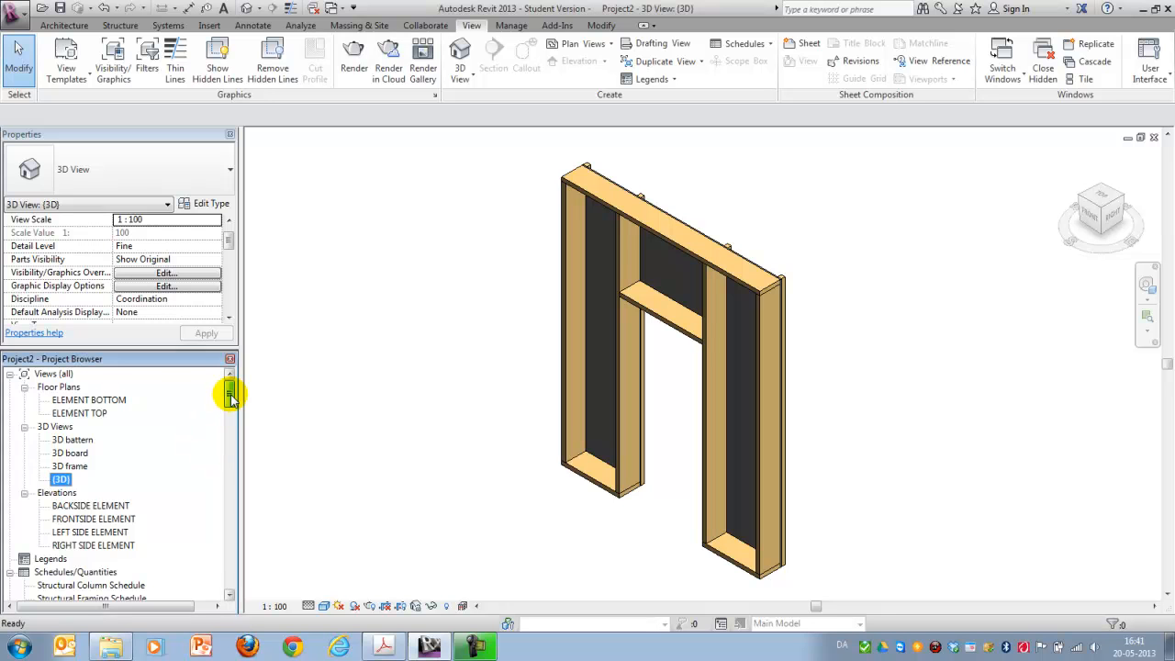
- Duplicate the Structural Column Schedule as a new view
scroll("down", 3)
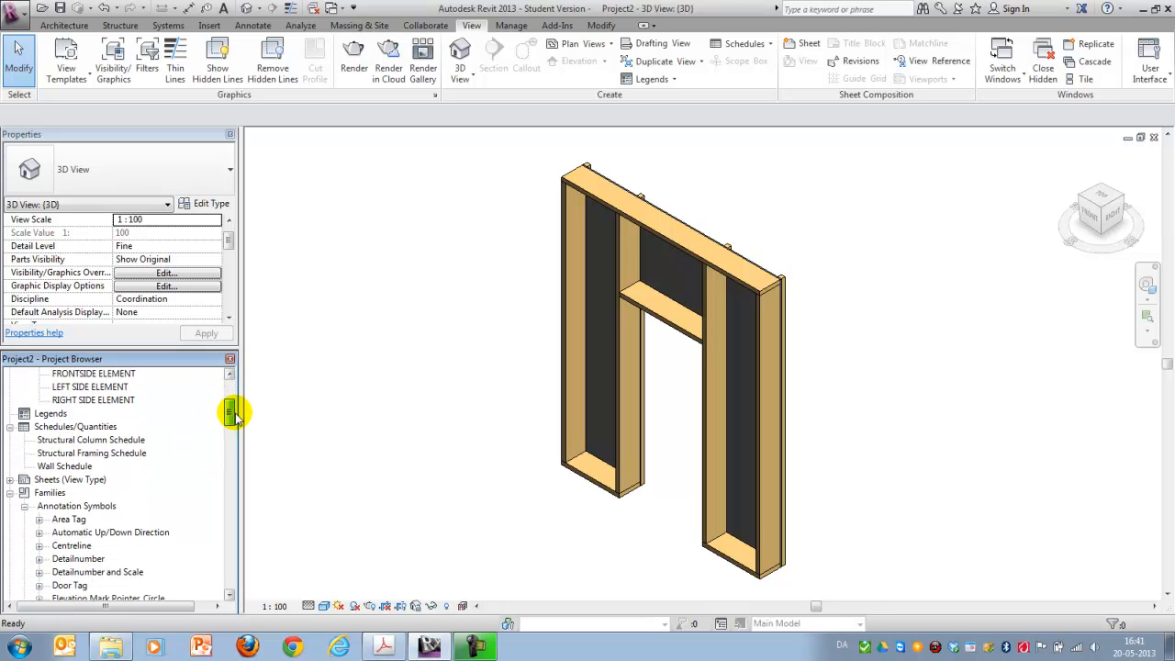
double_click(90, 439)
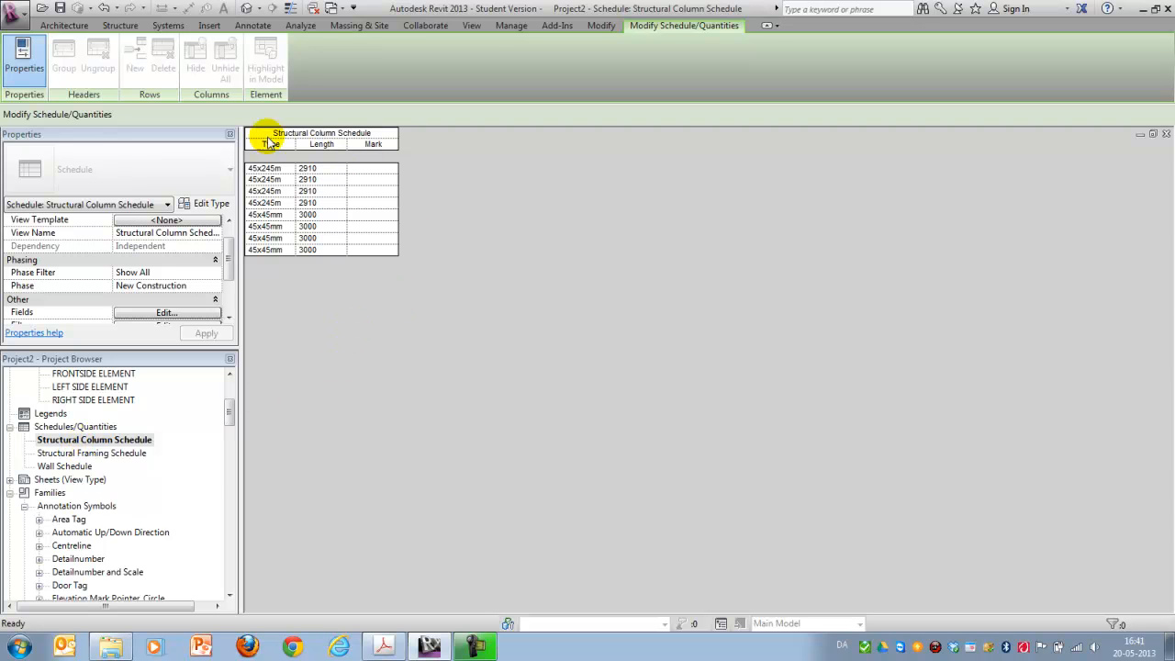
right_click(95, 440)
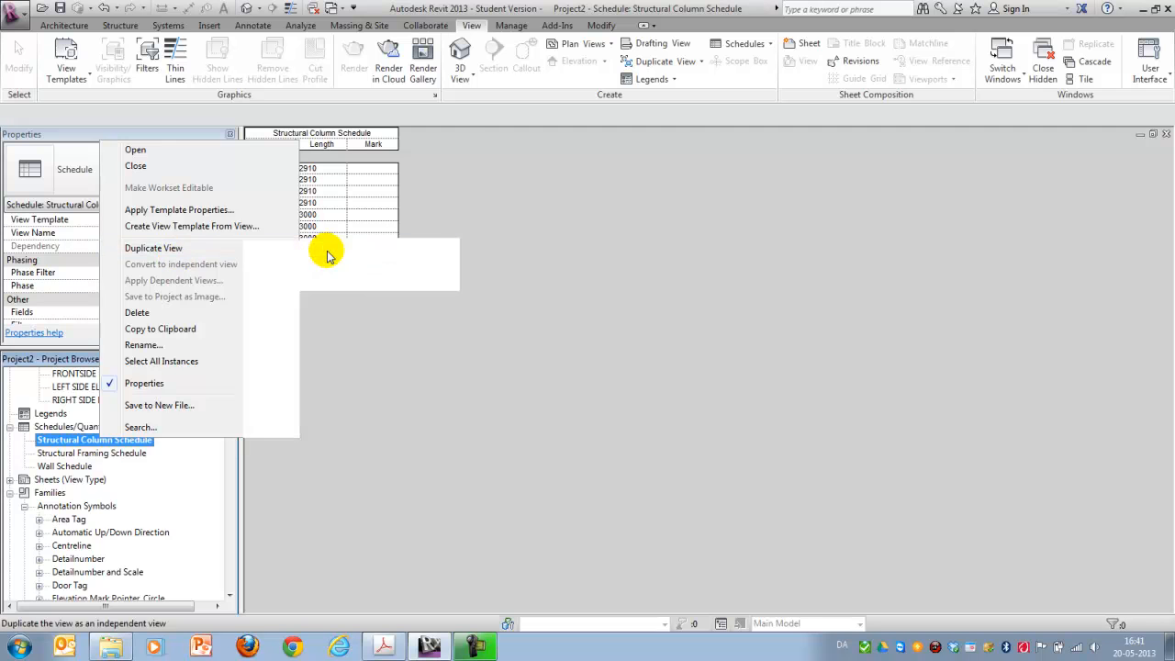
left_click(154, 248)
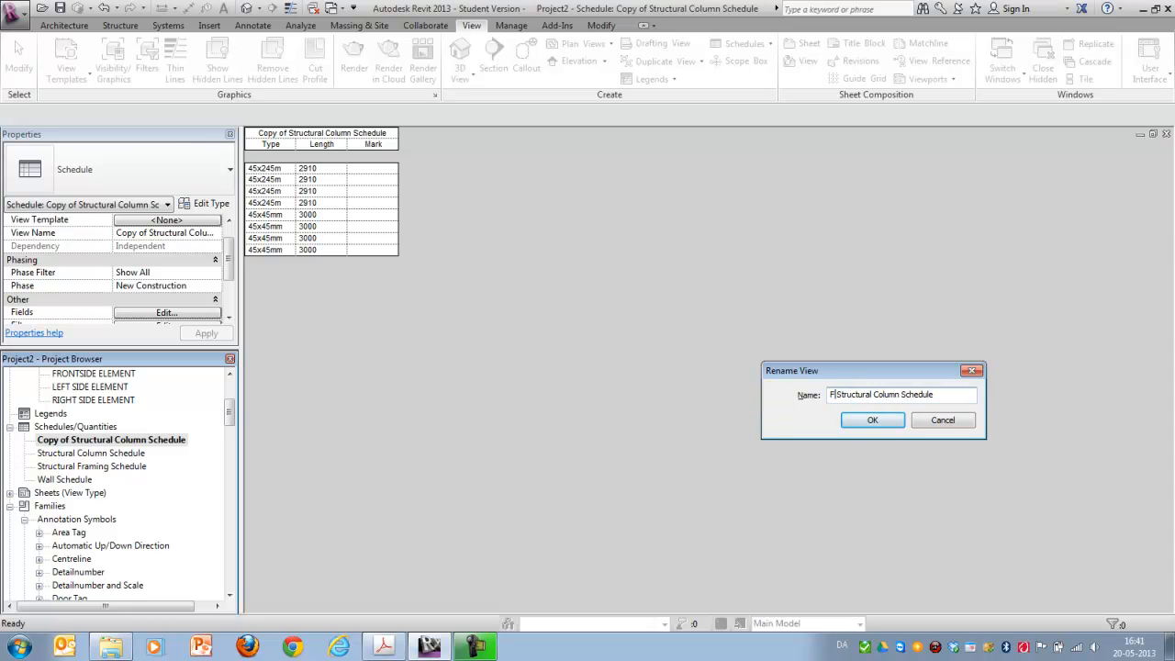
- Rename the copy 'FRAME - Structural Column Schedule' and the original 'BATTERN - Structural Column Schedule'
type("RAME -")
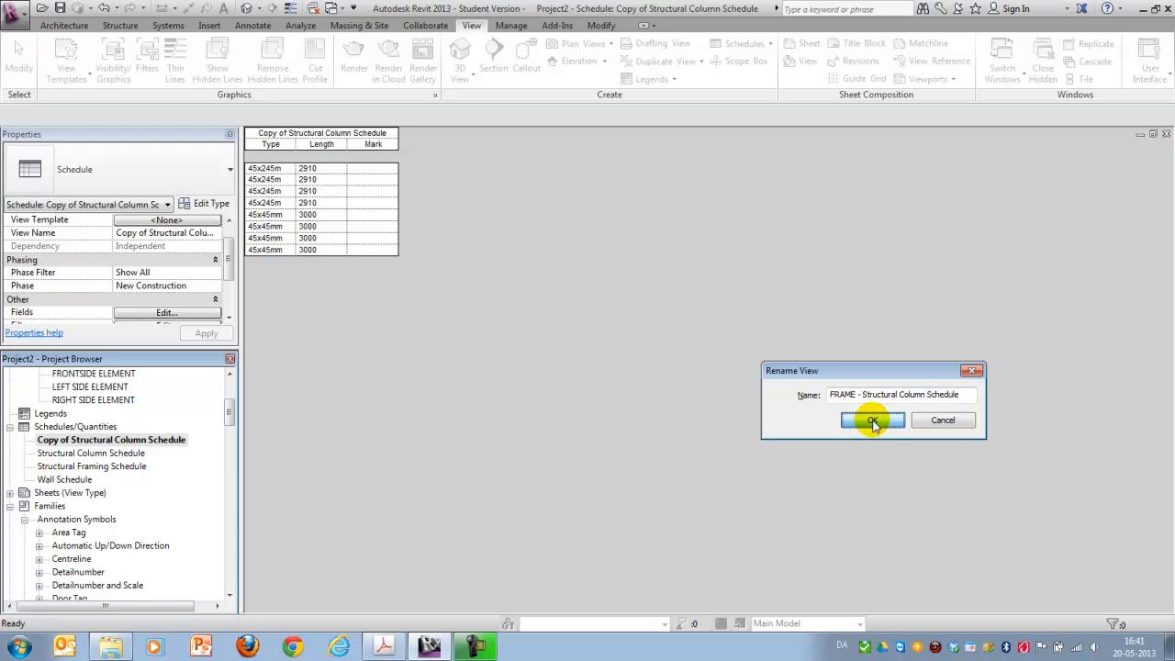
left_click(872, 420)
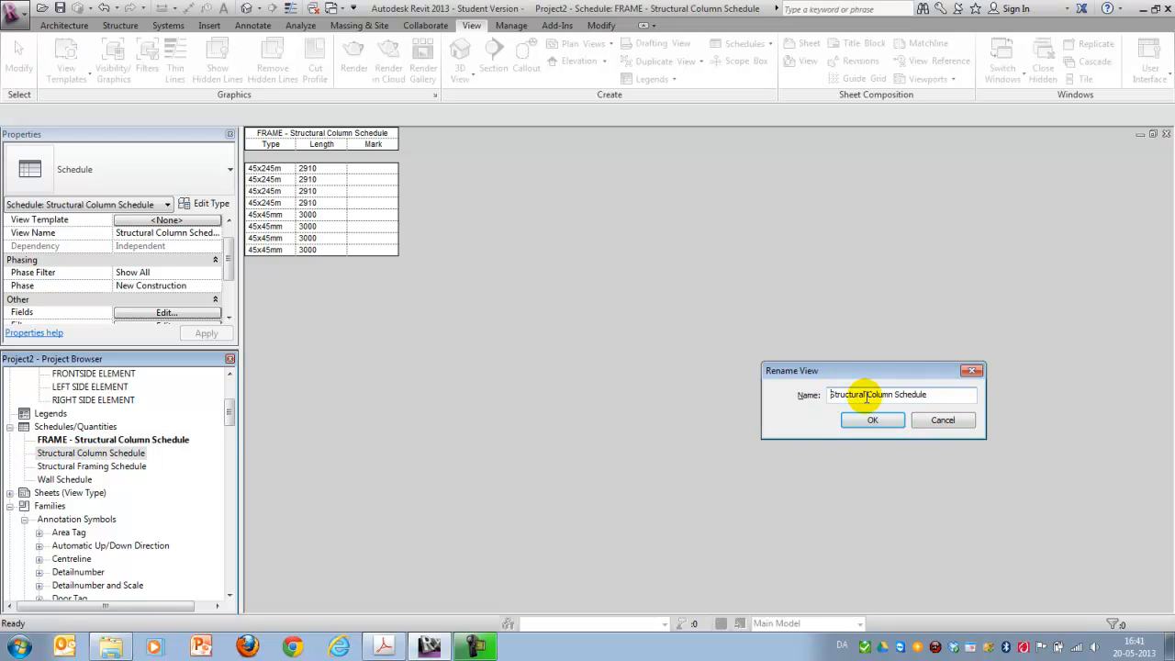
type("BATTERN -")
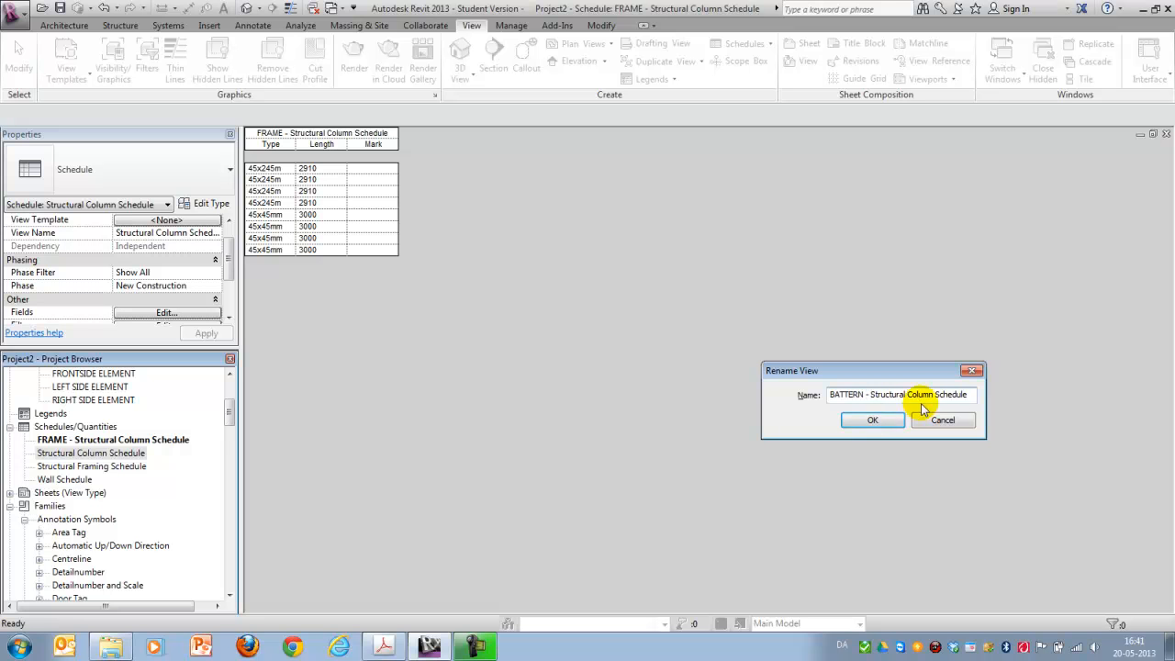
left_click(872, 418)
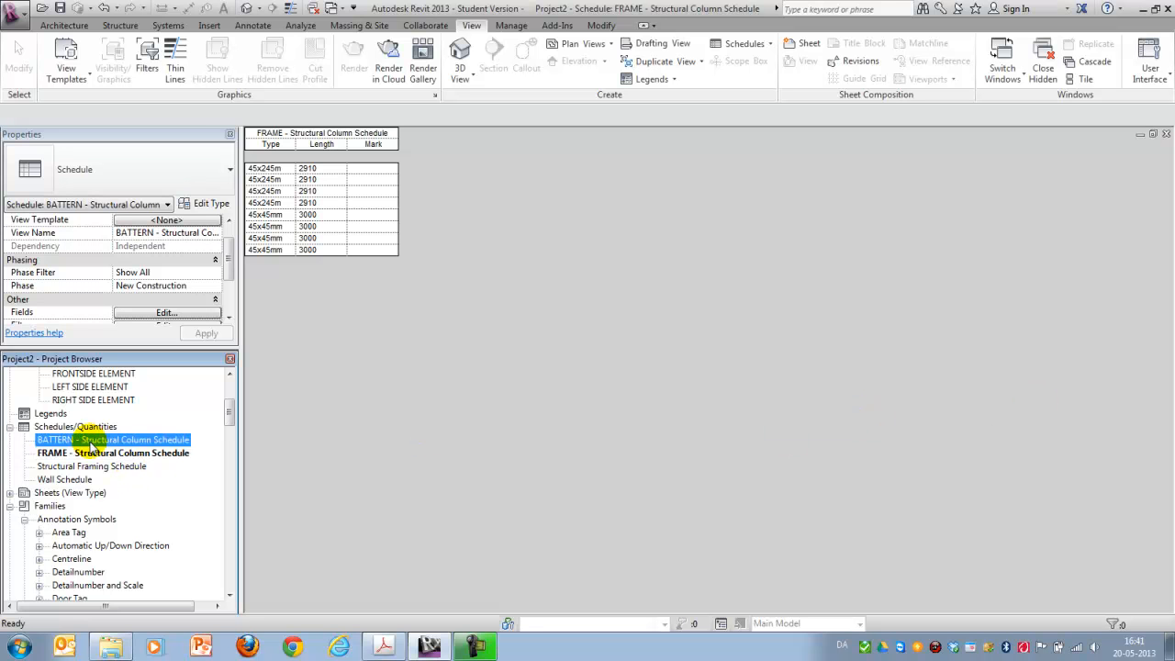
- Add the Frame field to the FRAME schedule and filter it on Frame equals Yes, leaving four 2910 members
left_click(112, 452)
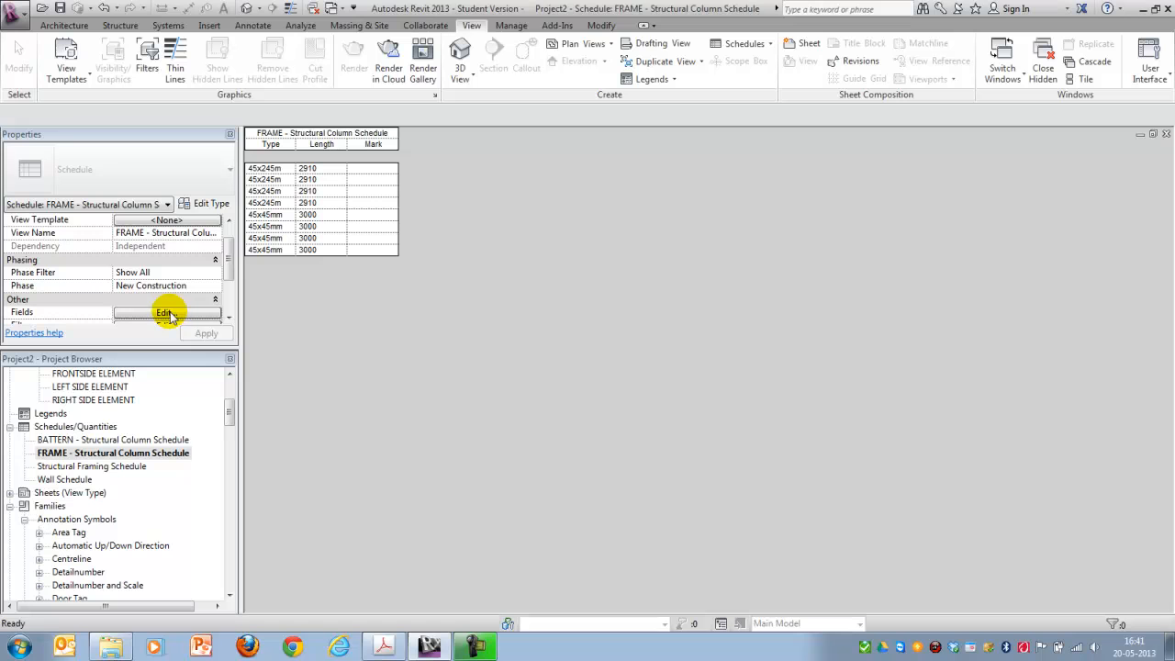
left_click(165, 312)
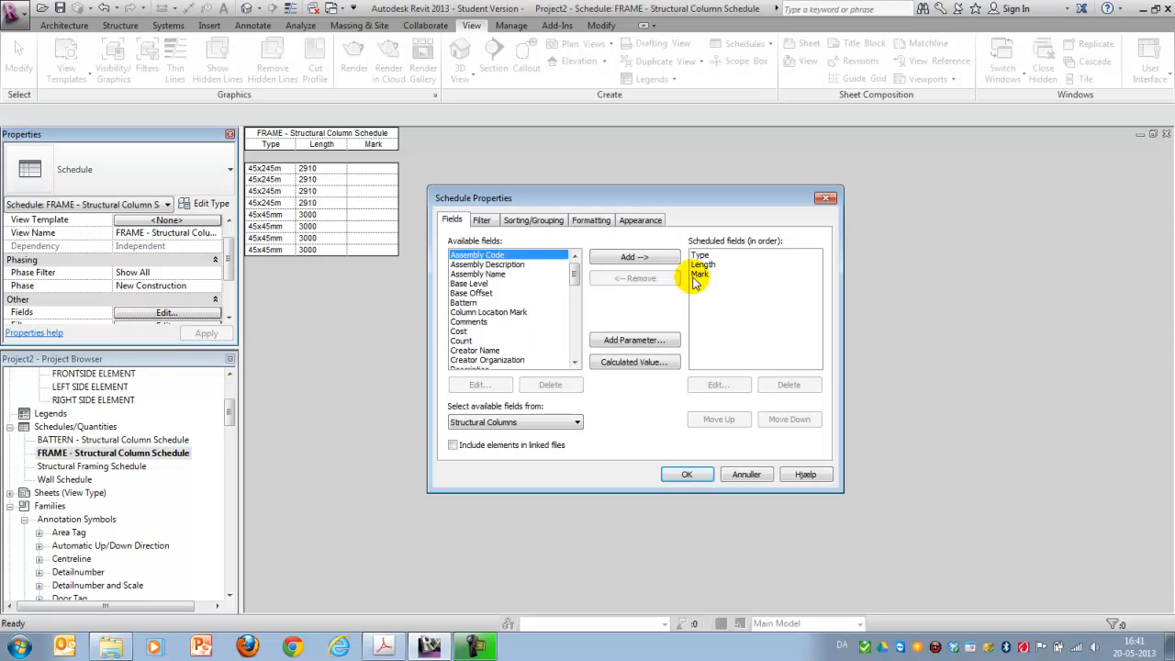
left_click(463, 303)
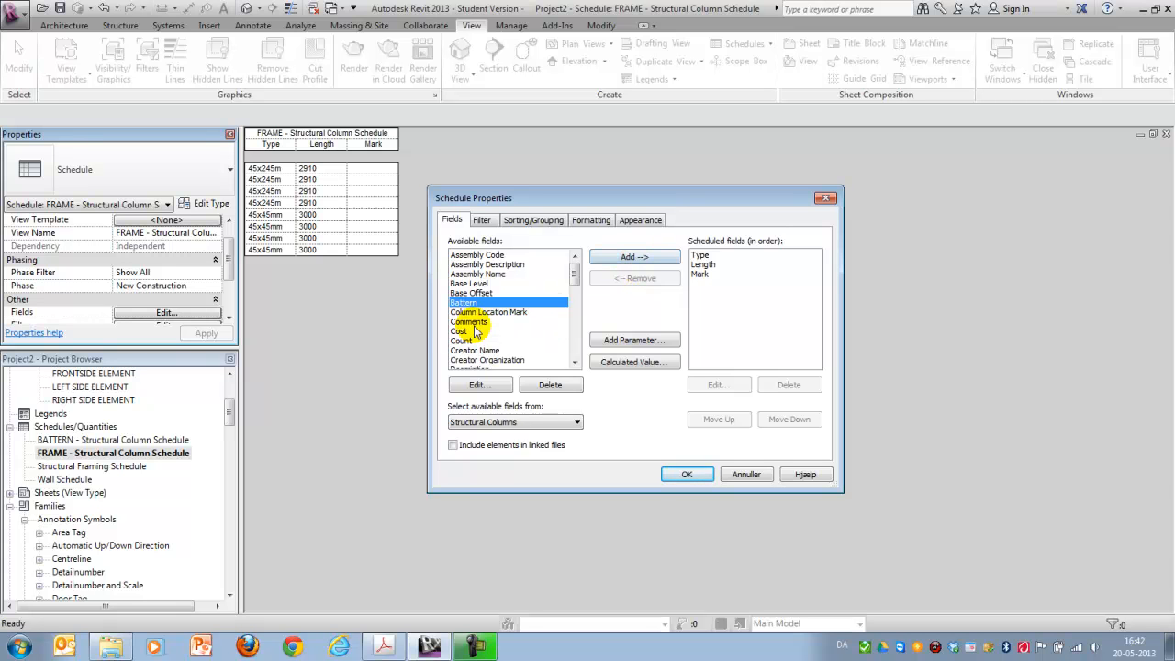
scroll("down", 3)
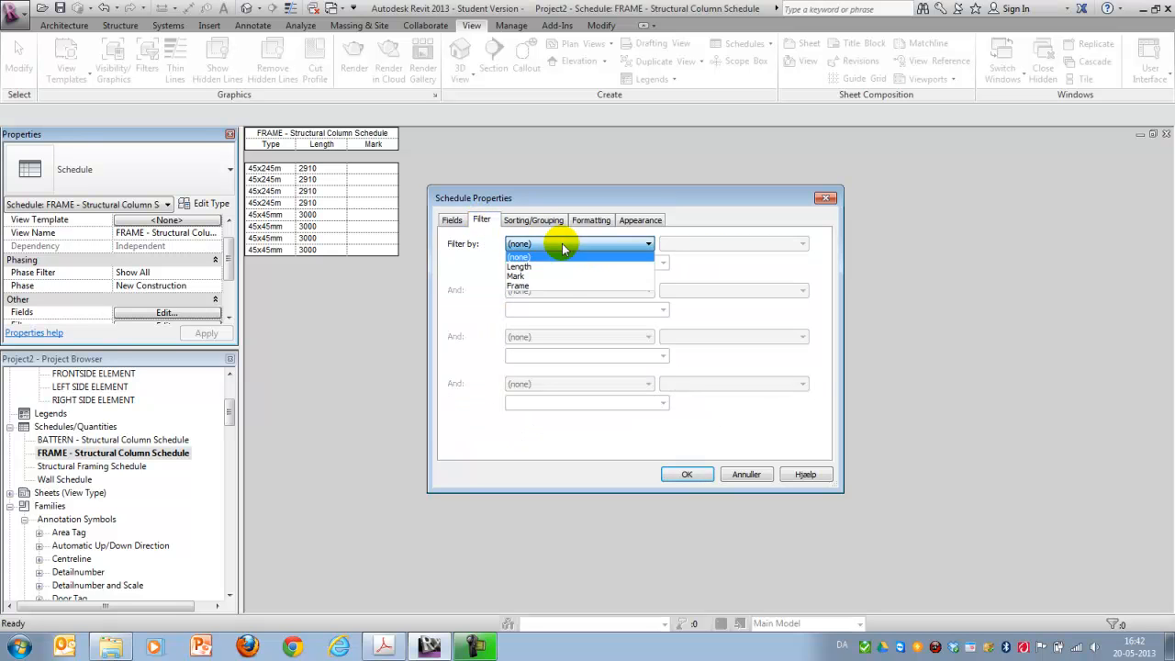
left_click(518, 286)
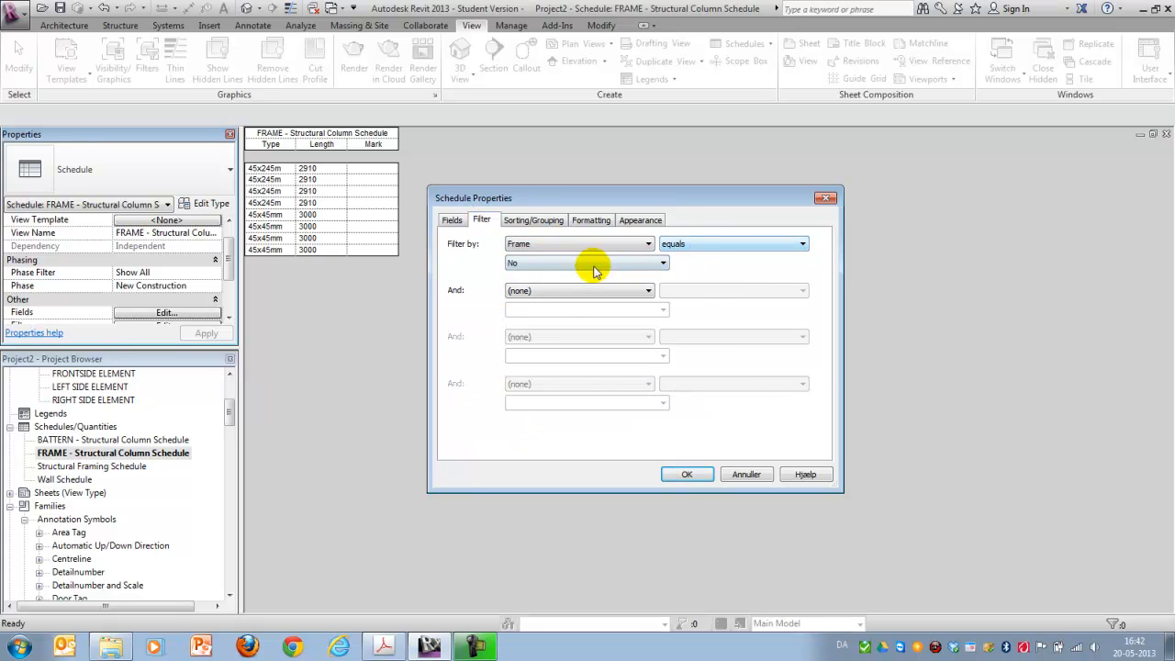
left_click(586, 264)
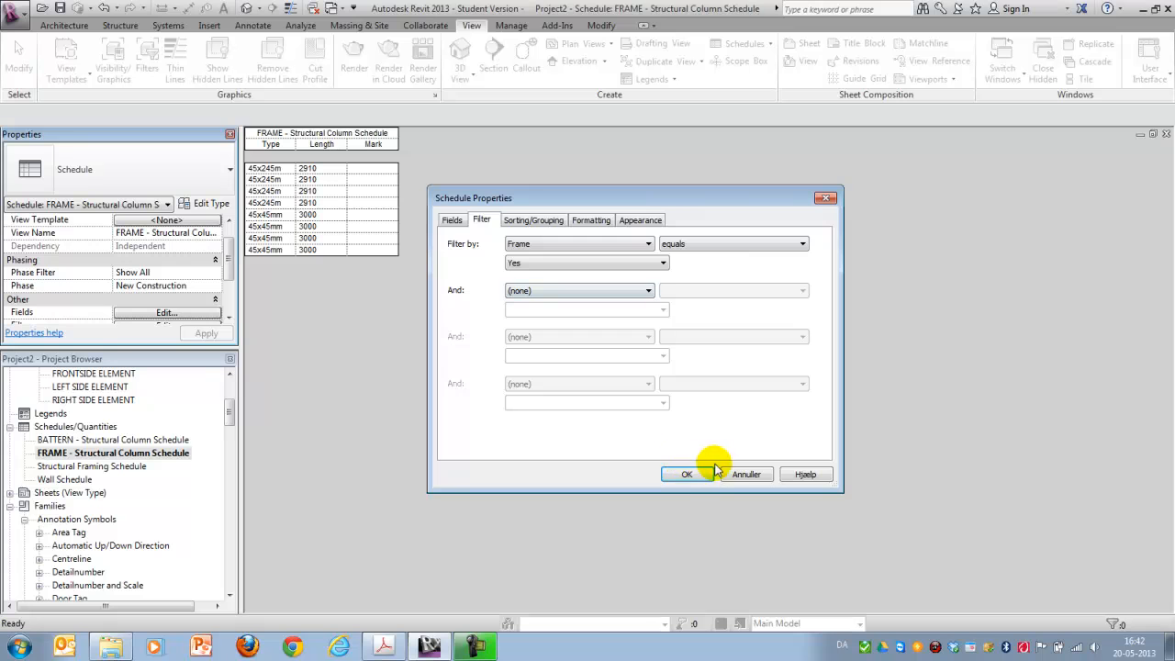
left_click(686, 474)
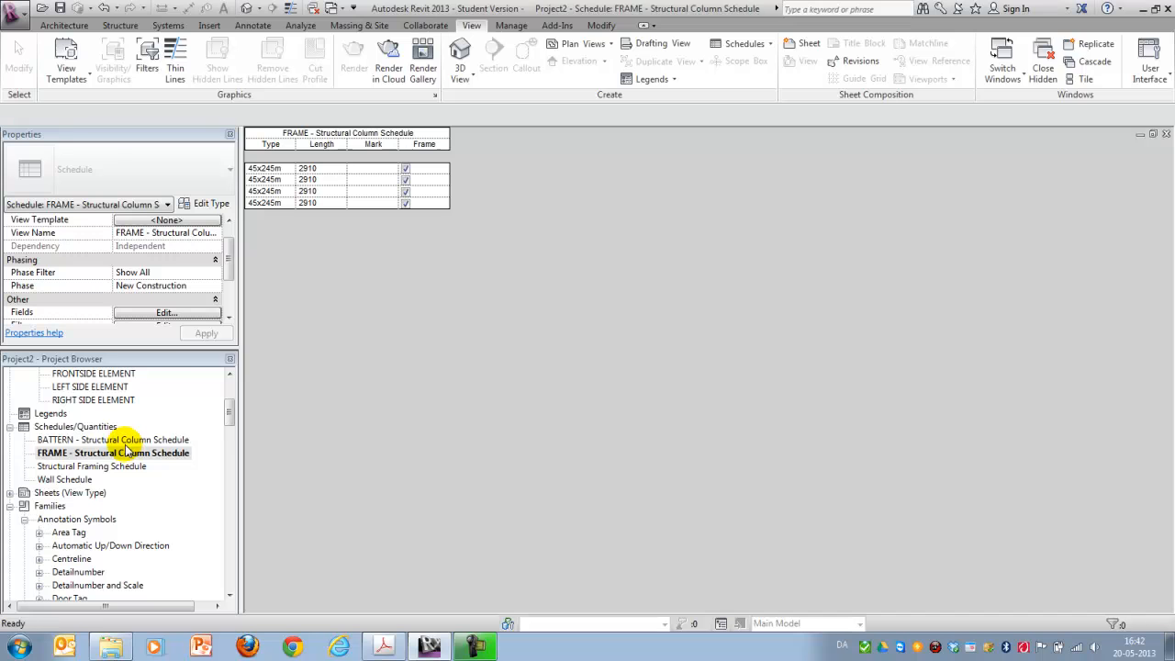
- Add the Battern field to the BATTERN schedule and filter on Battern equals Yes, leaving four 45x45 members of length 3000
double_click(112, 438)
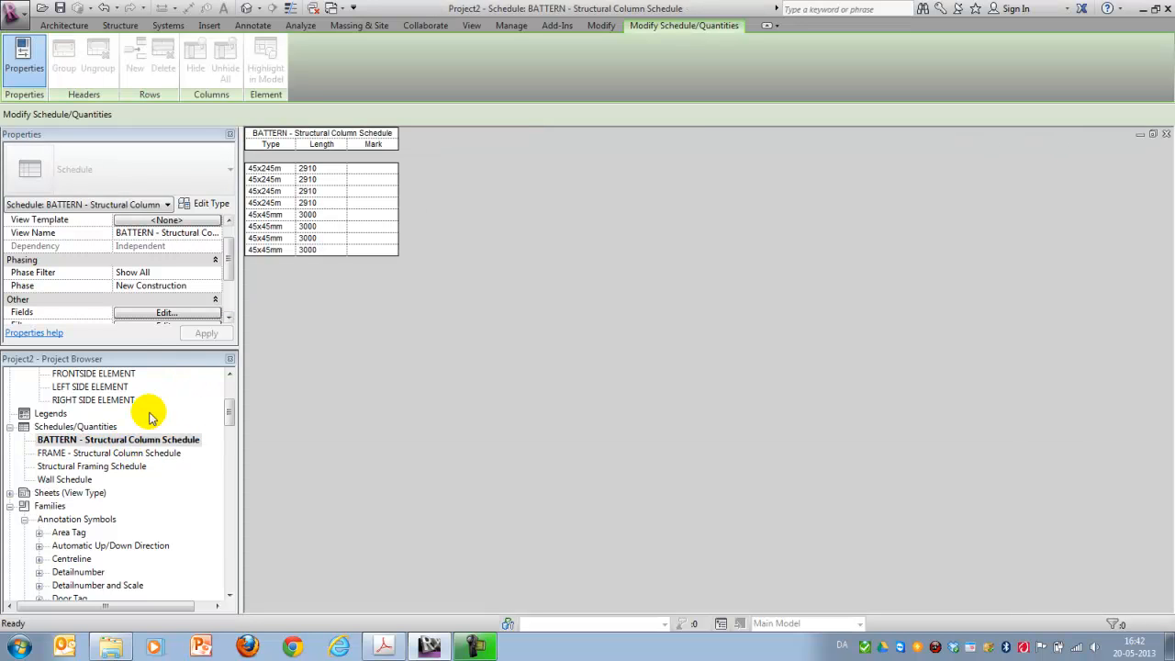
left_click(165, 312)
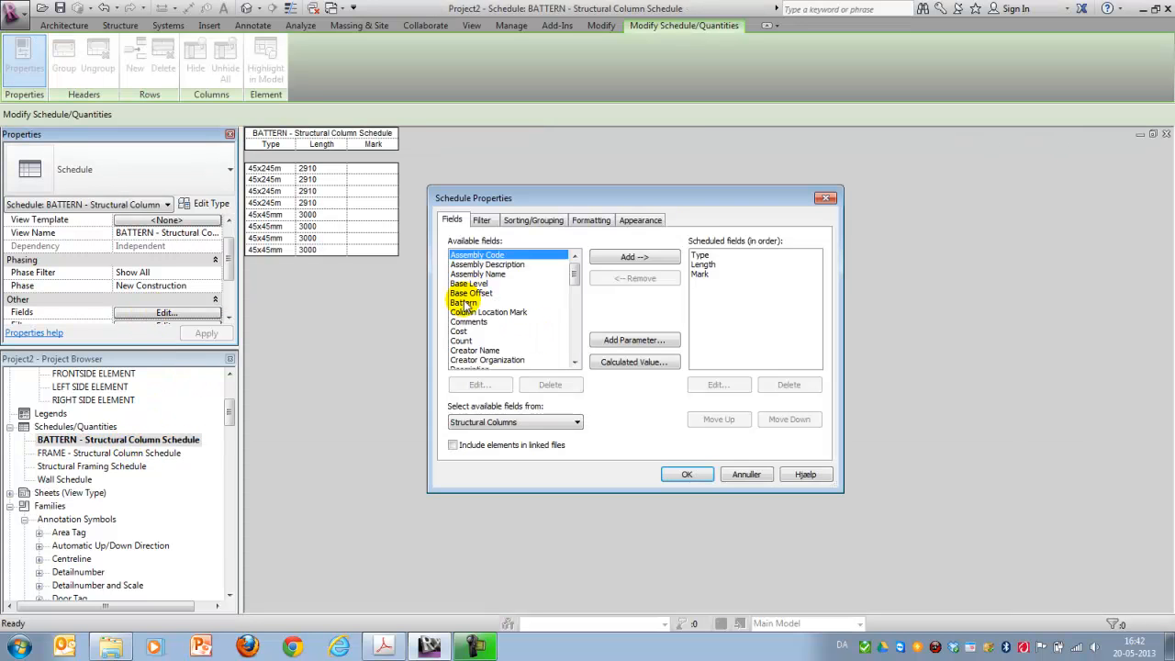
left_click(636, 257)
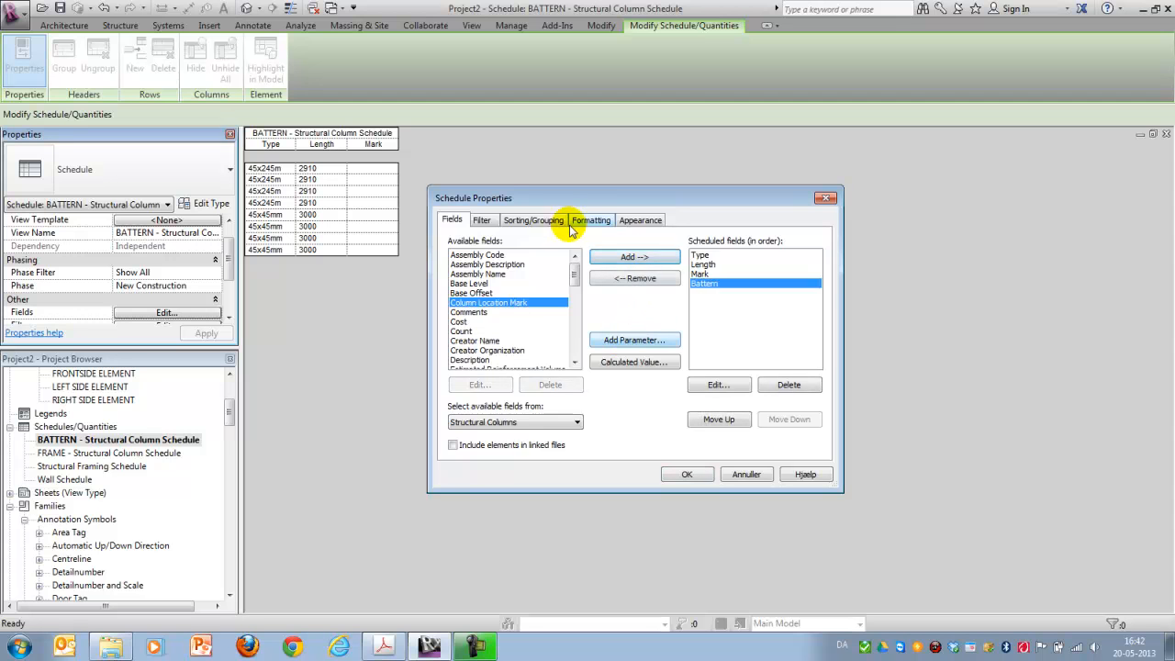
left_click(481, 220)
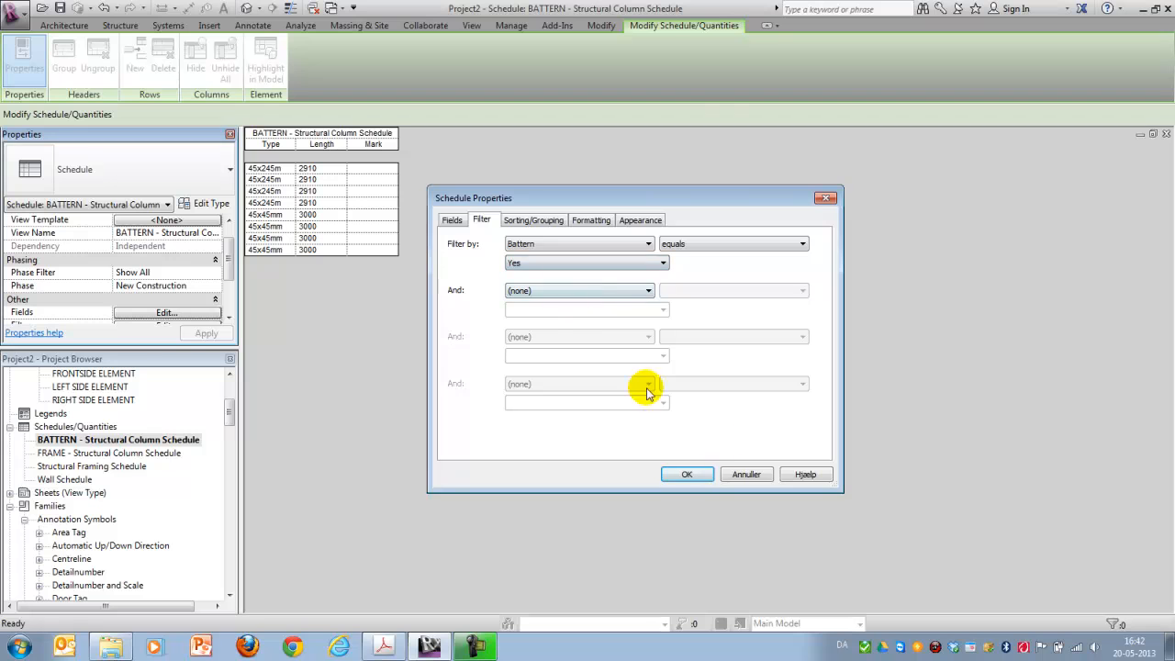
left_click(686, 474)
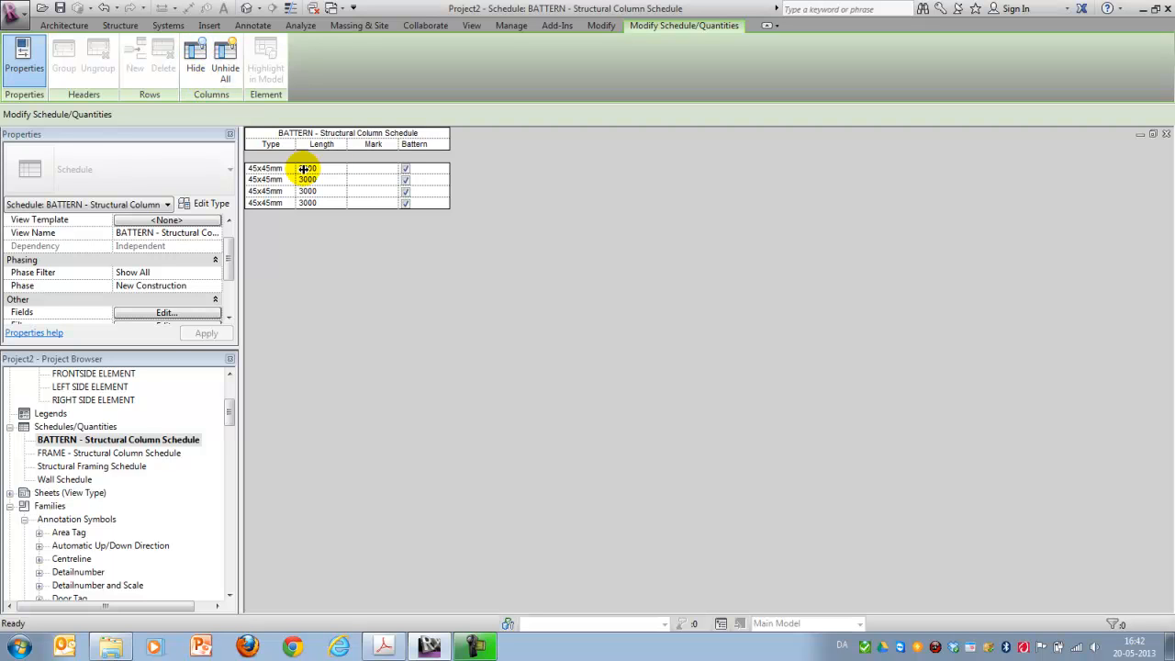
left_click(195, 55)
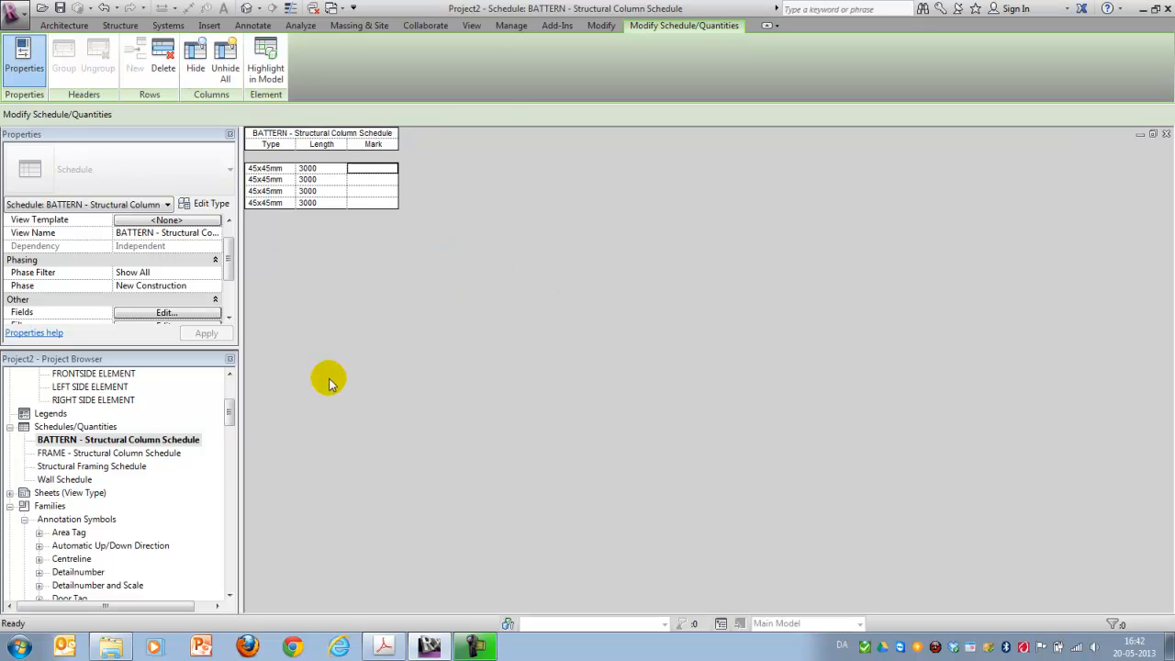
mouse_move(463, 385)
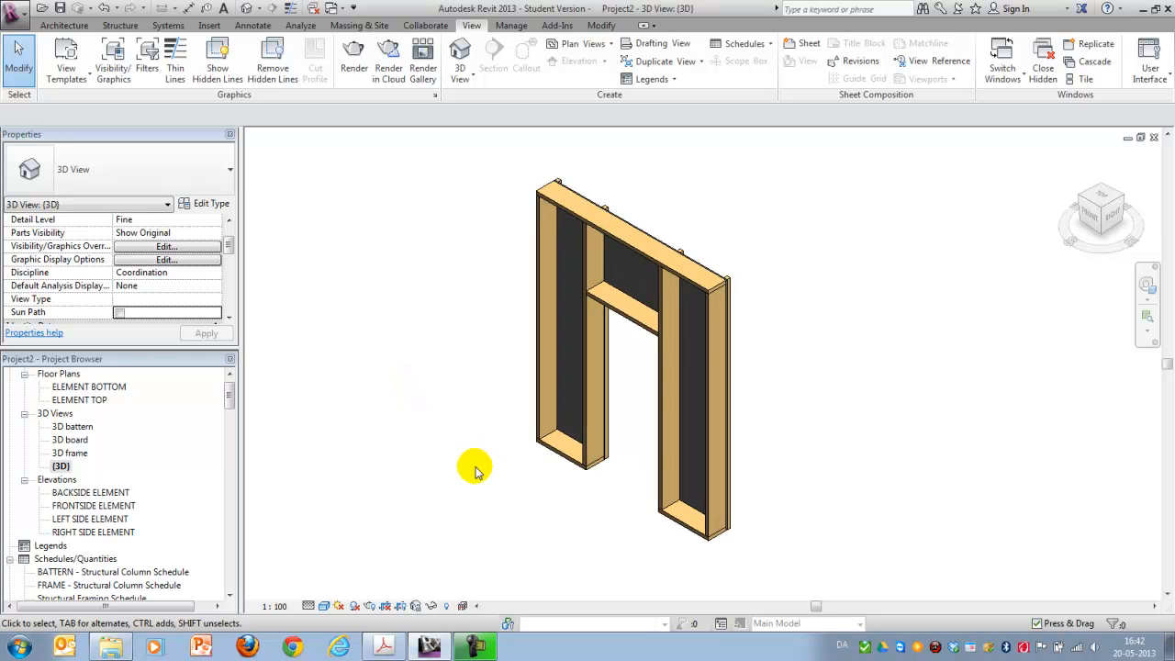
mouse_move(485, 470)
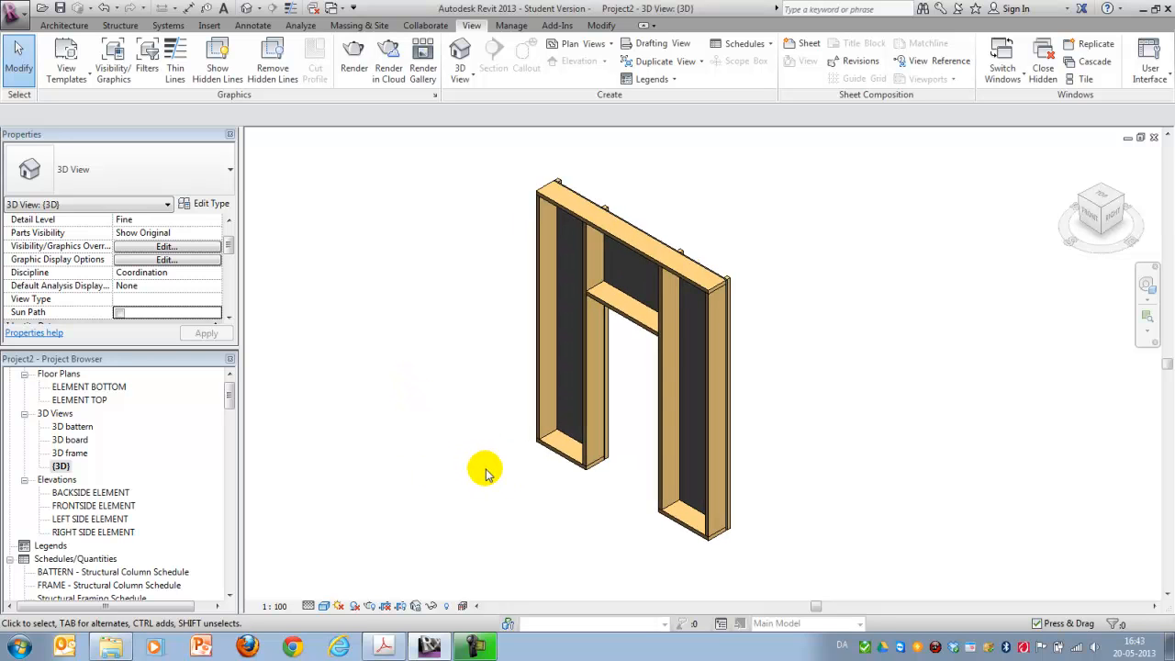
mouse_move(665, 562)
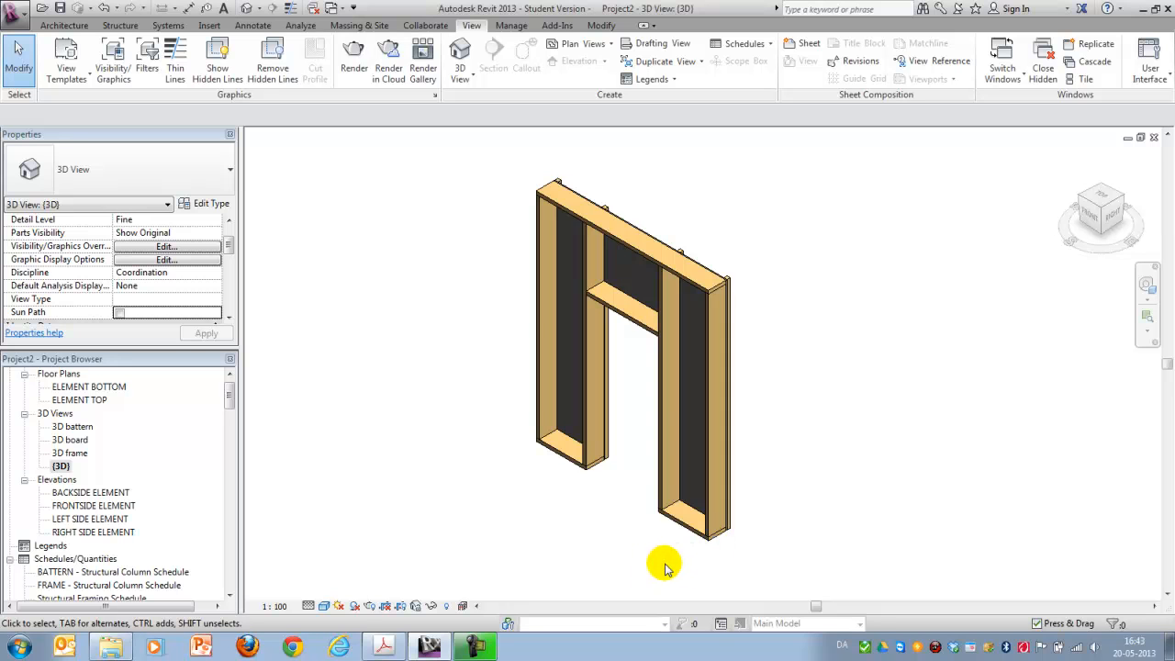
mouse_move(411, 437)
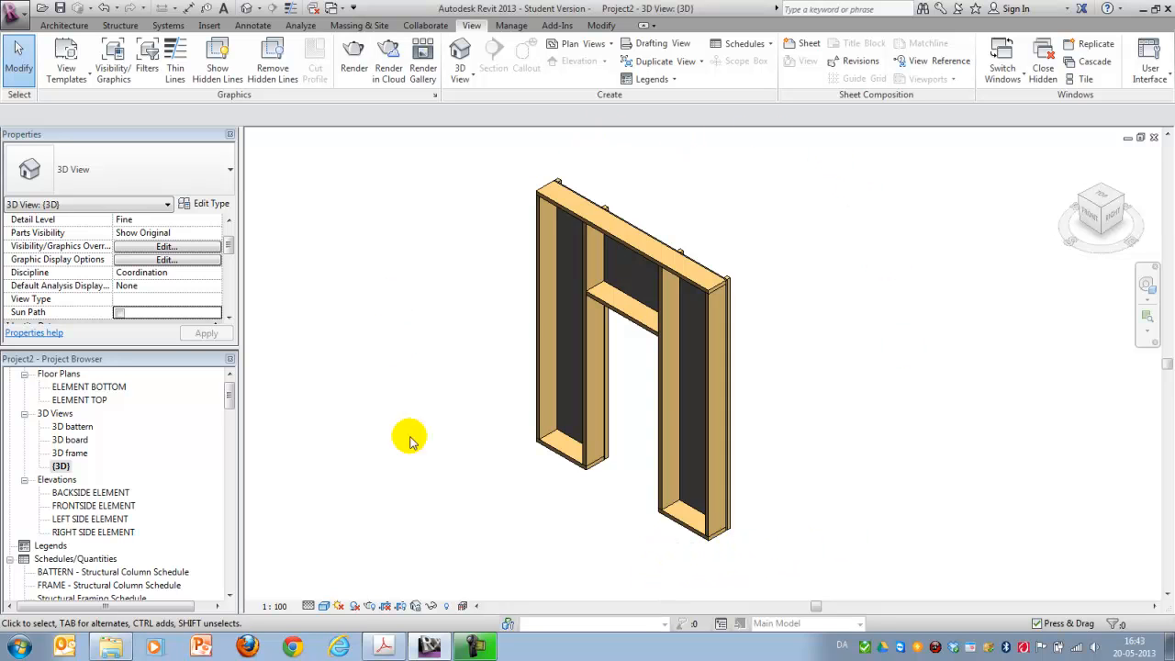
mouse_move(529, 514)
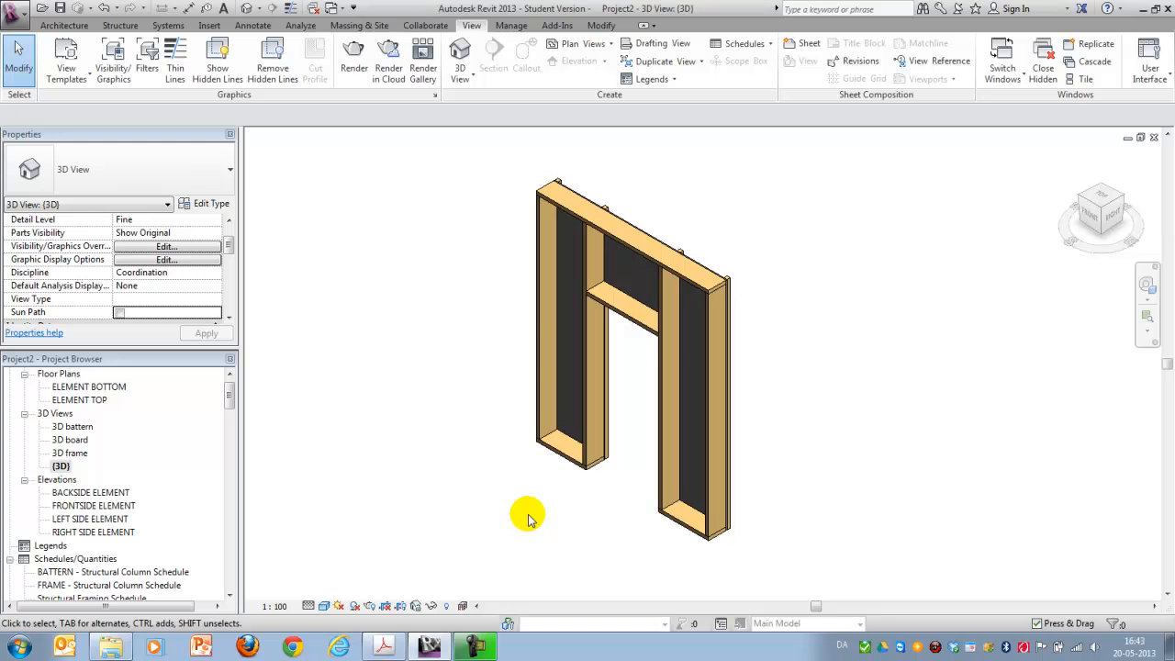
mouse_move(588, 529)
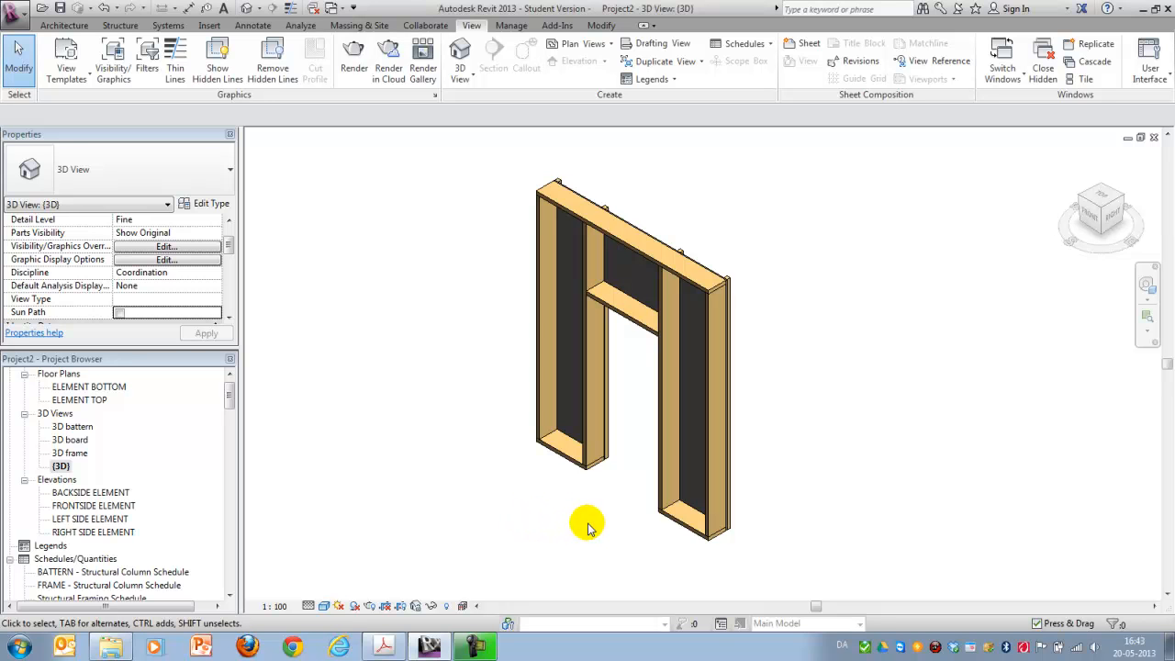